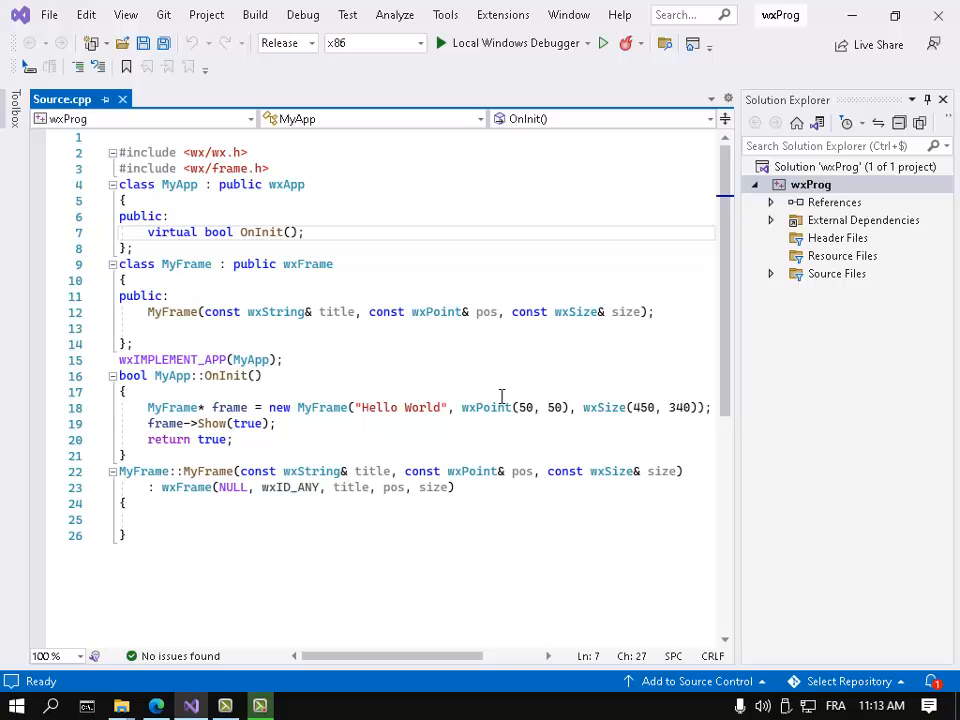
mouse_move(530, 304)
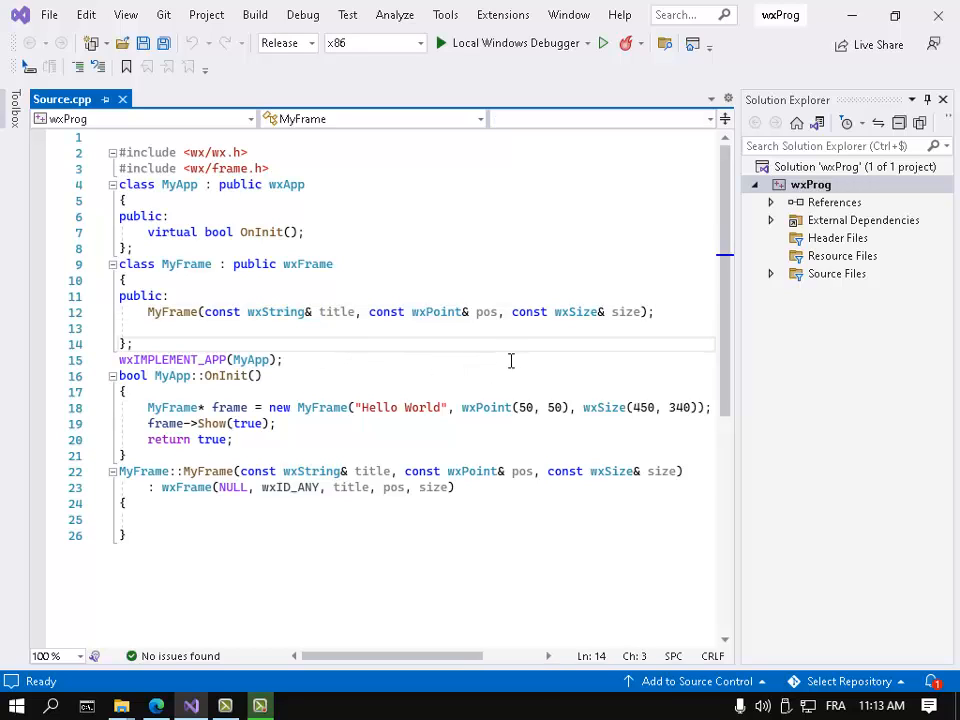
Set the wxProg project's Runtime Library to Multi-threaded (/MT) in its C/C++ Code Generation properties
left_click(500, 312)
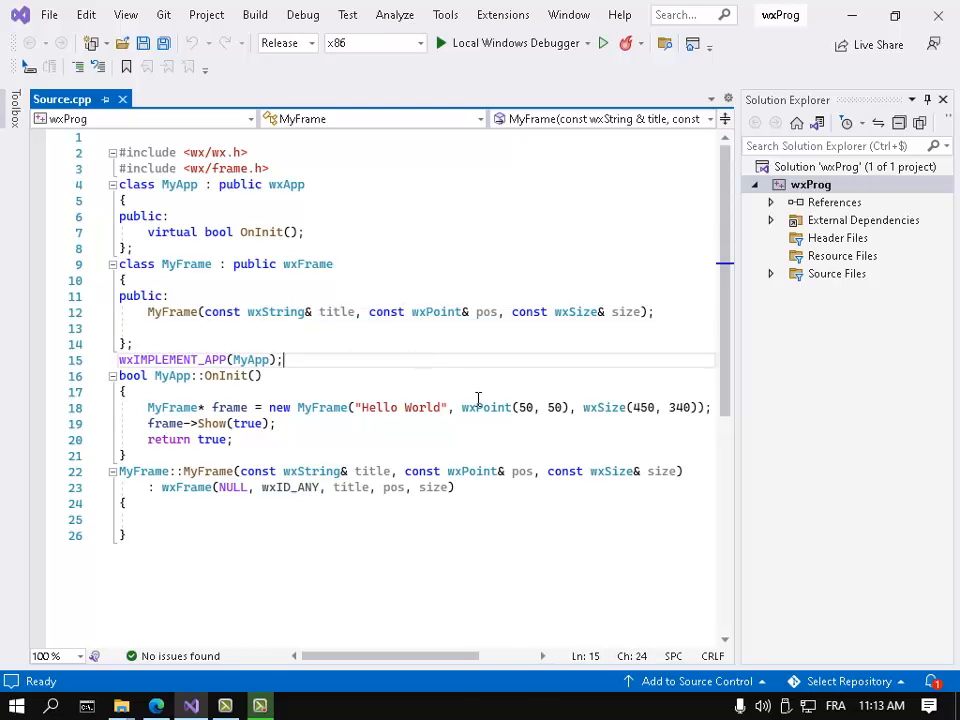
right_click(810, 184)
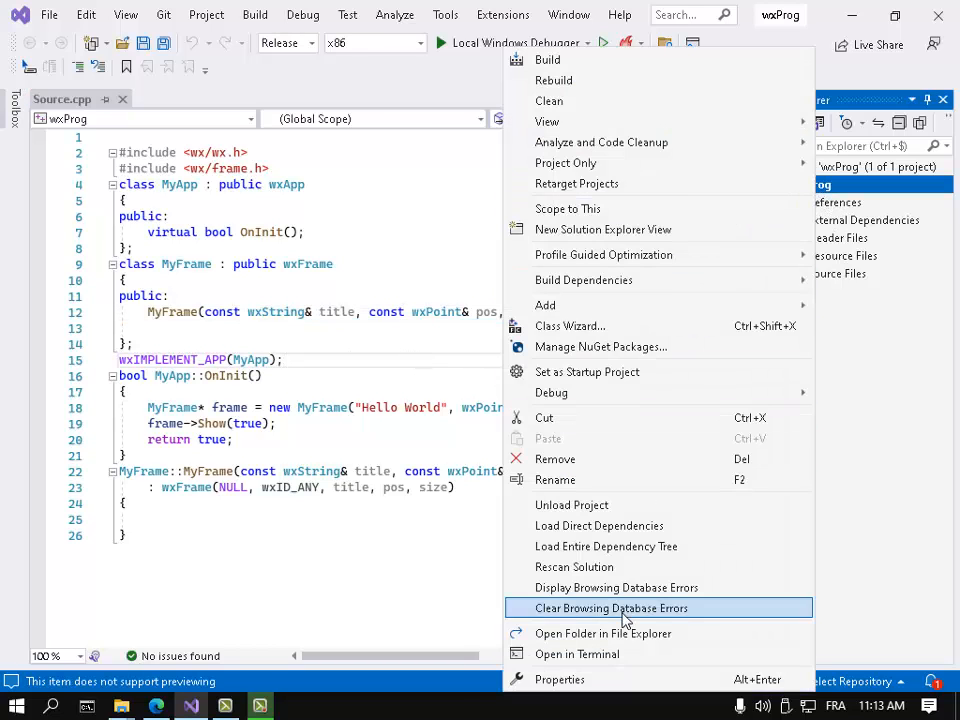
left_click(560, 680)
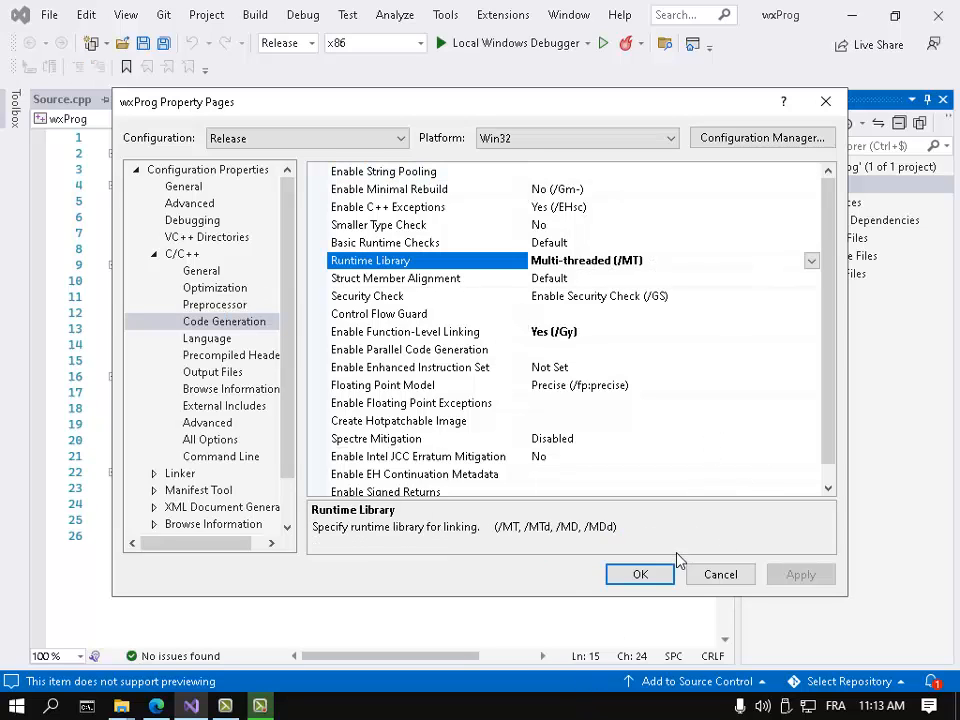
left_click(640, 574)
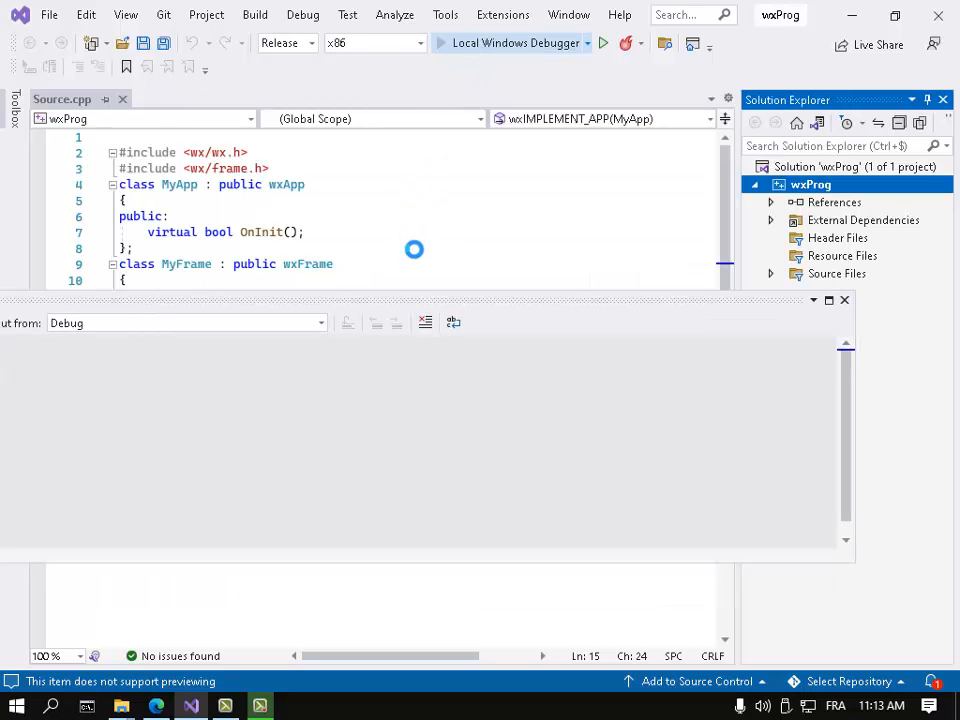
Run wxProg with the Local Windows Debugger, view the Hello World window, then reveal the browser
left_click(604, 44)
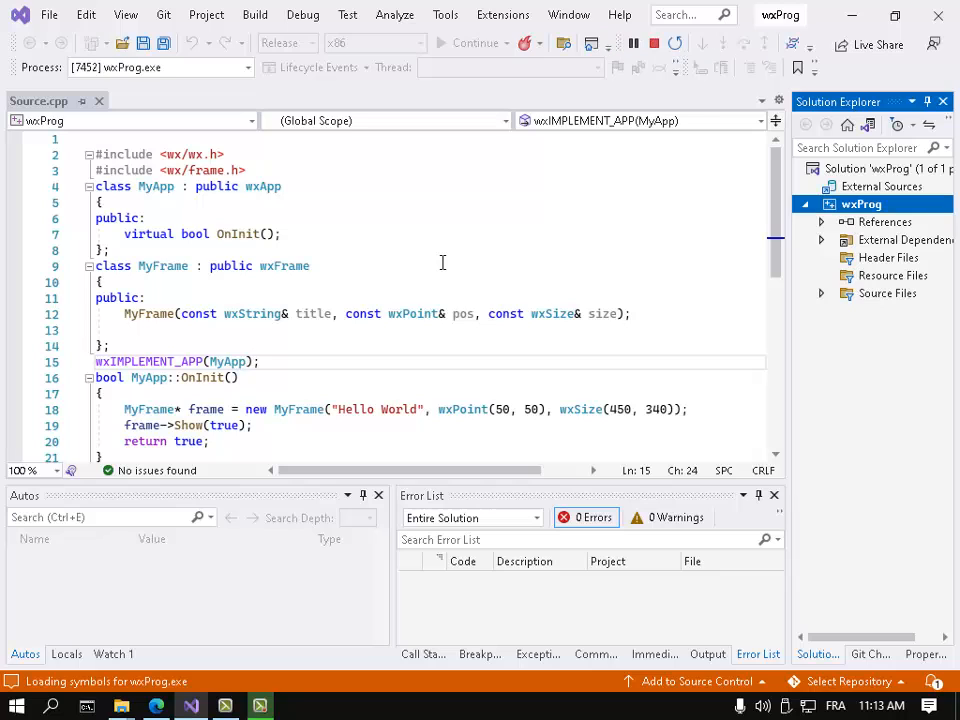
left_click(476, 42)
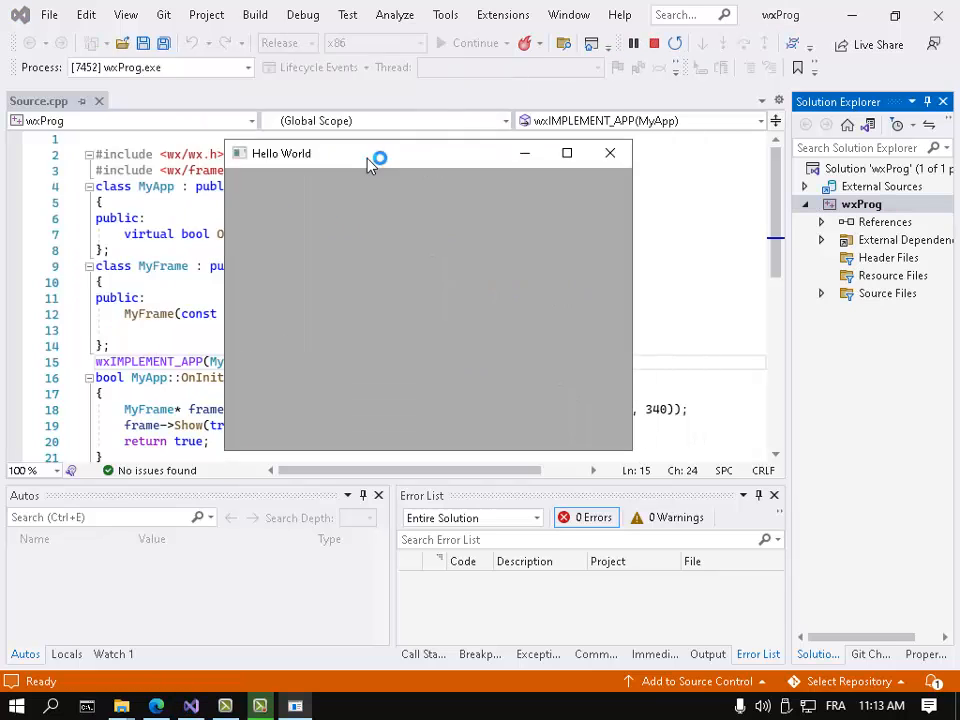
left_click(608, 152)
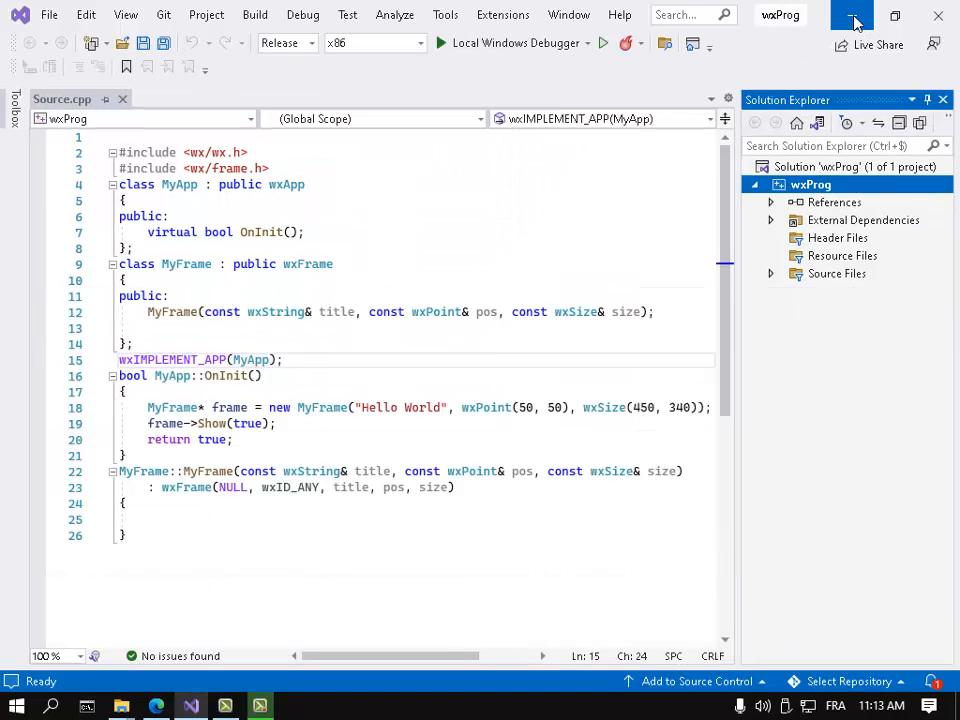
left_click(156, 706)
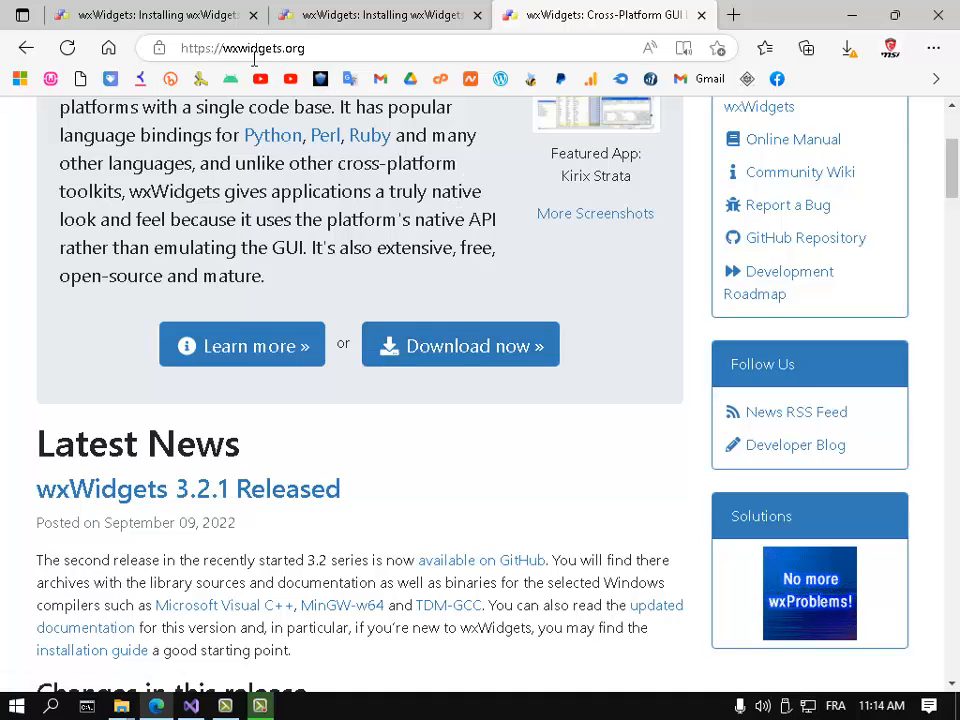
Reach the wxWidgets 3.2.1 Downloads page's Source Code and Binaries section, then hide Edge
left_click(460, 344)
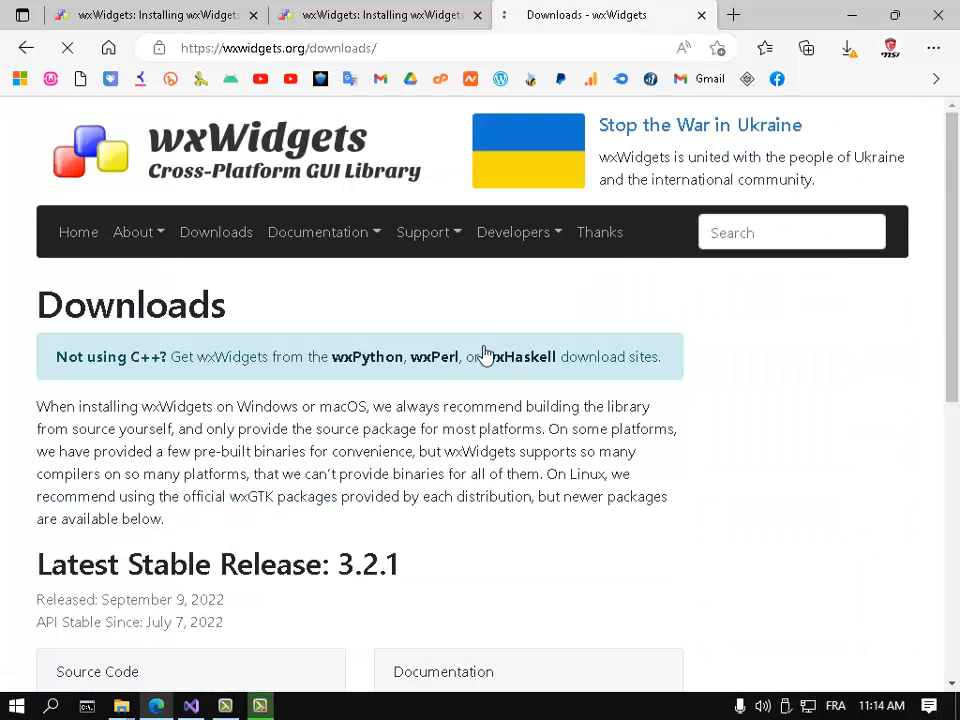
scroll("down", 3)
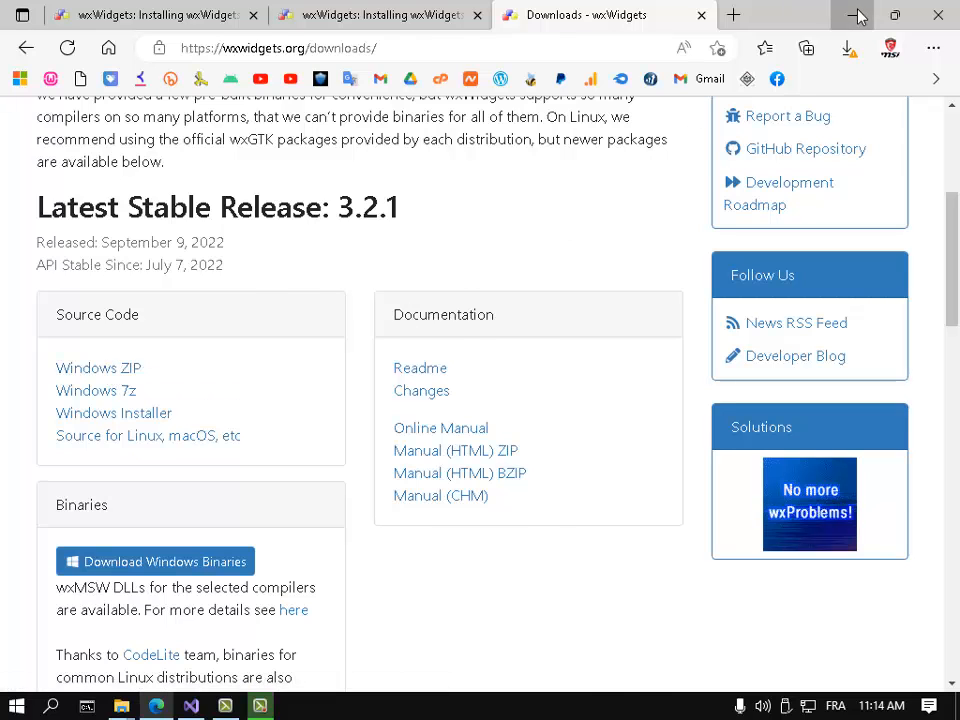
left_click(850, 18)
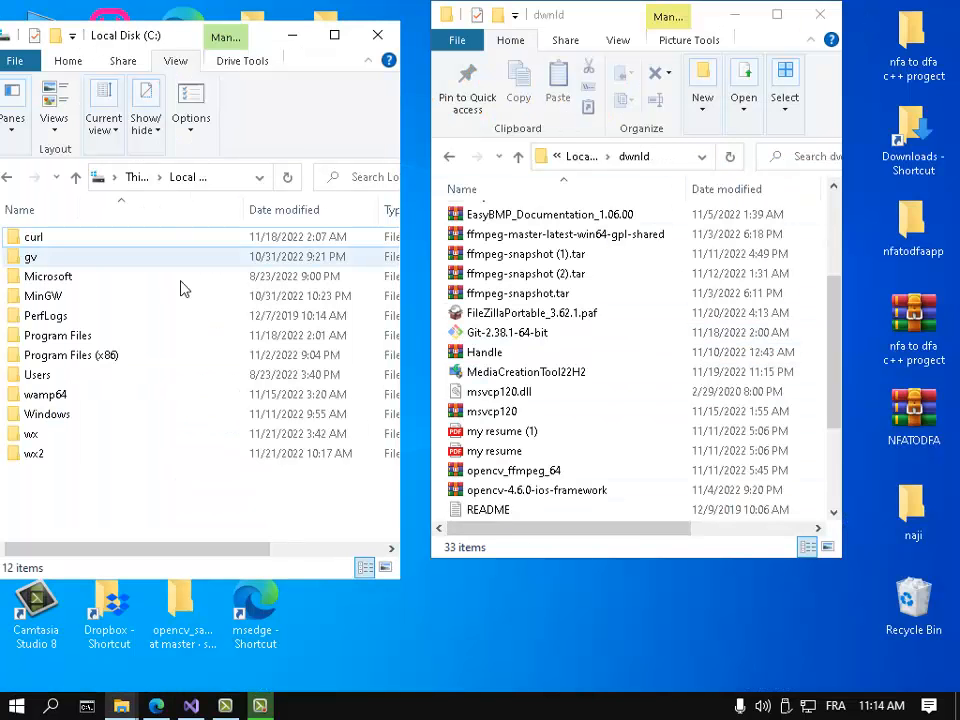
Start extracting the wxWidgets-3.2.1 archive from the Downloads folder with WinRAR
left_click(180, 176)
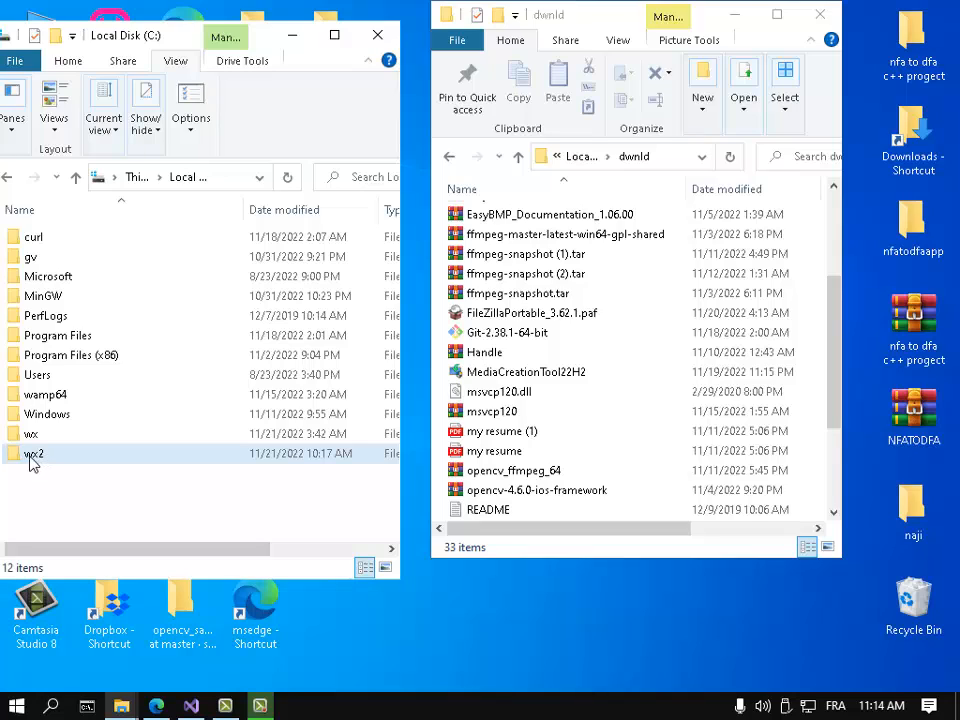
mouse_move(36, 454)
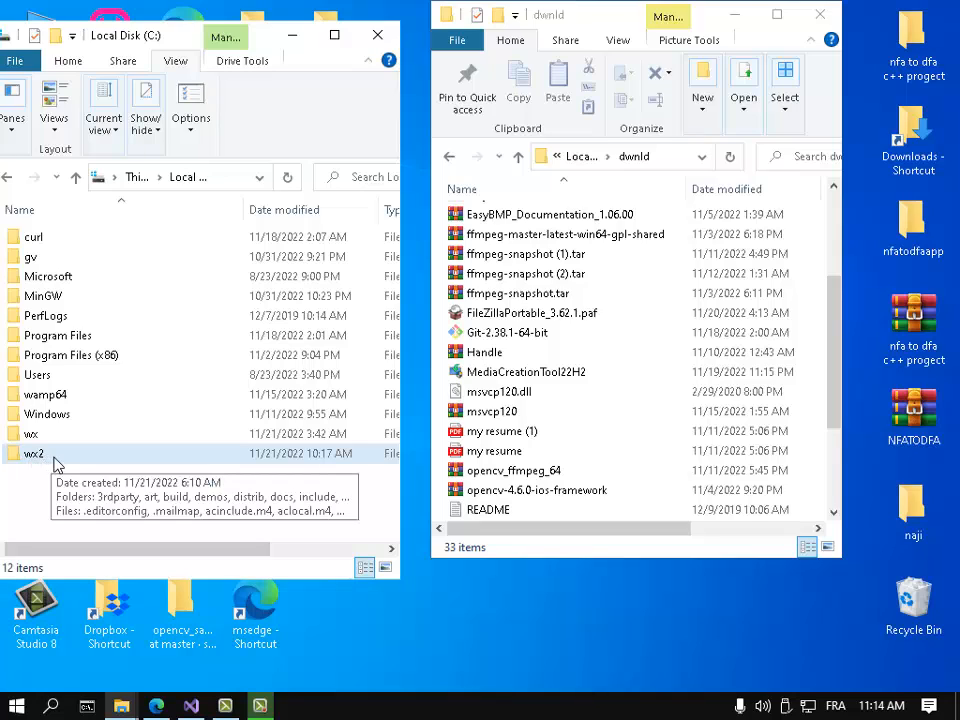
scroll("down", 3)
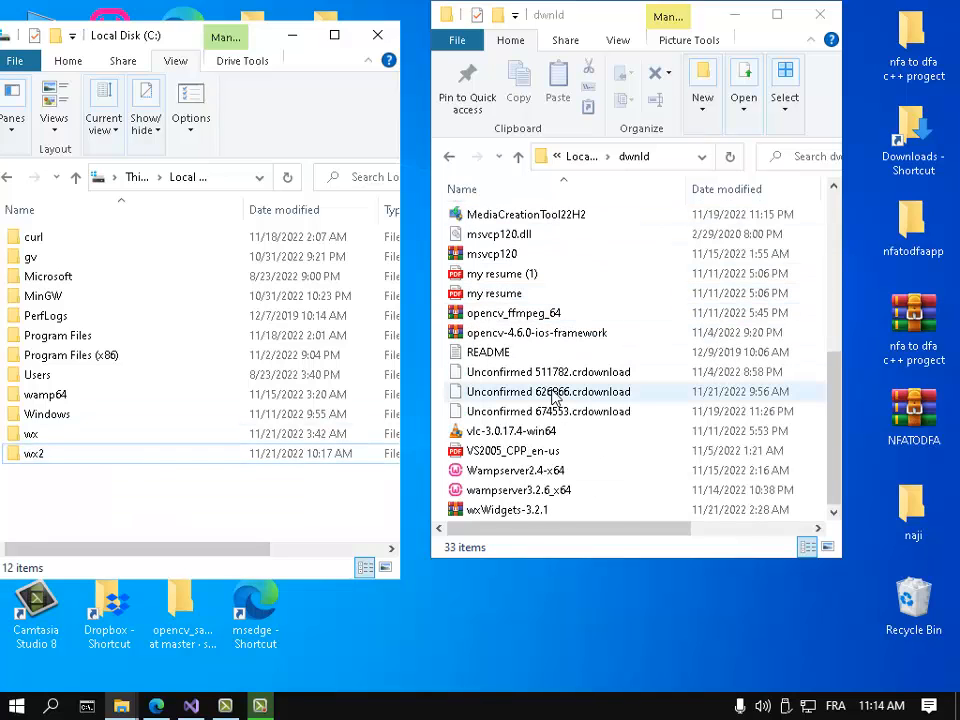
left_click(508, 510)
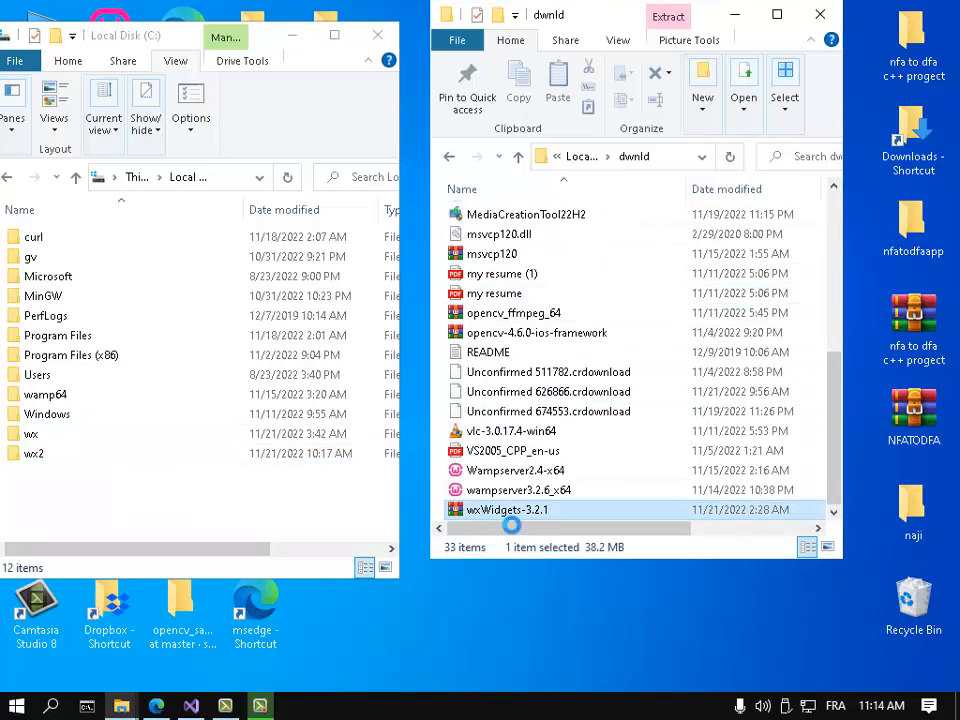
right_click(508, 510)
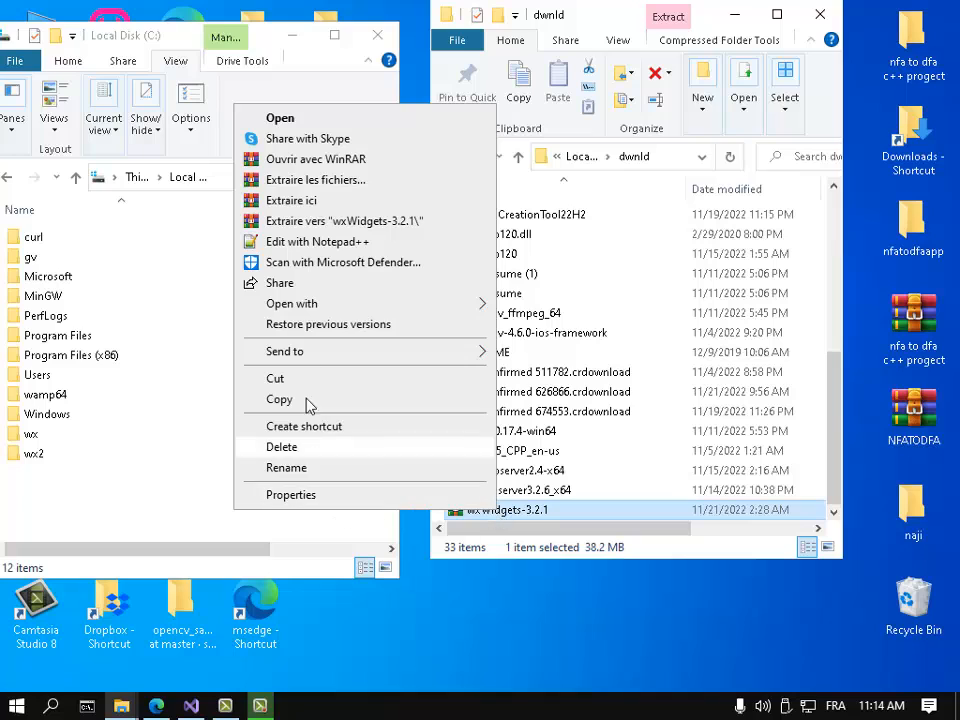
key("Escape")
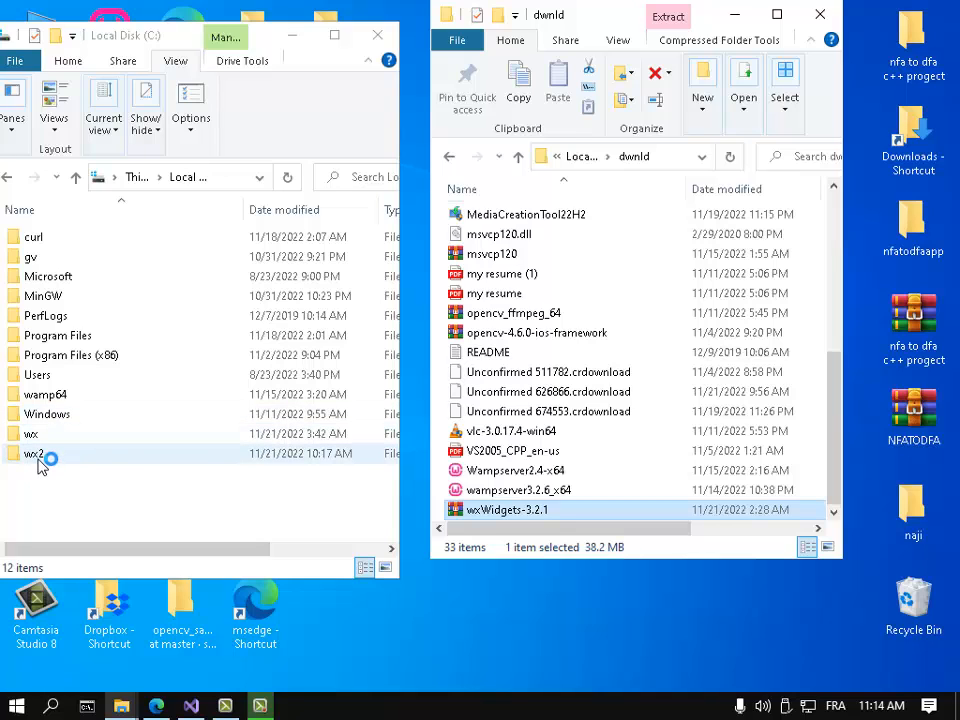
Choose C:\wx2 as the extraction destination and launch the extraction
left_click(668, 16)
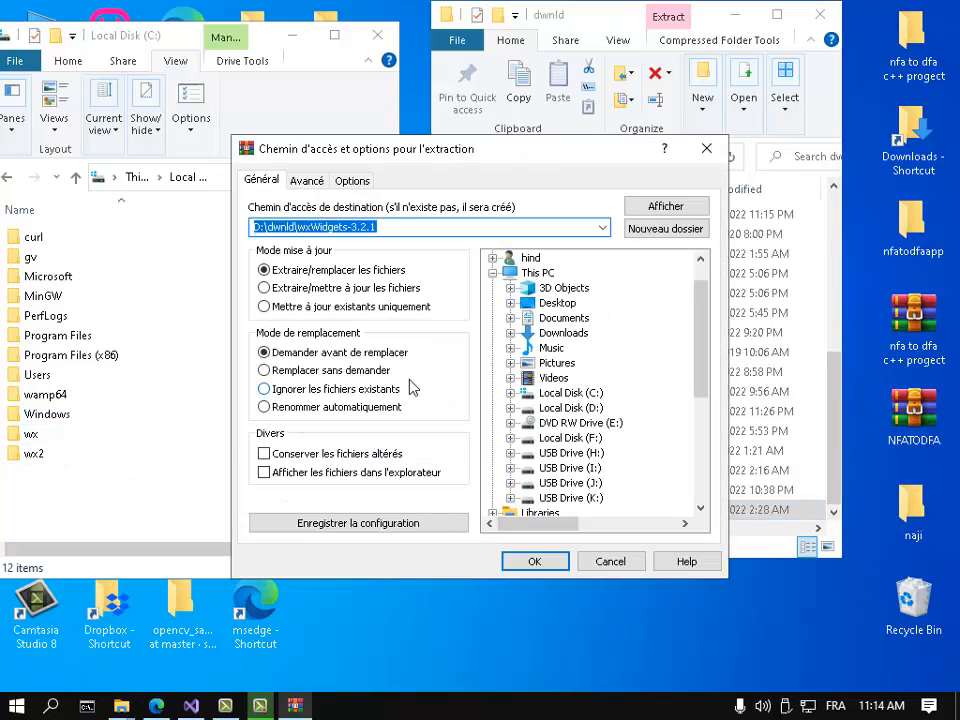
left_click(572, 392)
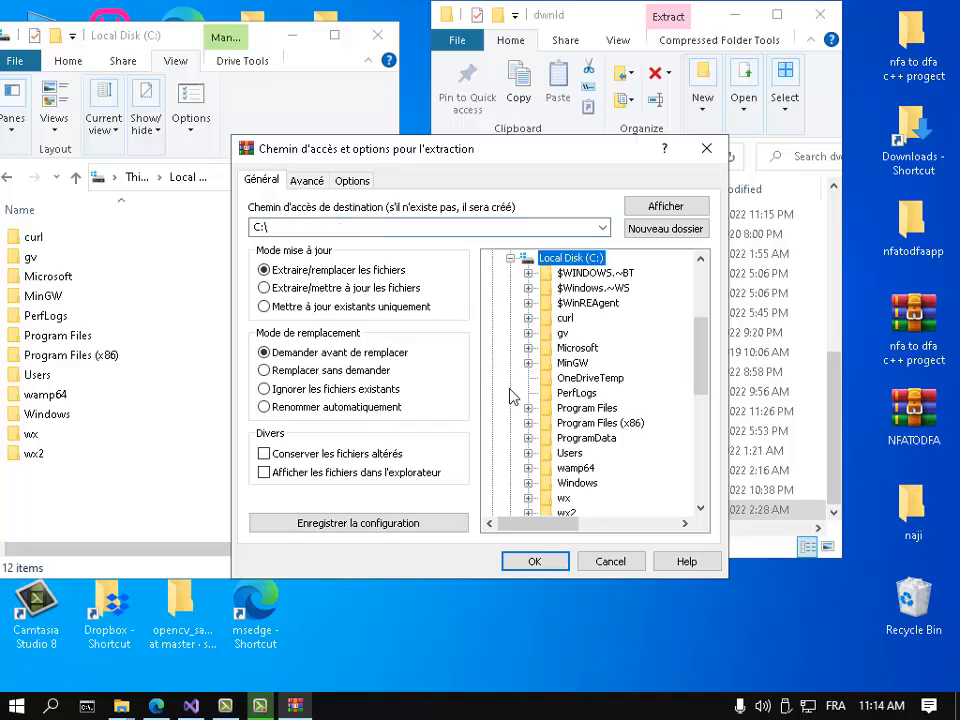
left_click(566, 376)
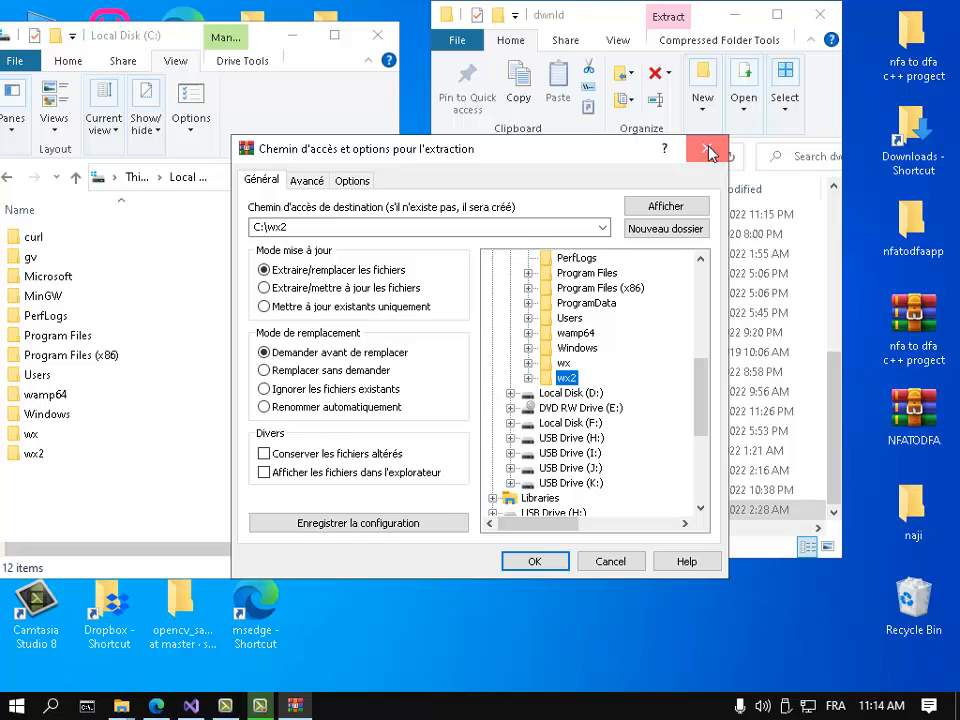
left_click(708, 152)
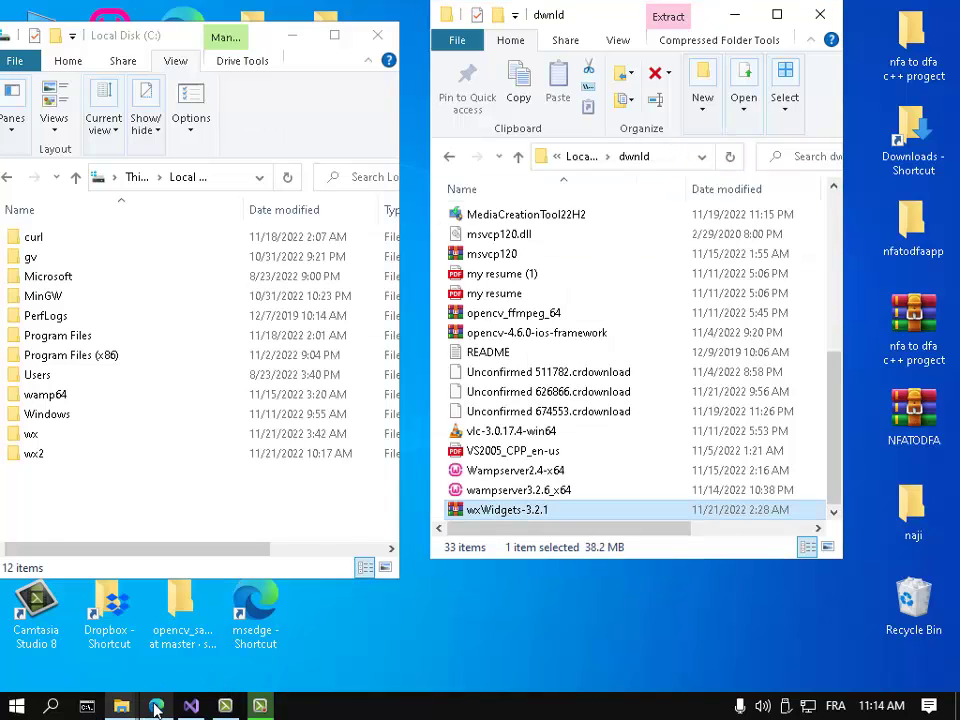
Show the wxWidgets MSW install guide's command-line build section with nmake makefile.vc
left_click(156, 706)
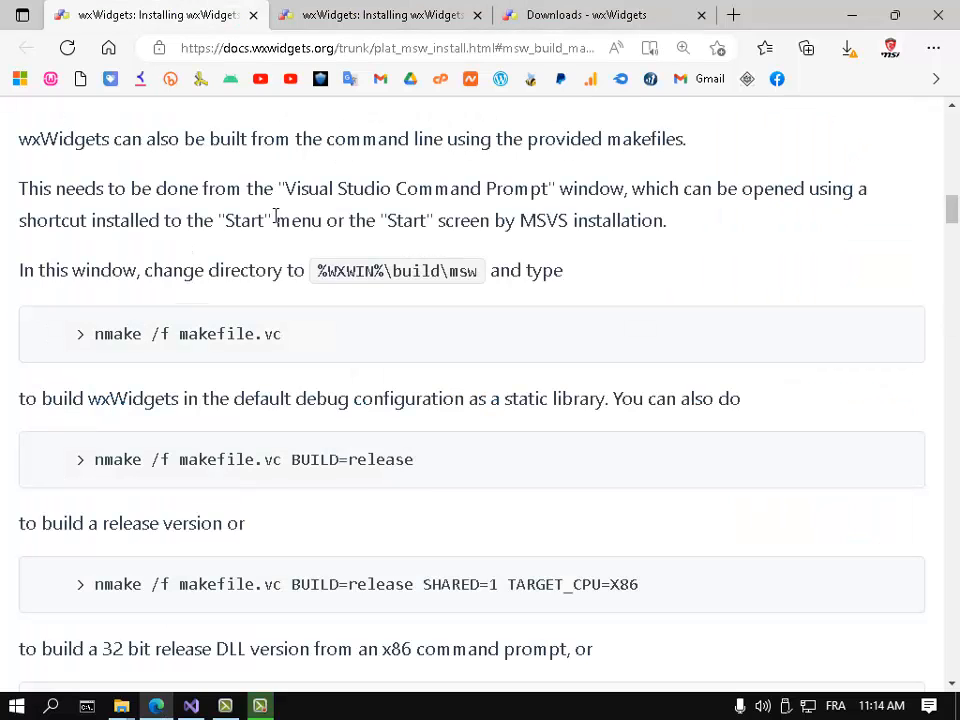
scroll("up", 3)
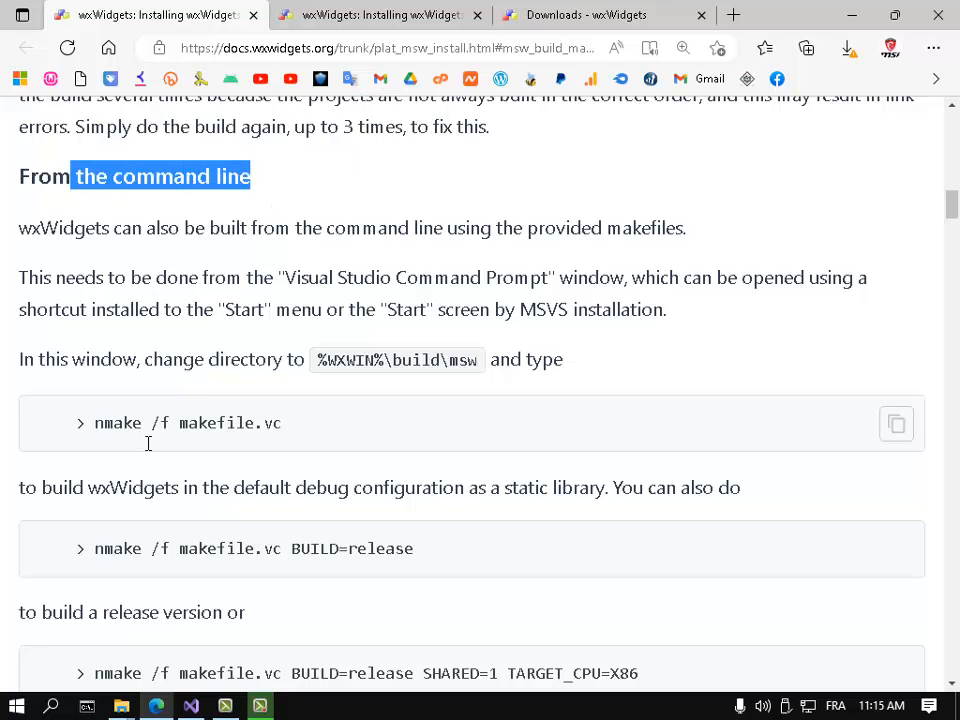
Expand the Visual Studio 2022 folder in the Start menu to find the x86 Native Tools Command Prompt
left_click(16, 708)
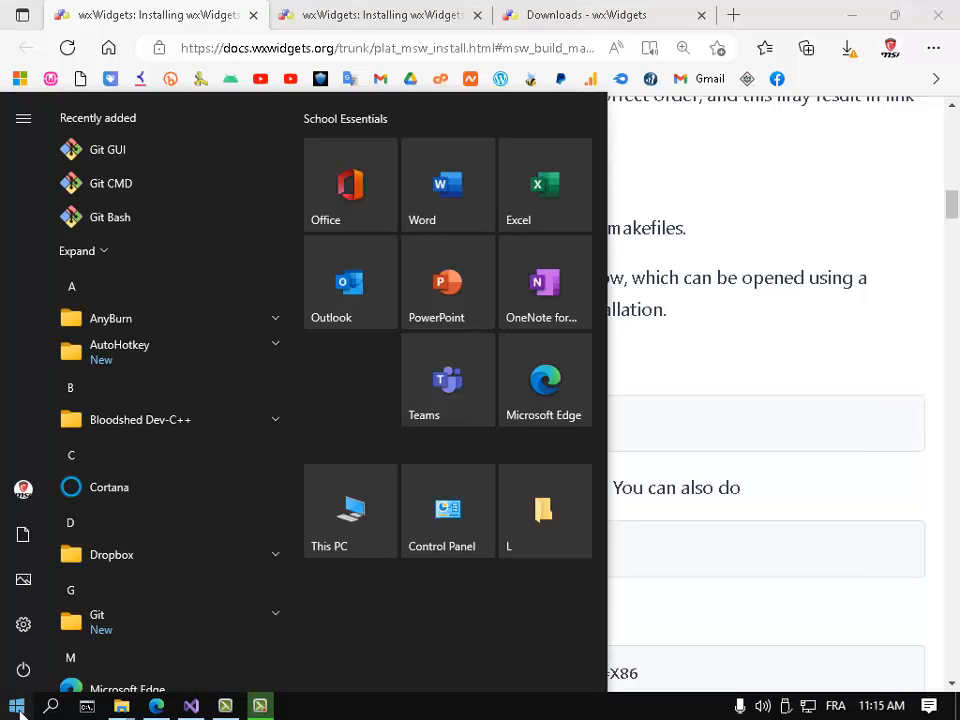
scroll("down", 3)
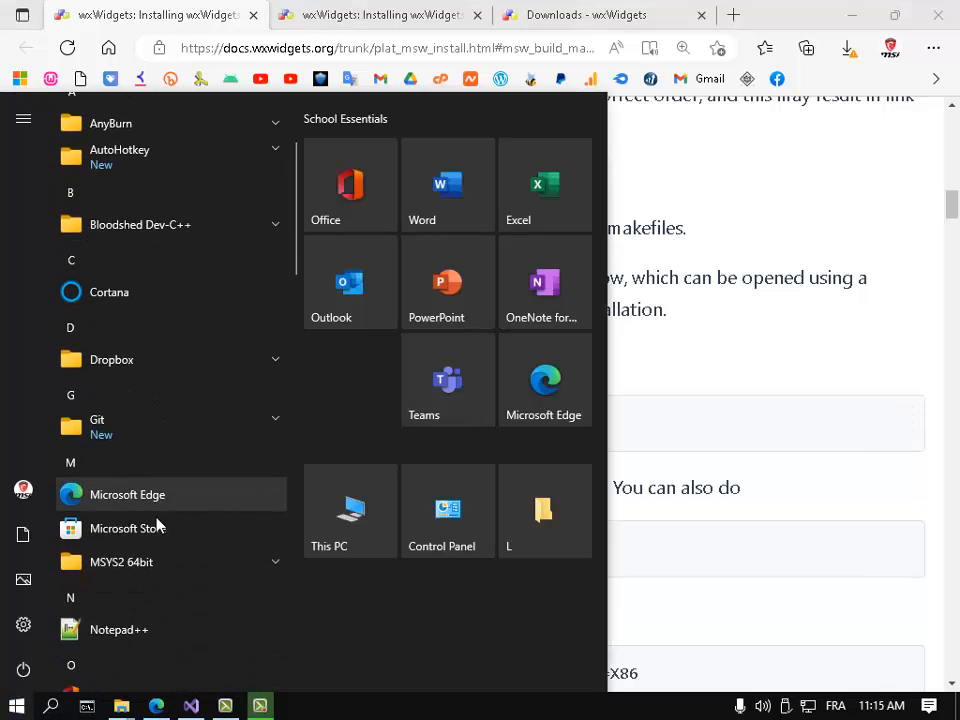
scroll("down", 3)
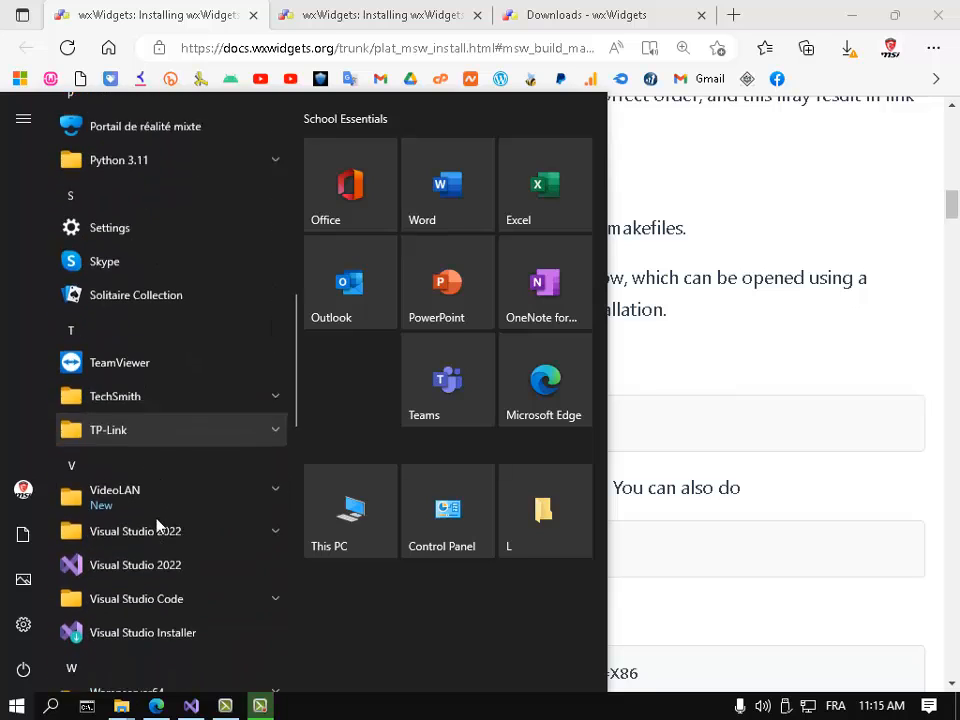
scroll("down", 3)
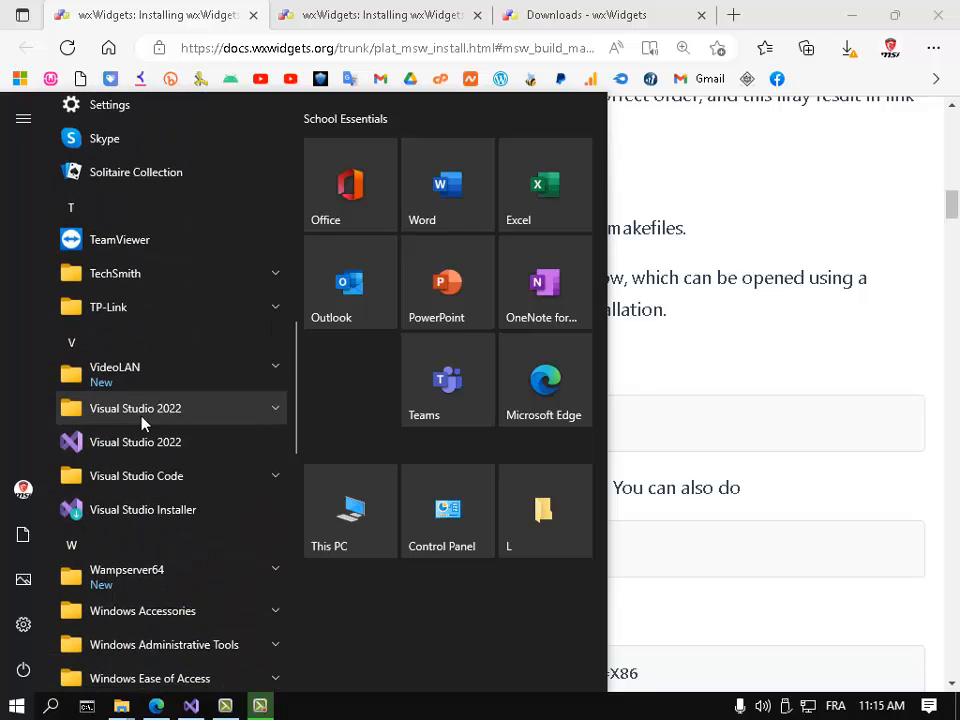
left_click(136, 408)
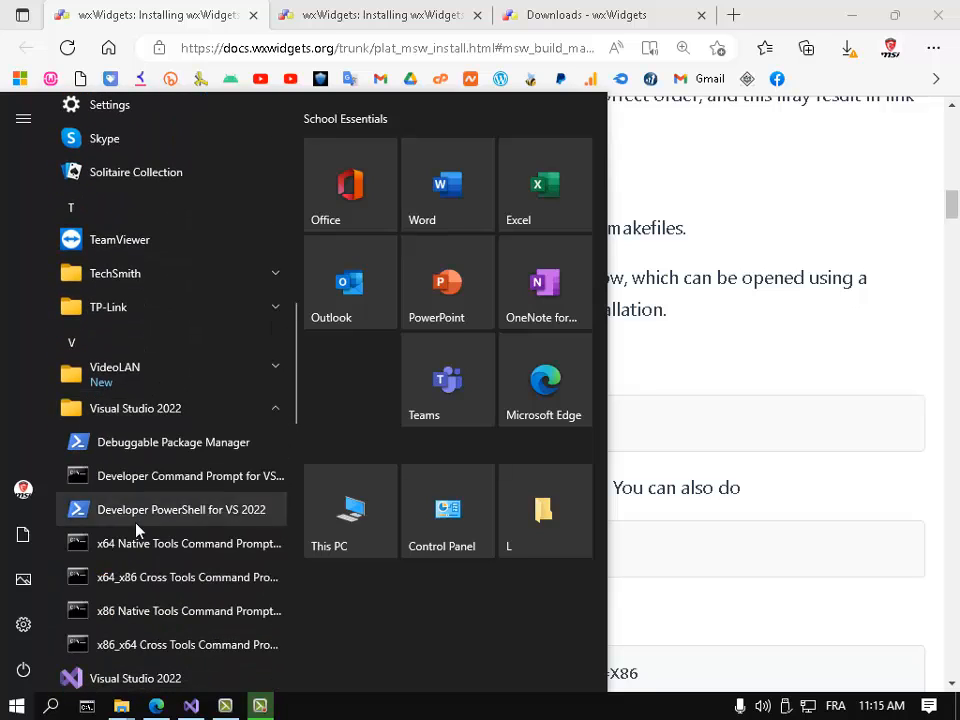
scroll("down", 3)
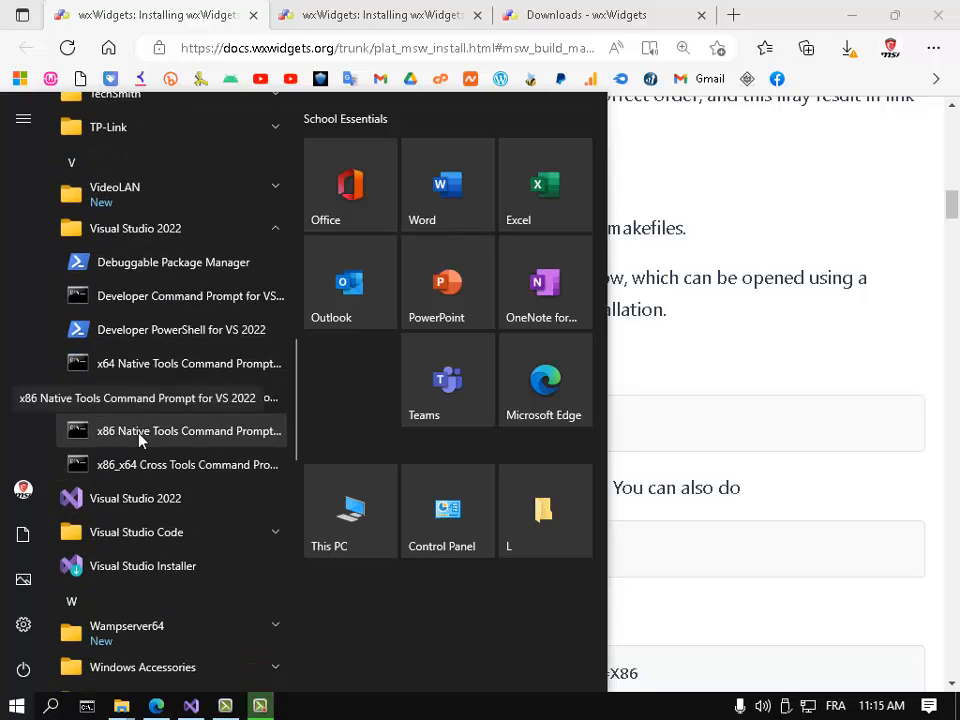
mouse_move(108, 434)
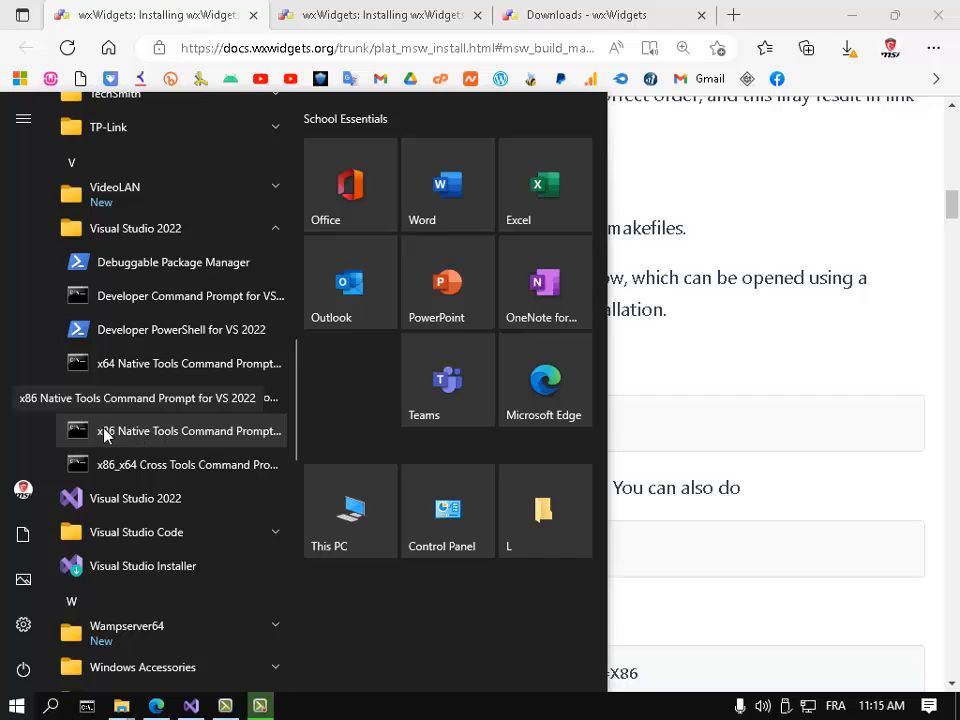
mouse_move(210, 436)
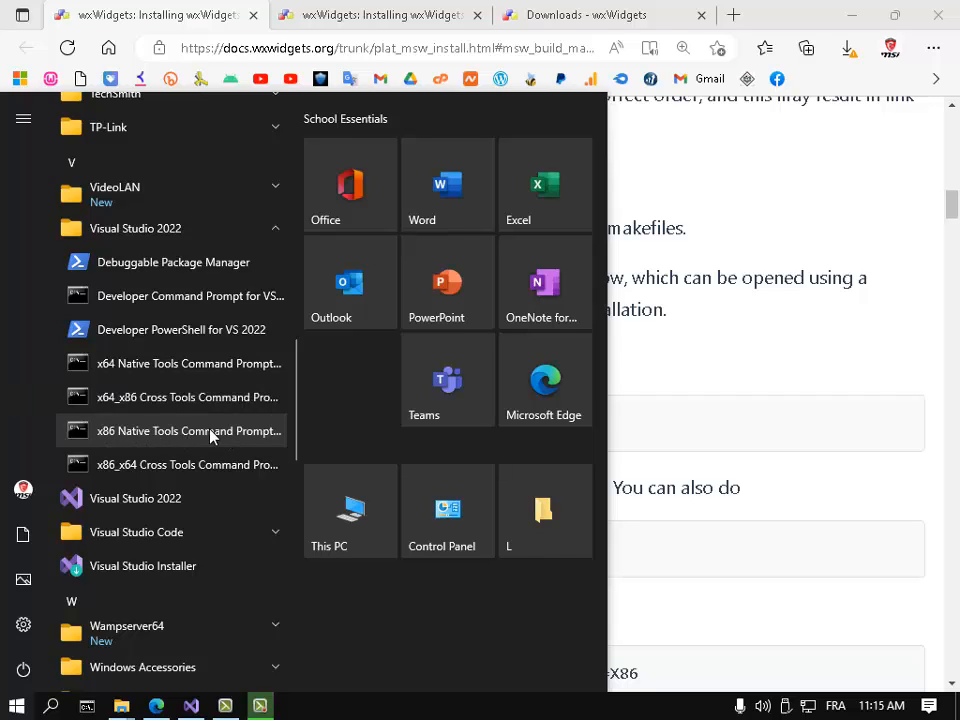
mouse_move(100, 378)
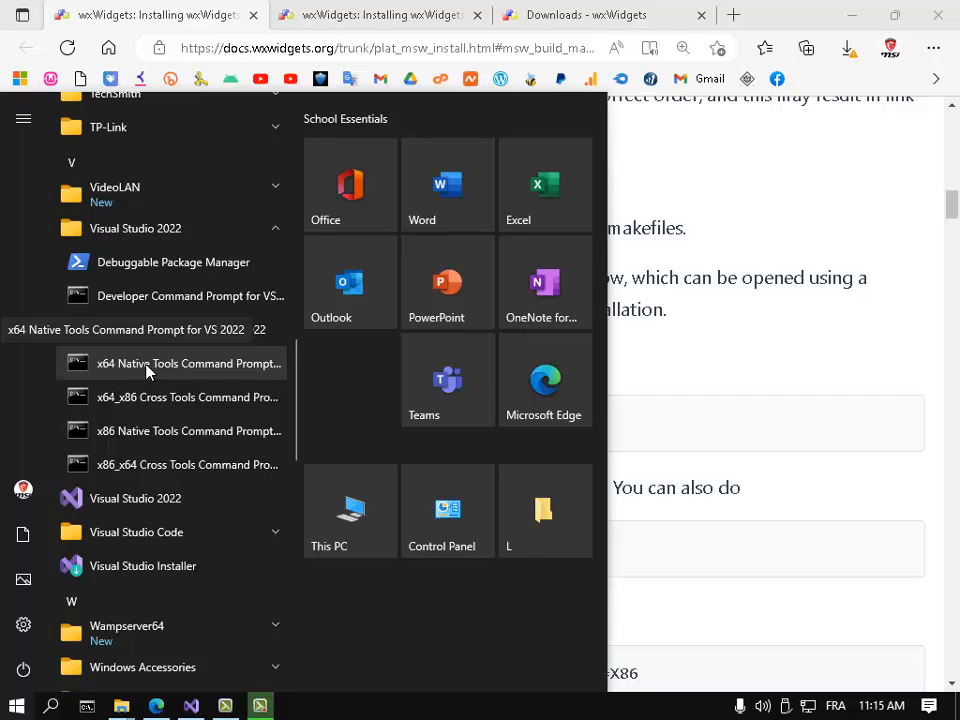
mouse_move(178, 396)
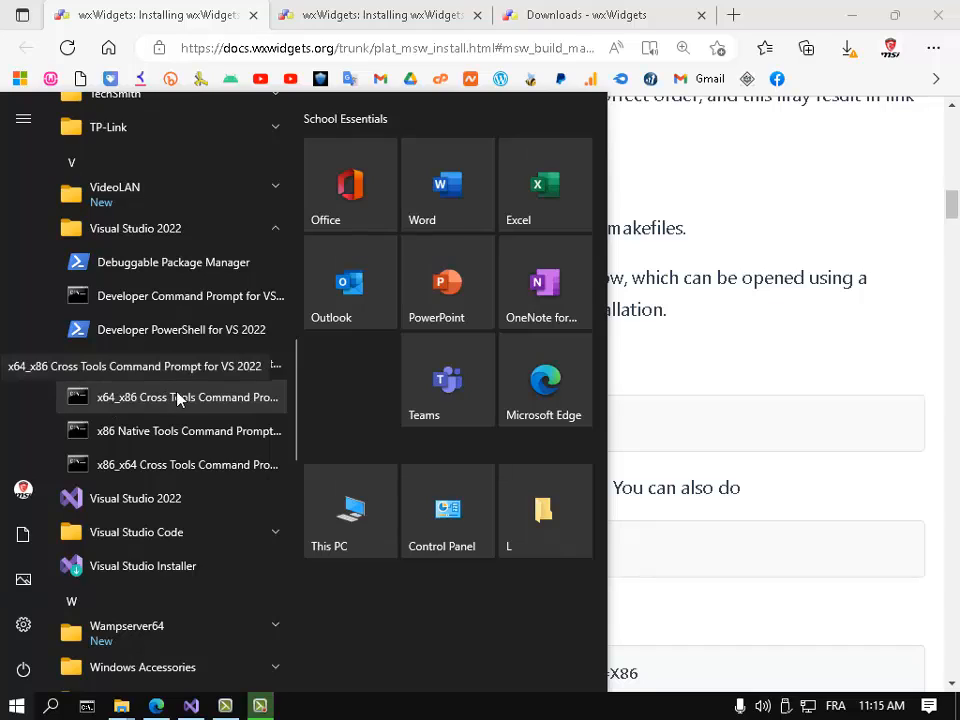
mouse_move(148, 400)
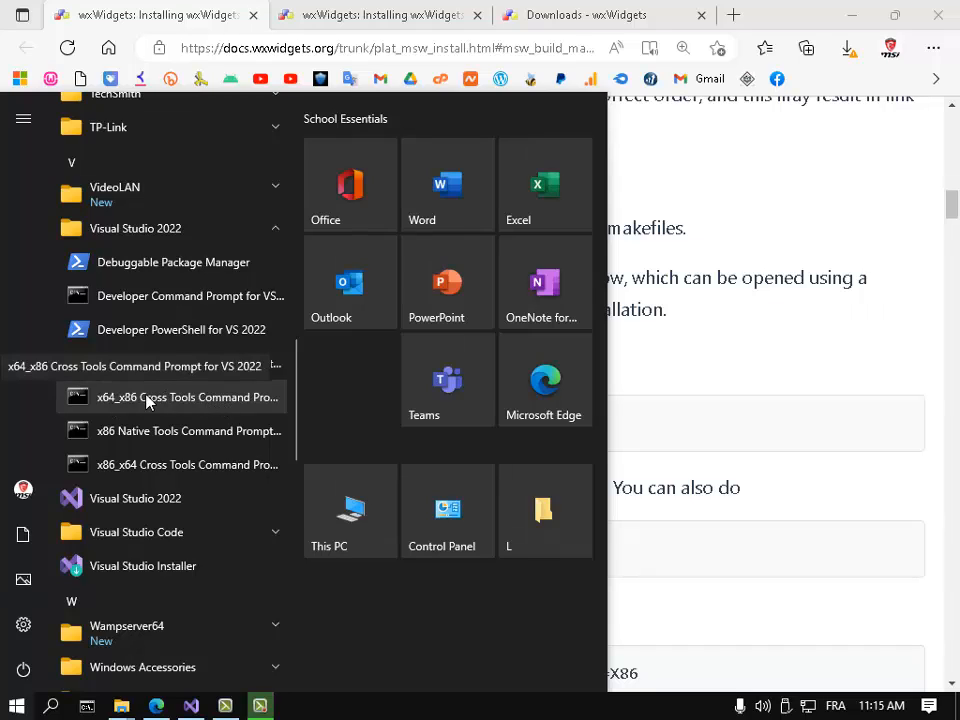
mouse_move(174, 430)
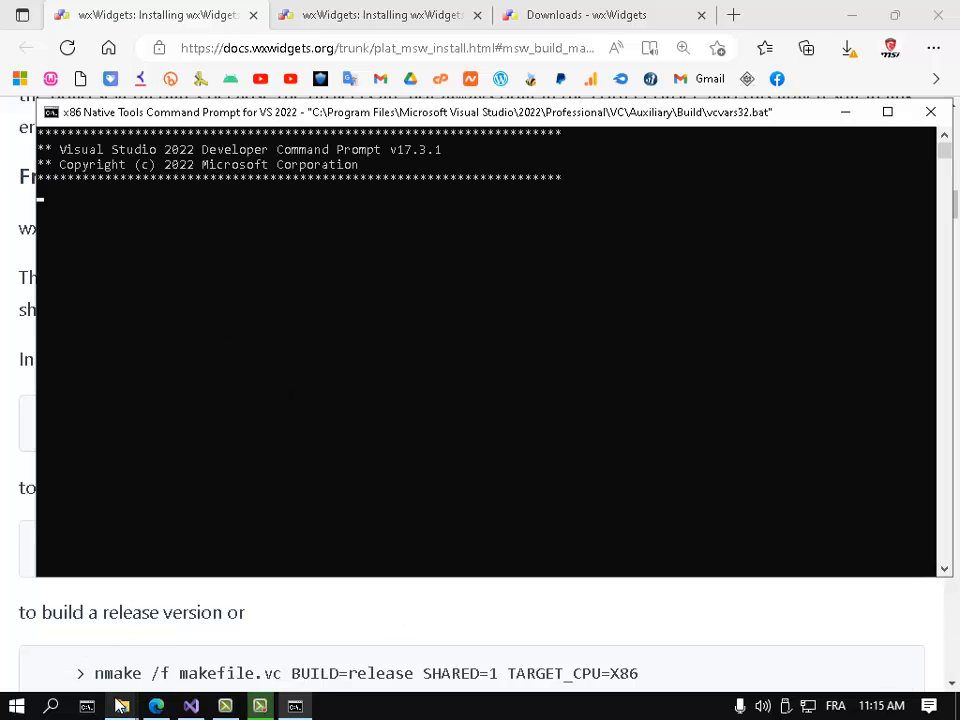
Browse File Explorer on drive C into wx2, then build, then msw
left_click(120, 706)
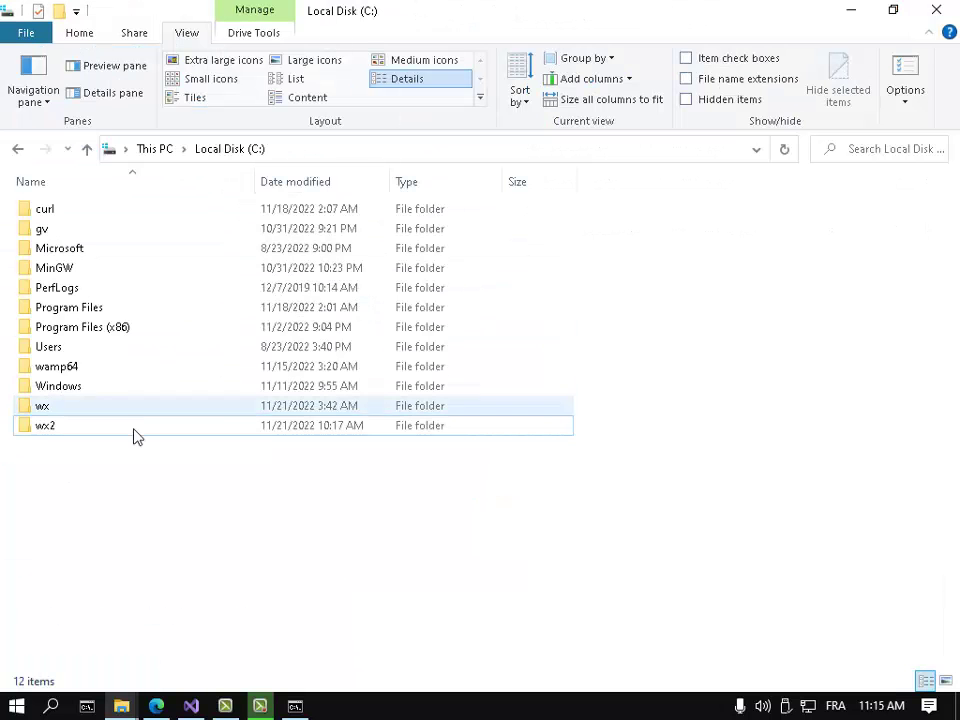
double_click(44, 424)
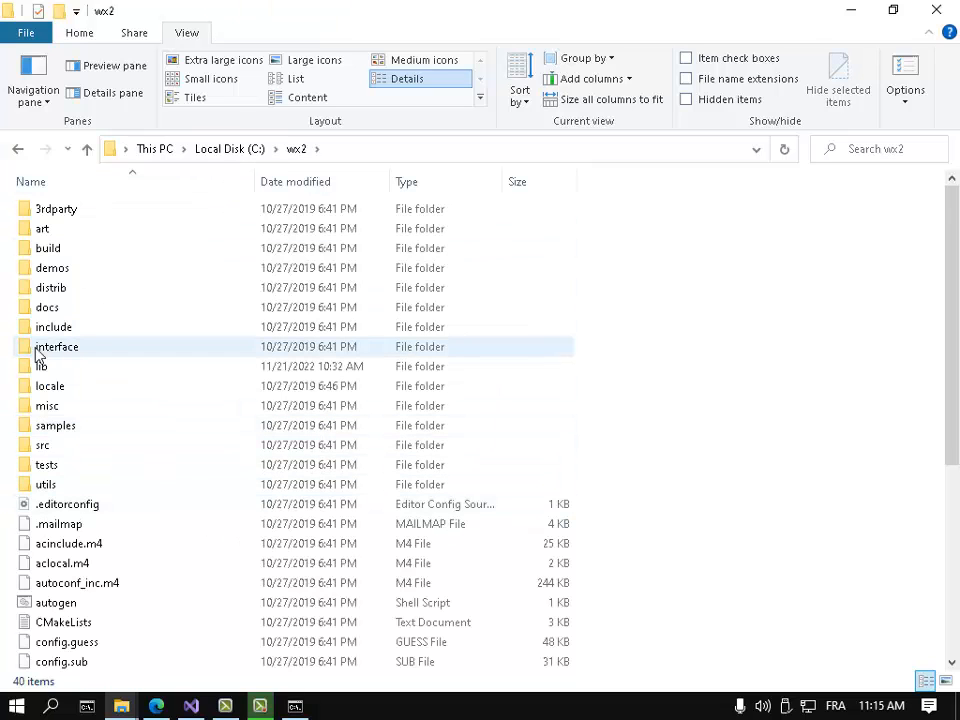
double_click(48, 248)
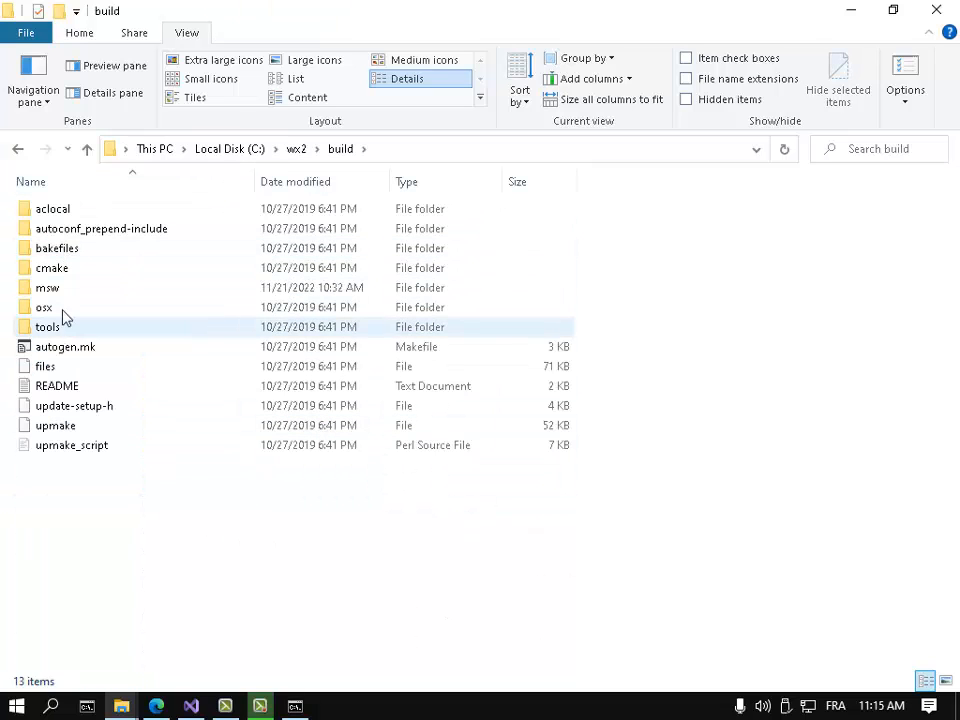
double_click(46, 288)
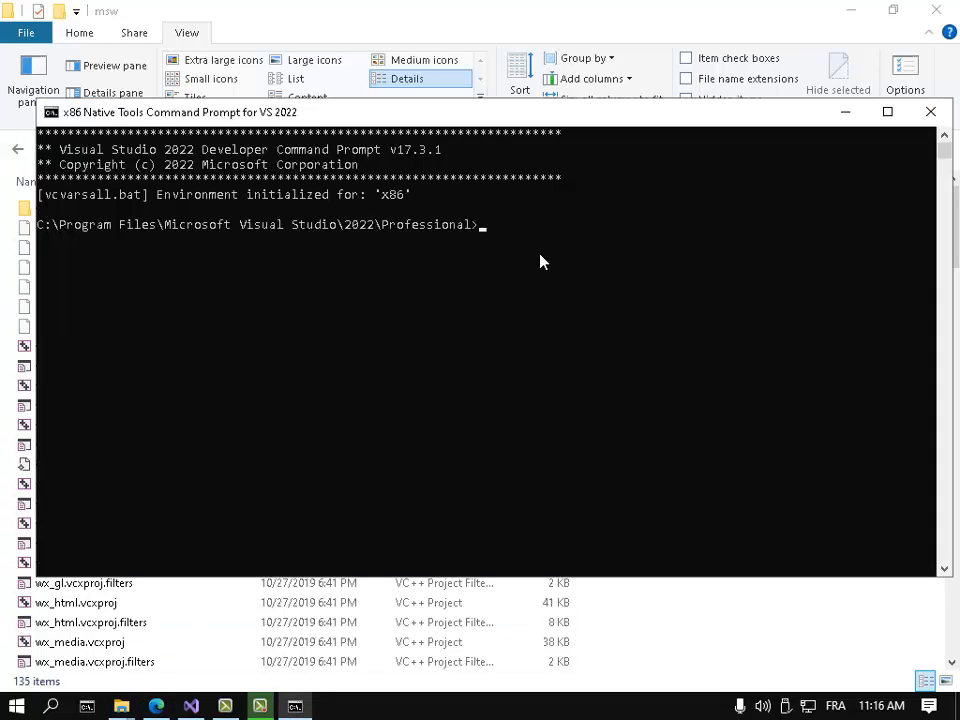
Change the command prompt's working directory to C:\wx2\build\msw
type("cd")
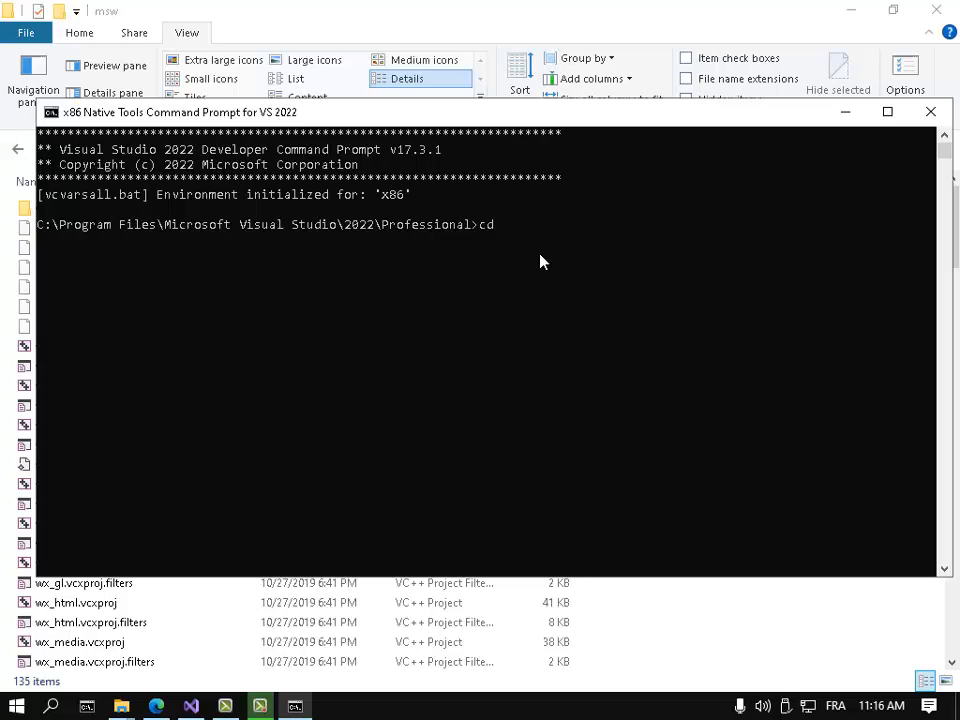
type("C:\\wx2\\build\\msw")
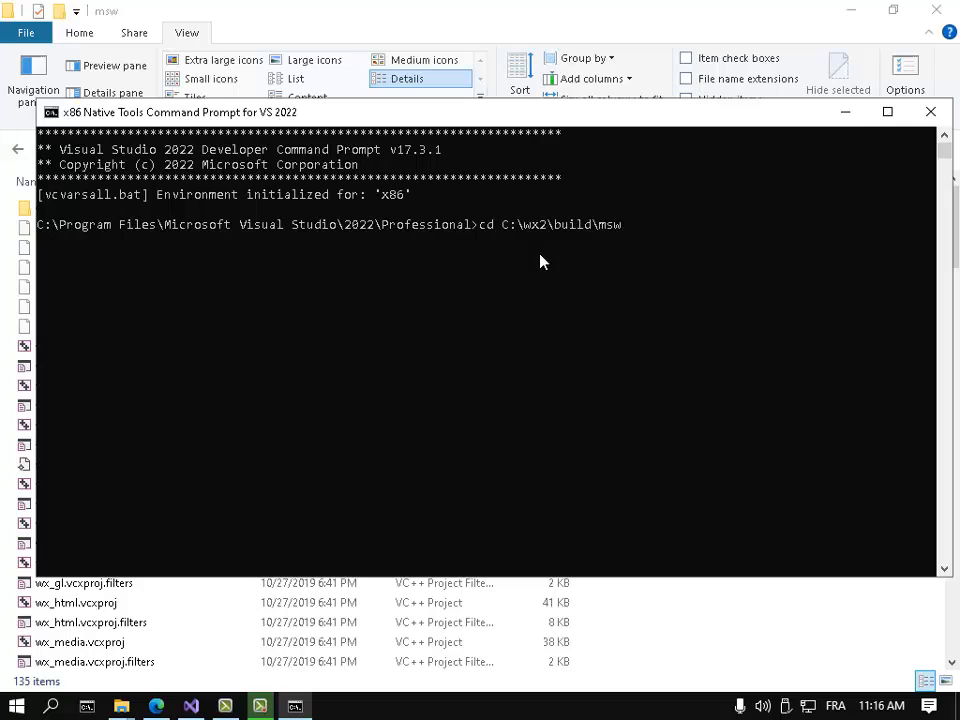
key("Return")
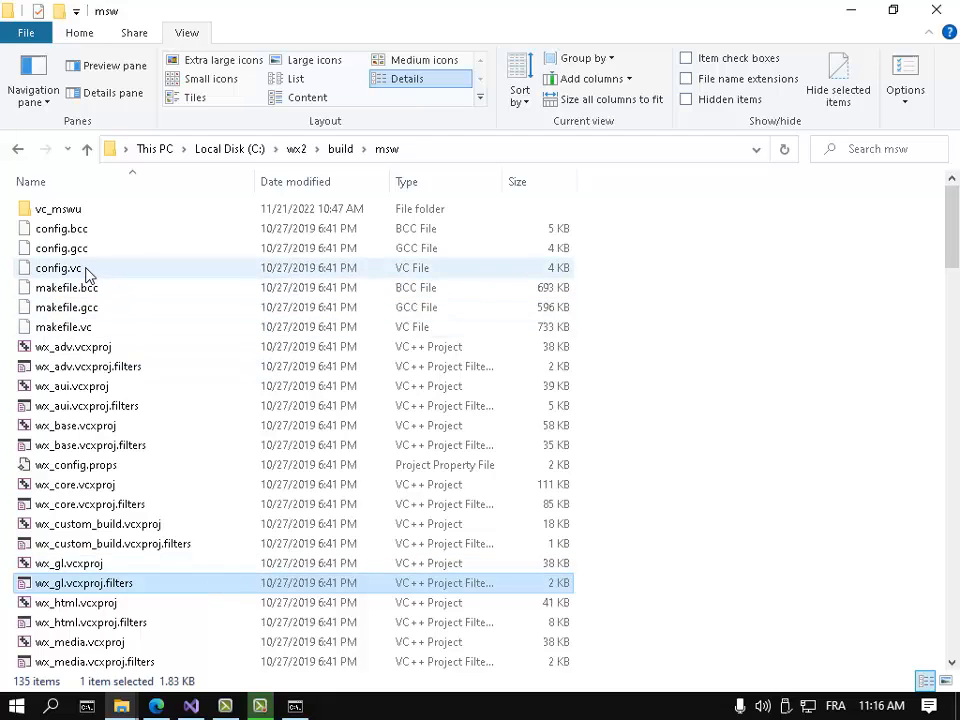
Enter nmake /f makefile.vc in the command prompt, copied from the wxWidgets docs
left_click(64, 328)
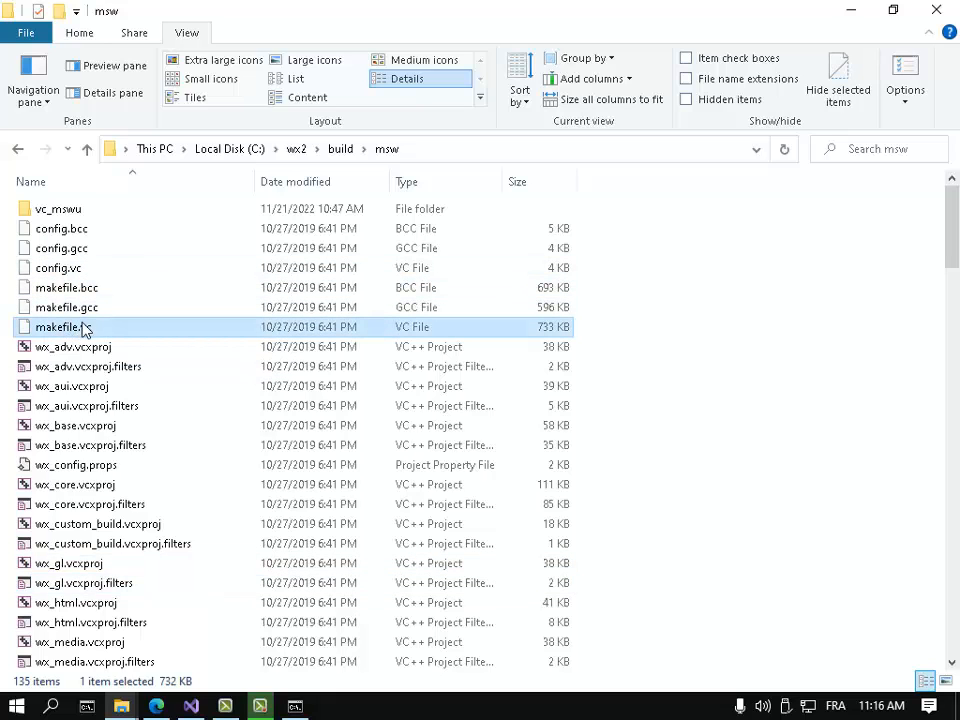
mouse_move(118, 340)
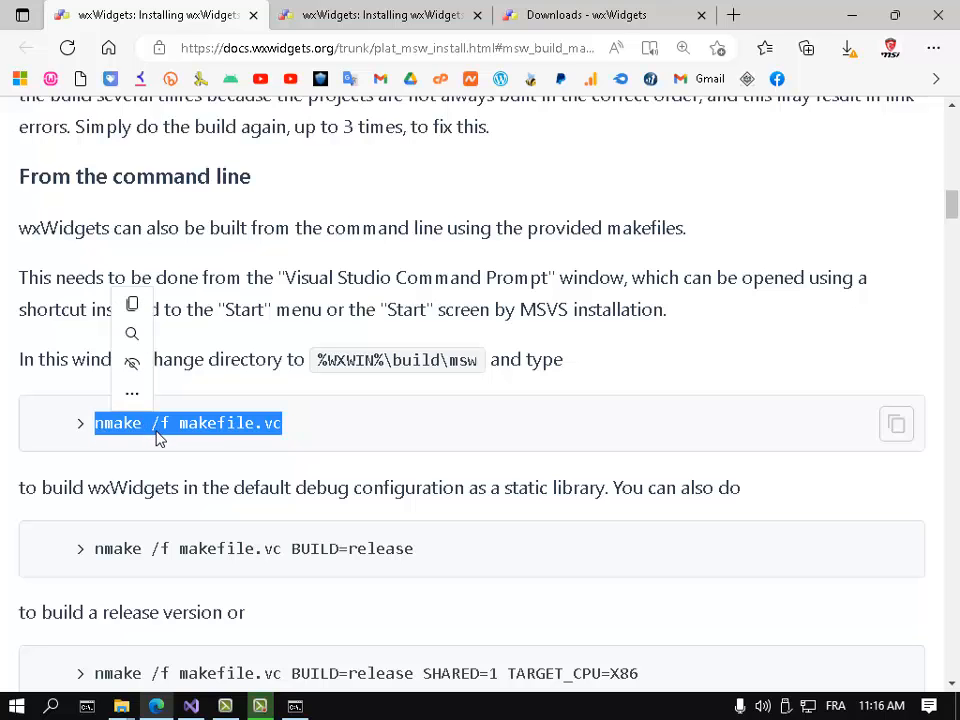
mouse_move(264, 436)
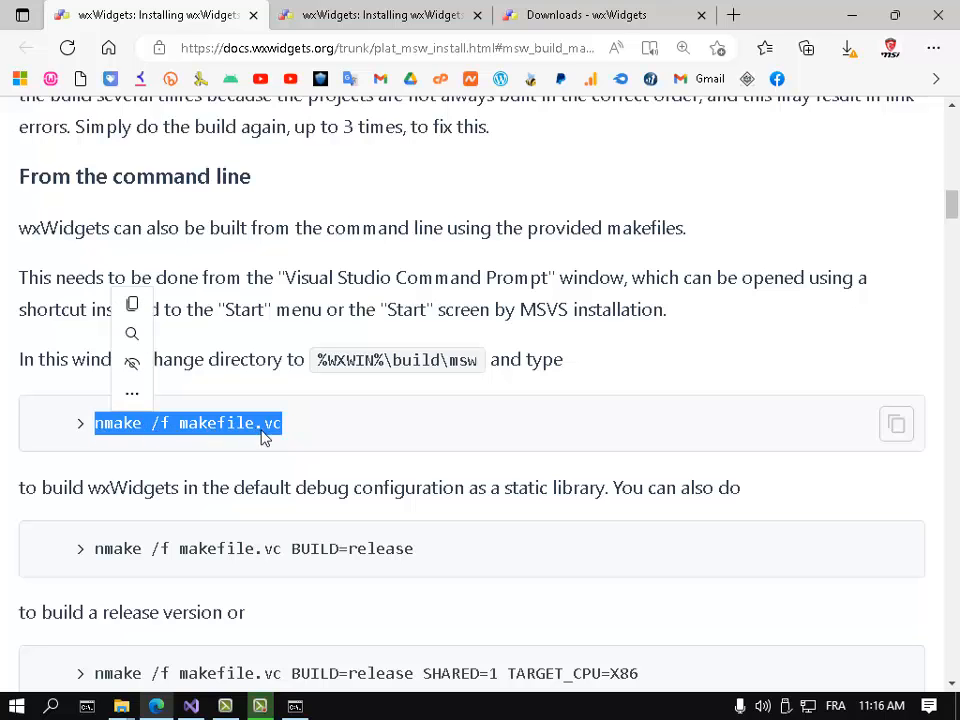
left_click(264, 436)
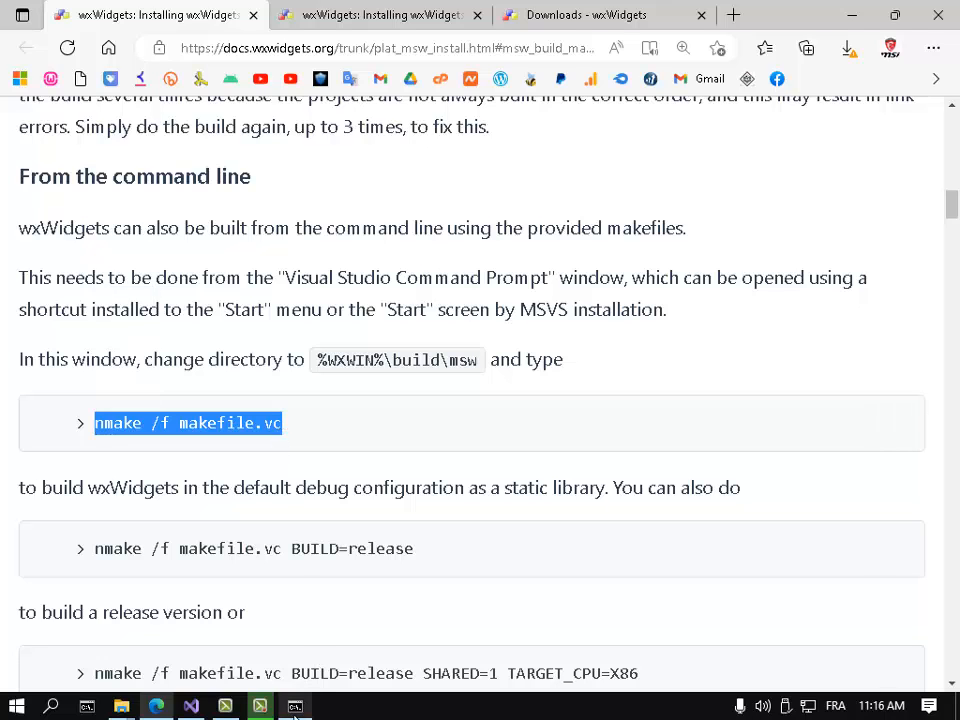
left_click(294, 708)
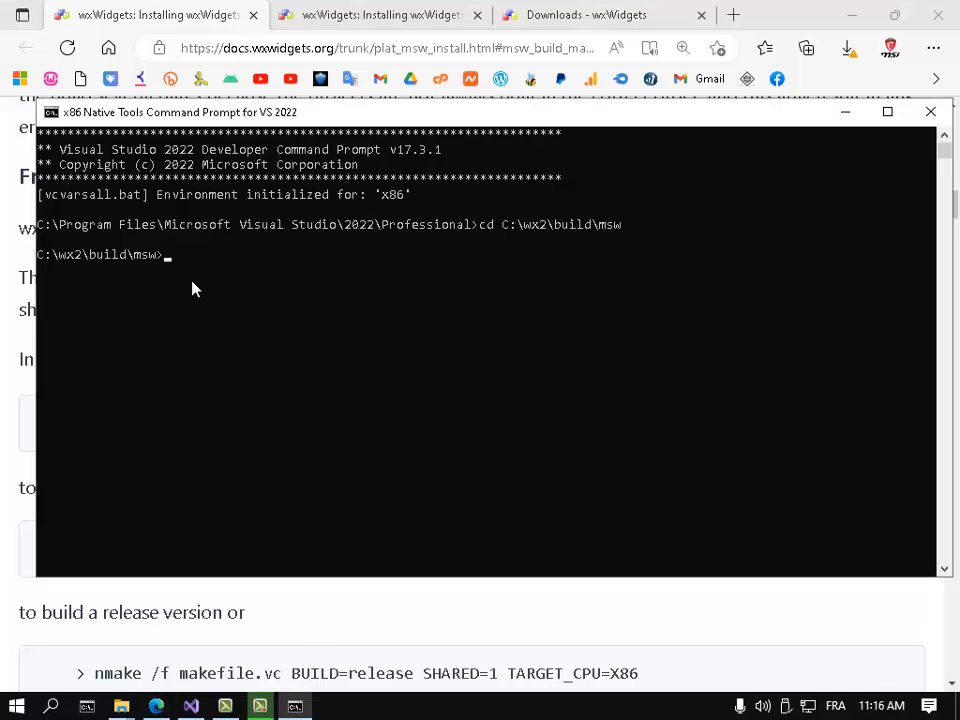
type("nmake /f makefile.vc")
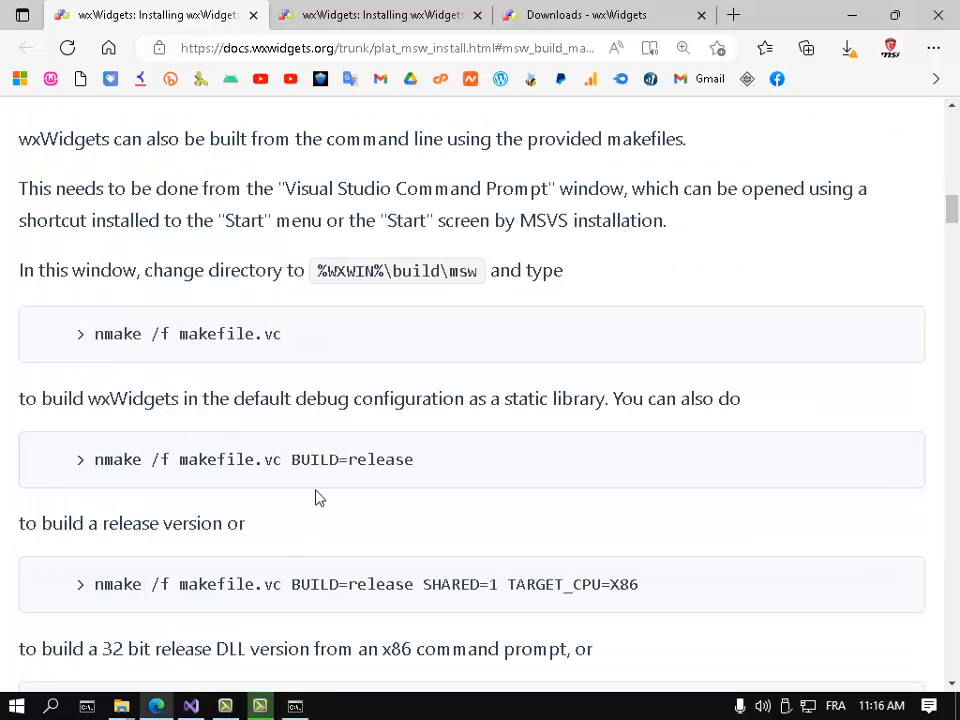
mouse_move(304, 470)
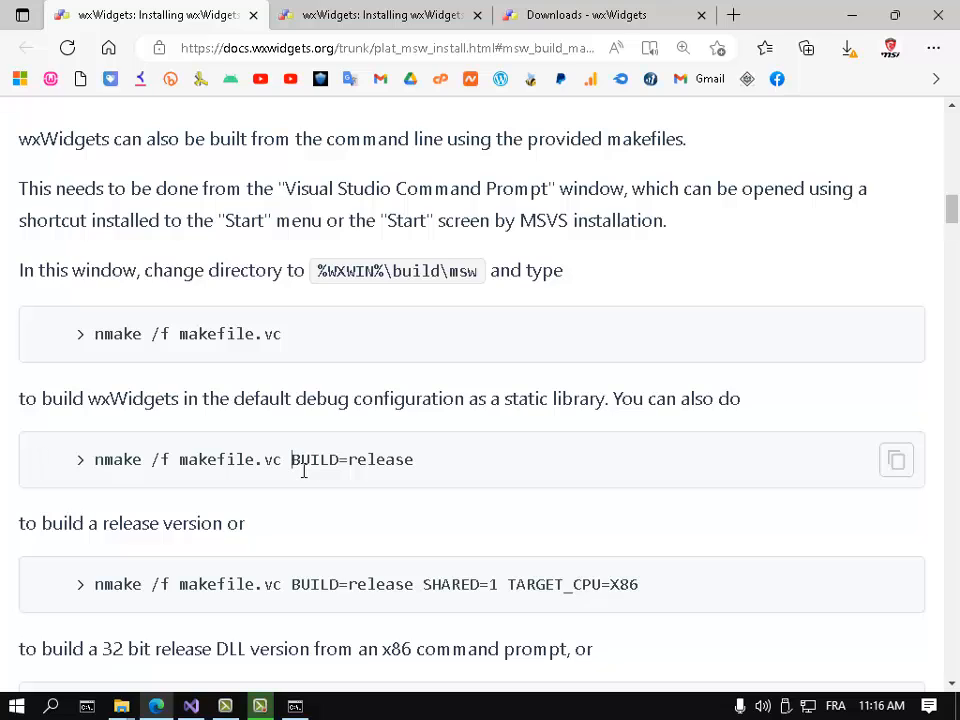
Append the BUILD=release option to the nmake command, copied from the docs
double_click(352, 458)
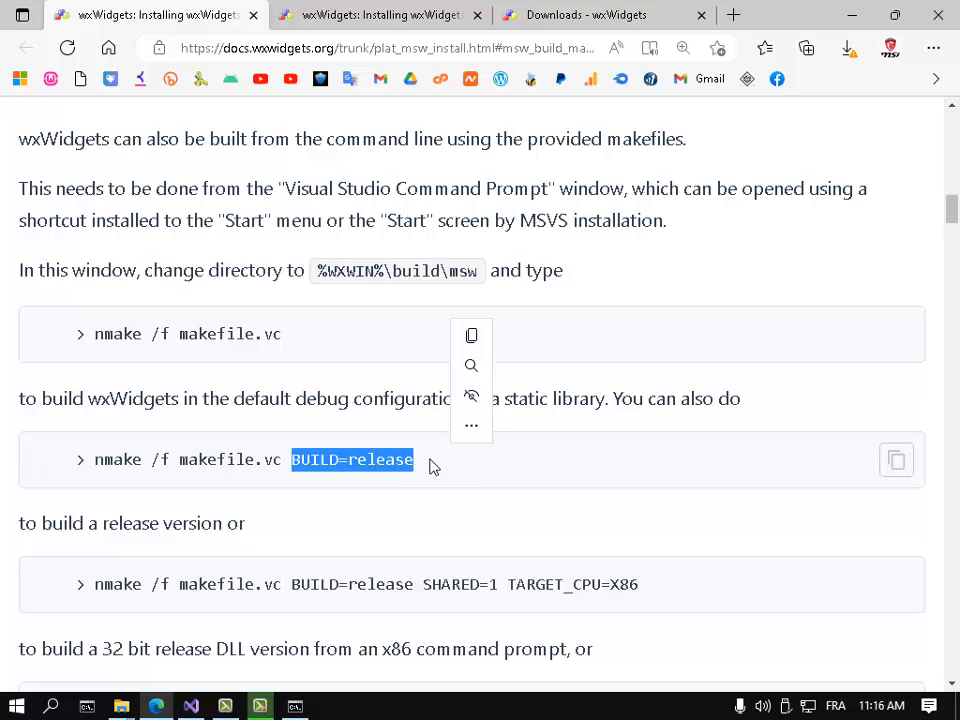
left_click(430, 470)
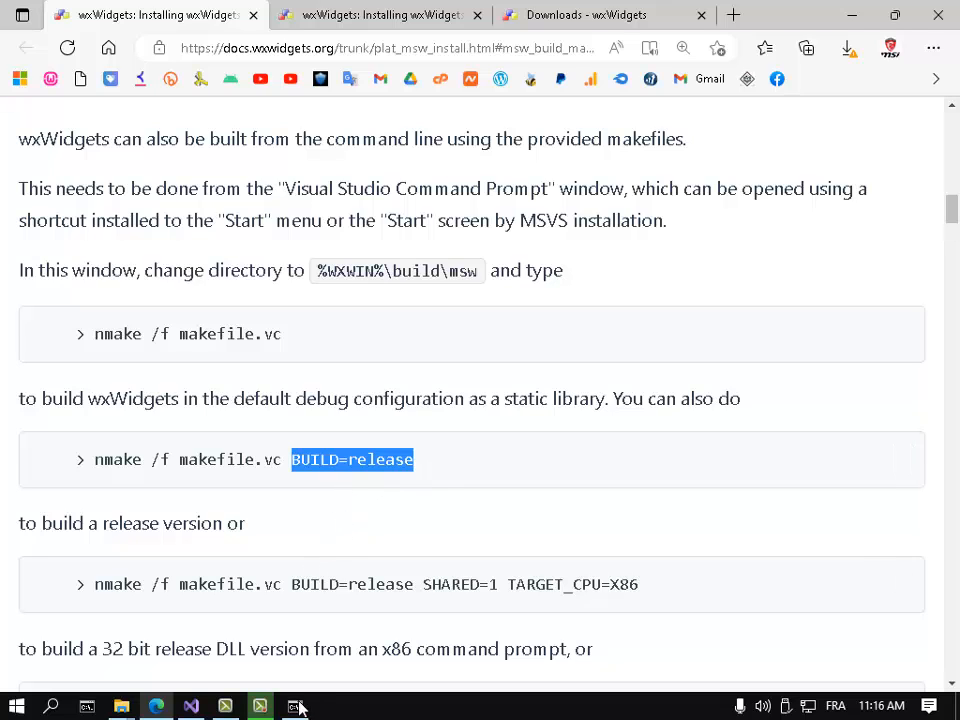
left_click(294, 708)
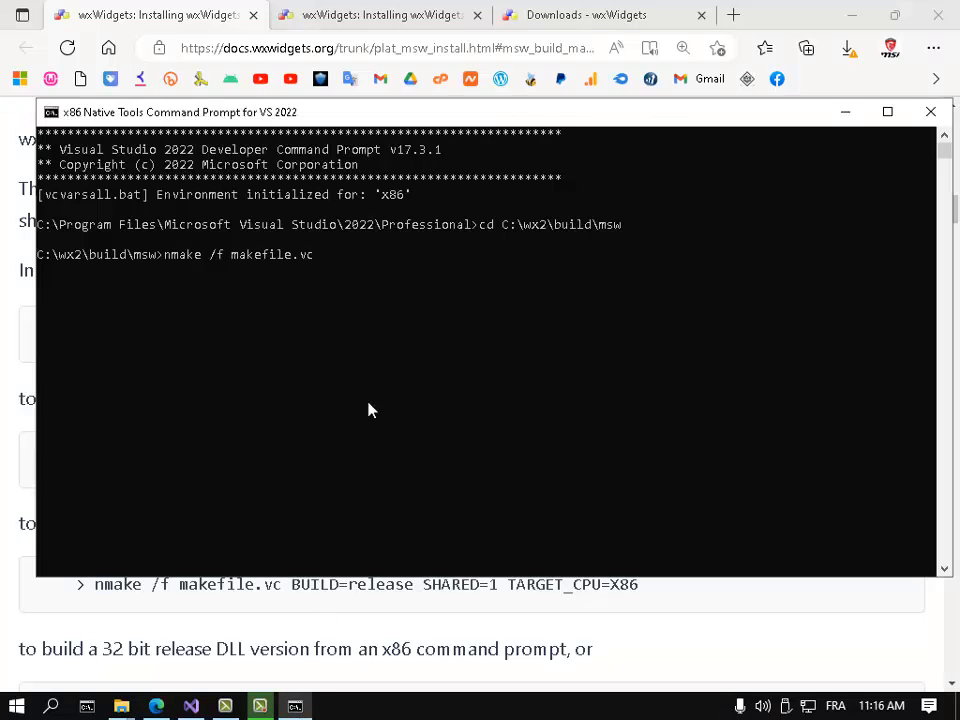
mouse_move(368, 296)
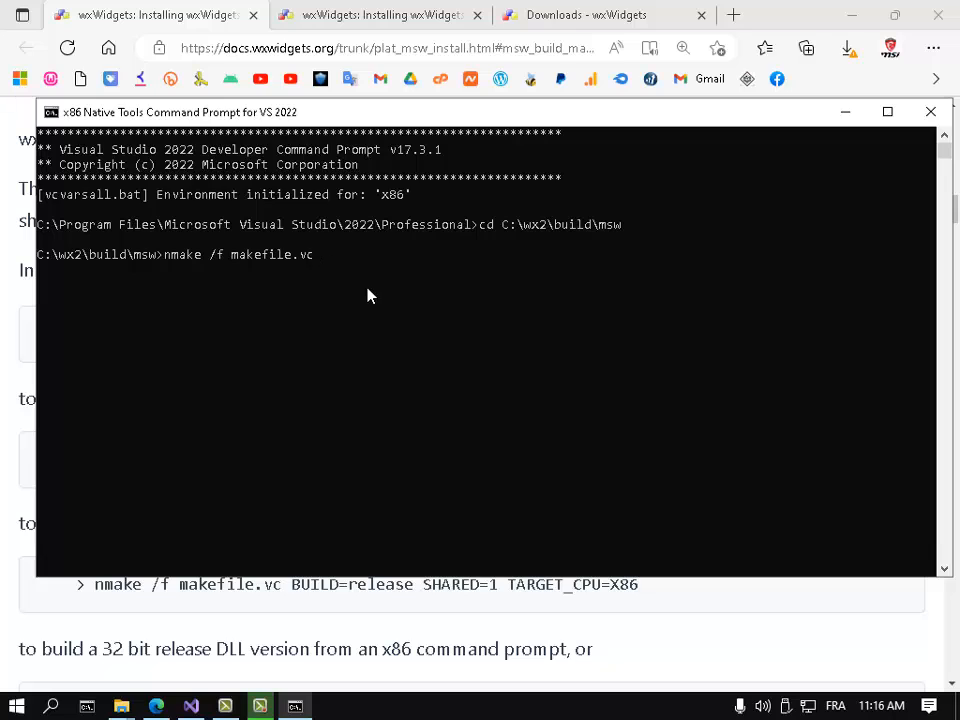
type("BUILD=release")
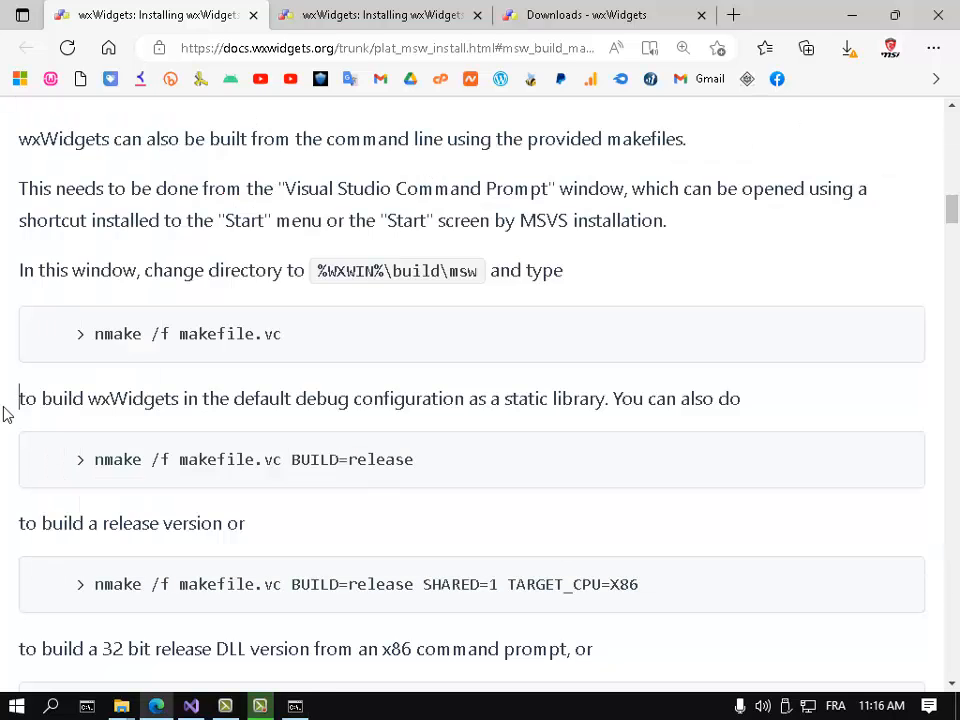
Jump to the Make Parameters section of the wxWidgets build guide
scroll("down", 3)
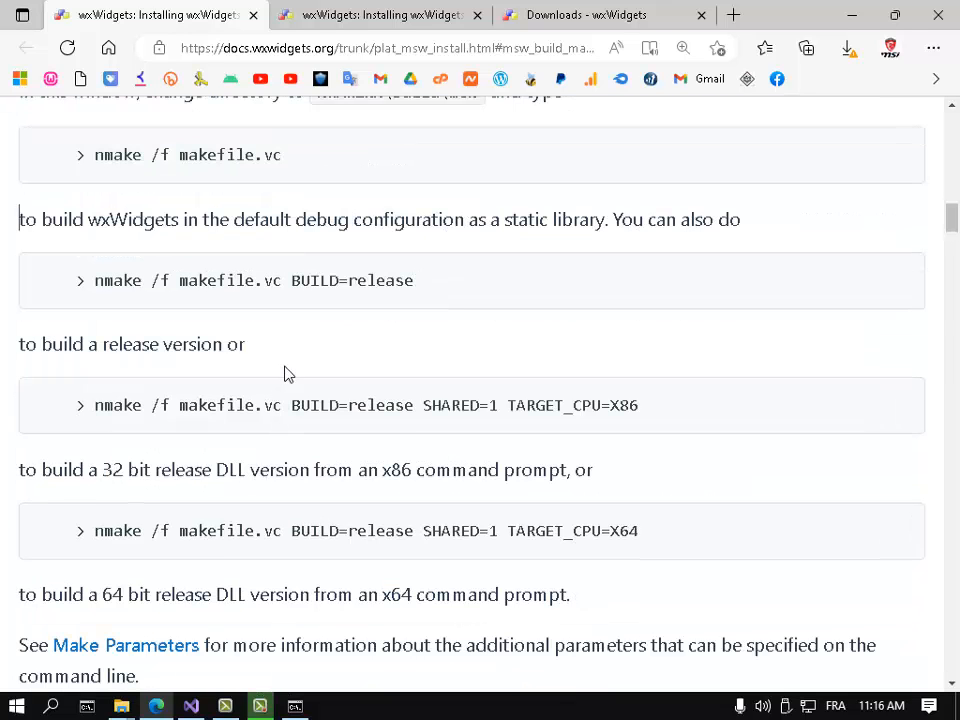
mouse_move(276, 450)
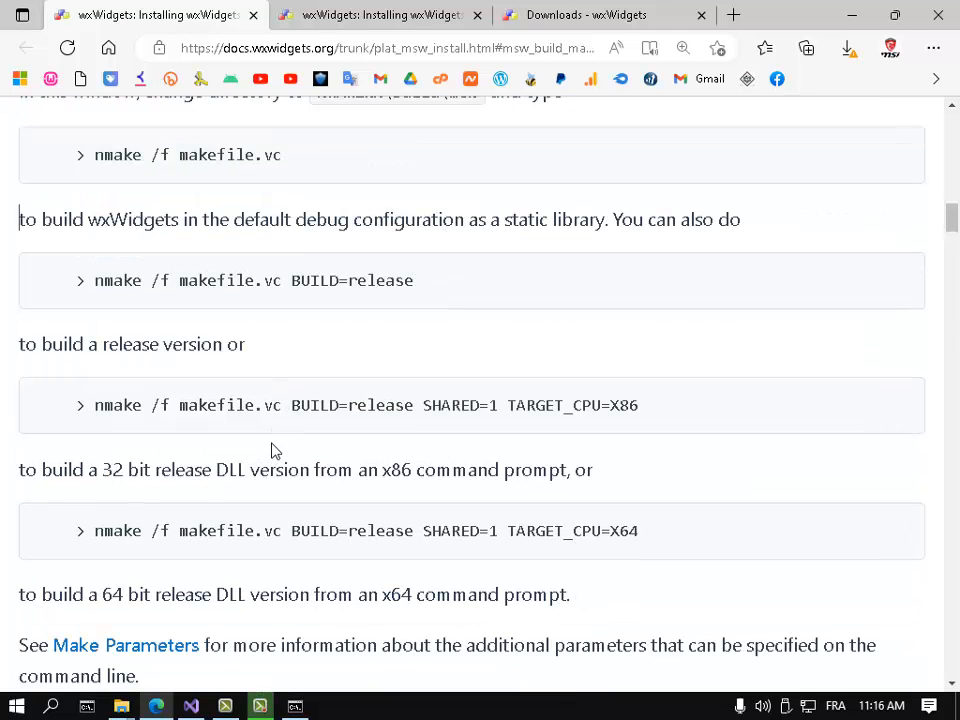
scroll("down", 3)
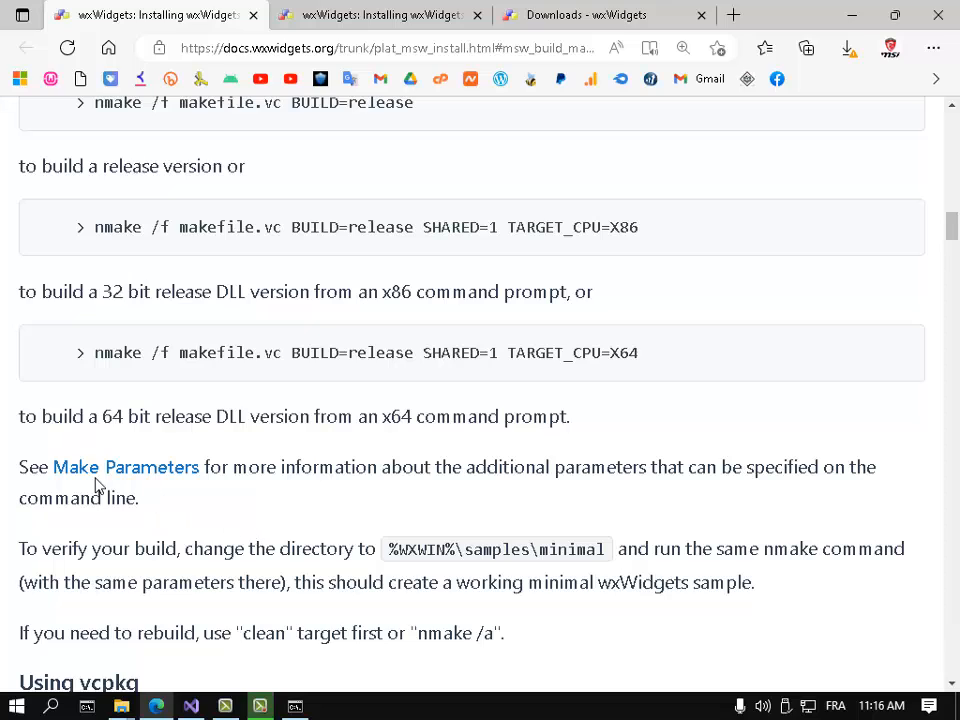
mouse_move(124, 476)
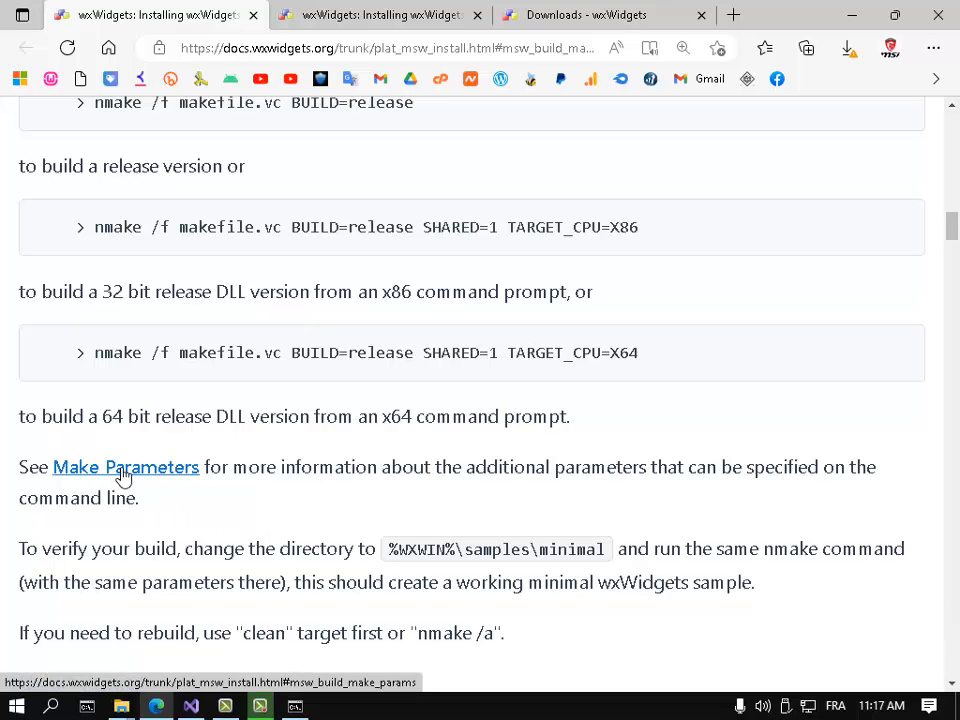
mouse_move(36, 476)
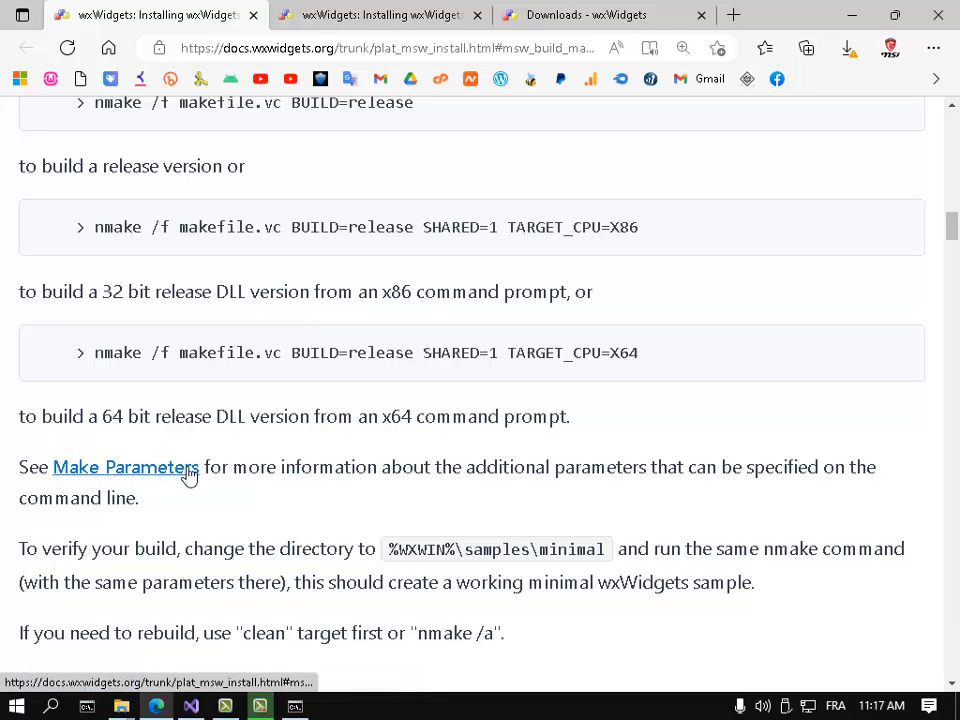
mouse_move(130, 476)
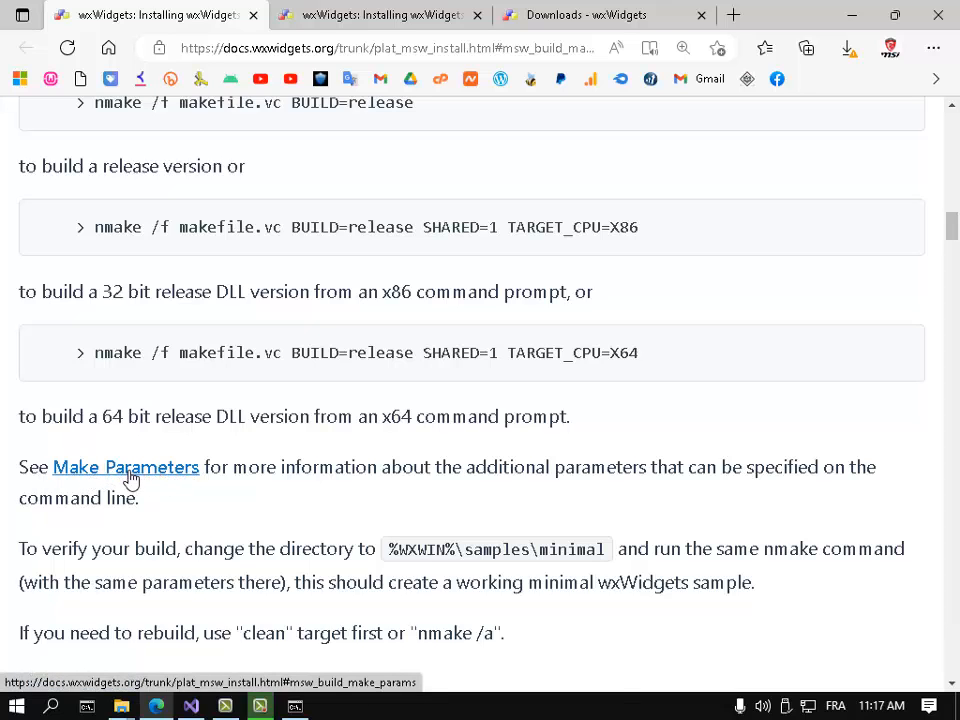
left_click(126, 468)
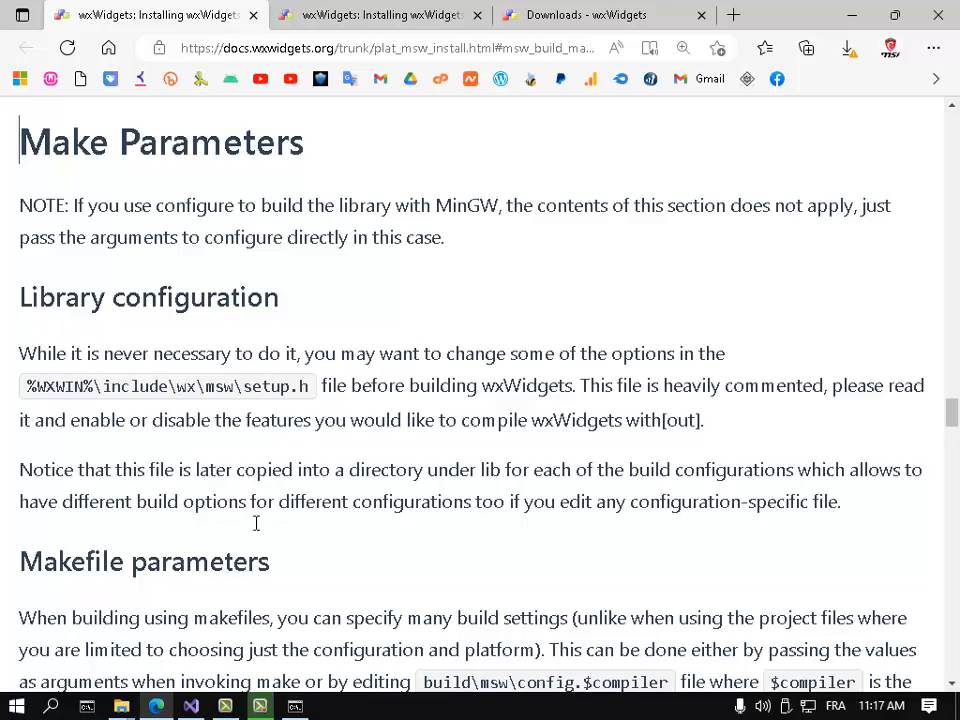
scroll("down", 3)
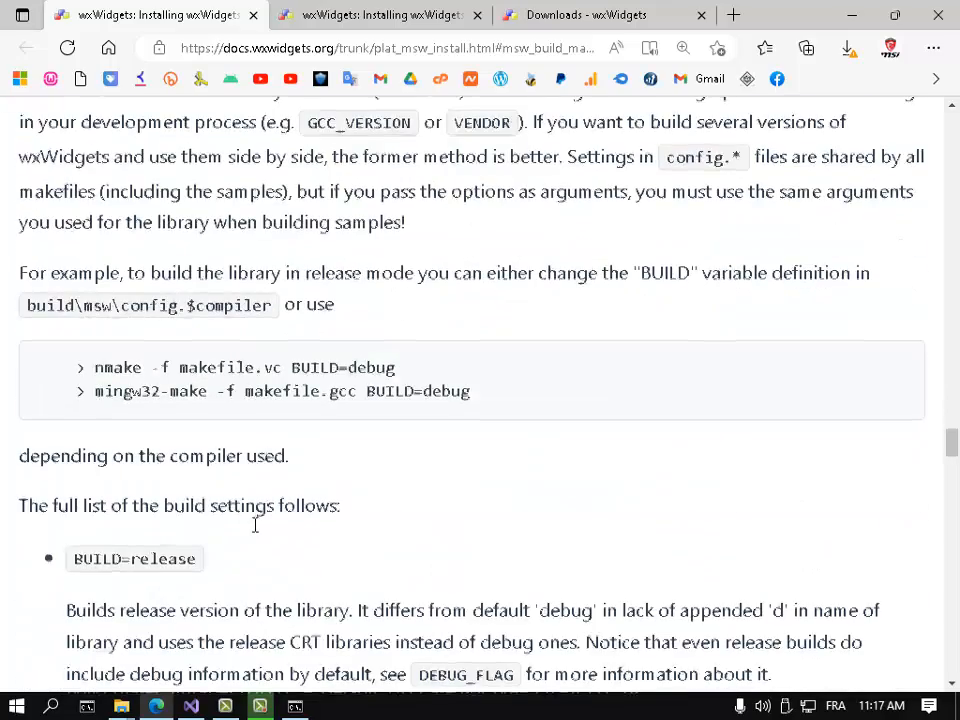
scroll("down", 3)
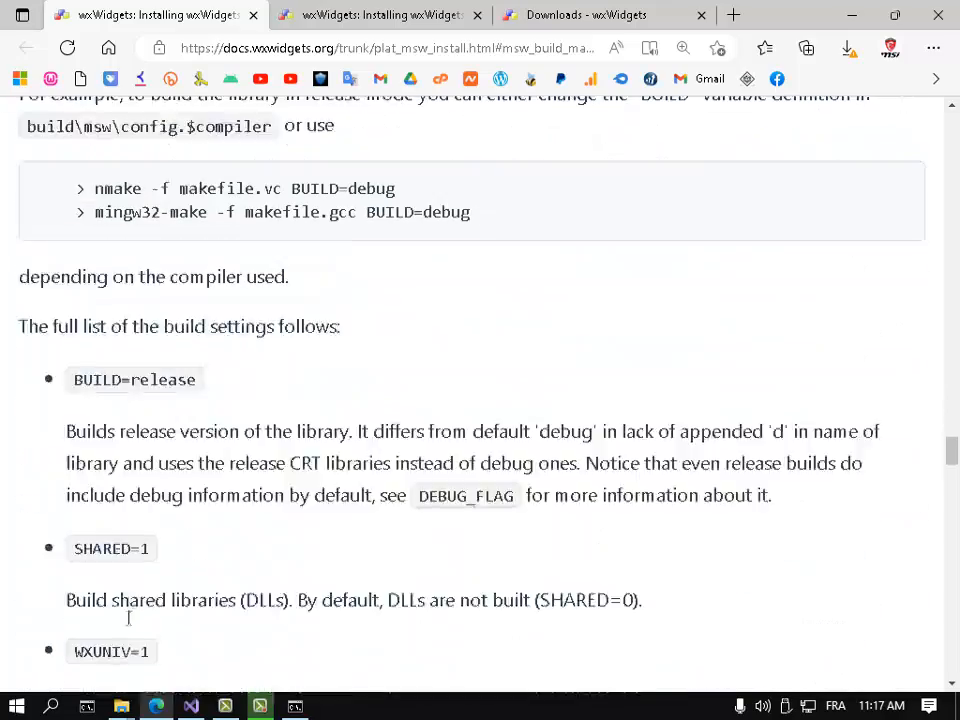
mouse_move(218, 588)
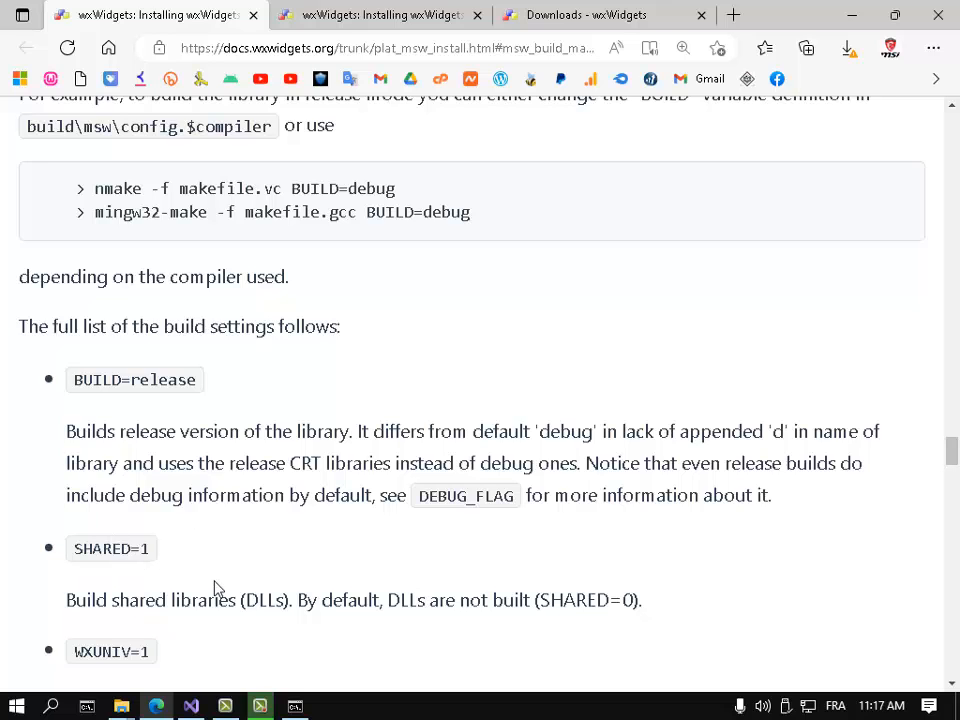
mouse_move(268, 588)
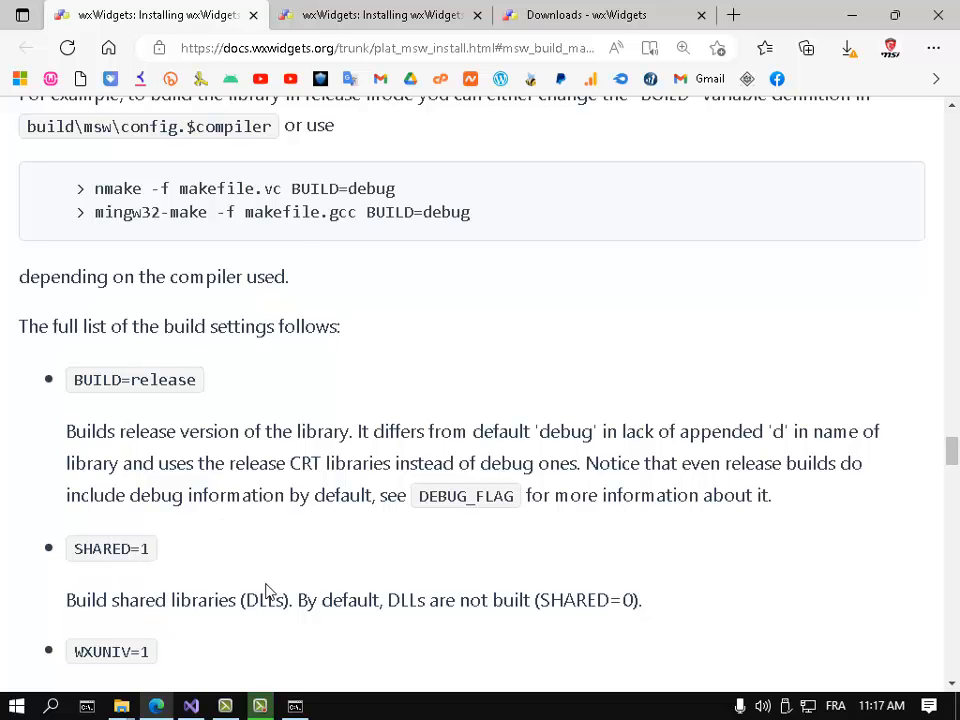
scroll("down", 3)
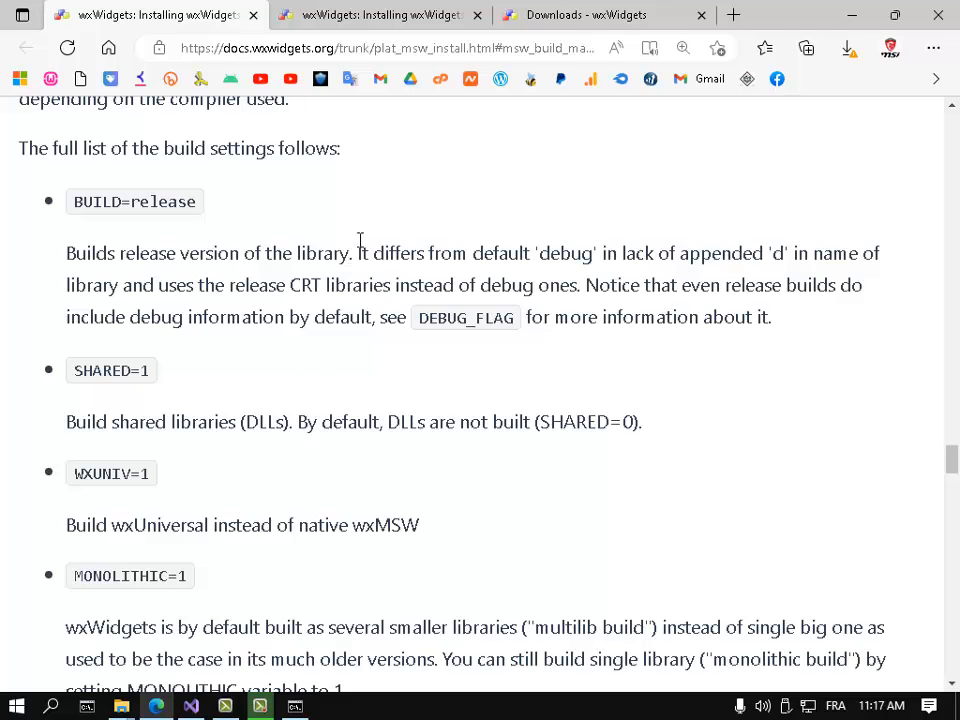
Locate and select the RUNTIME_LIBS=static option among the make parameters
left_click(356, 48)
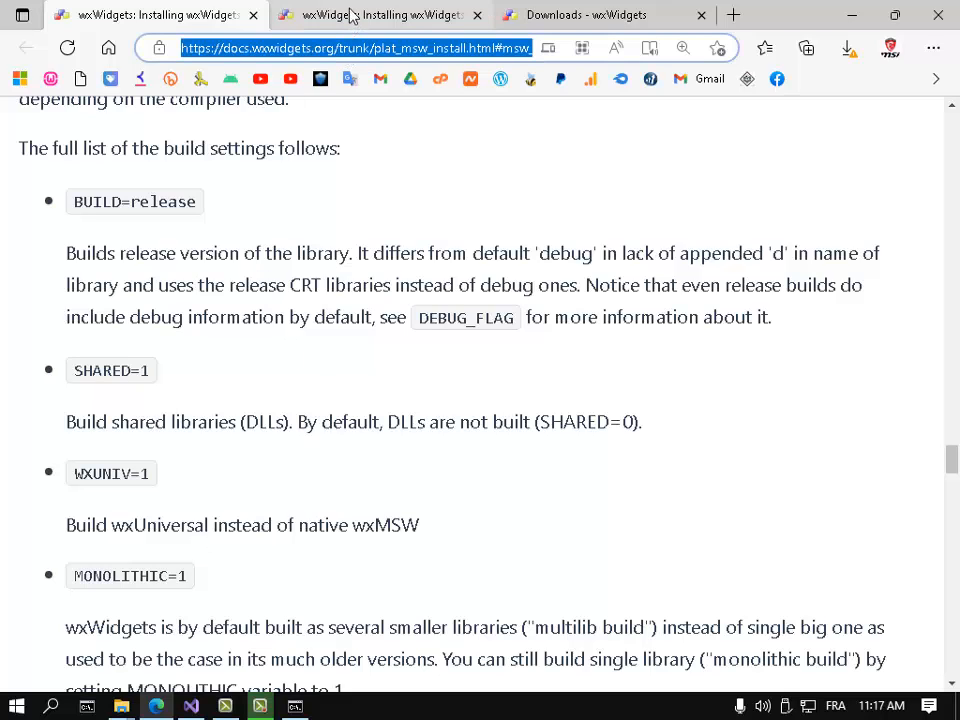
mouse_move(238, 364)
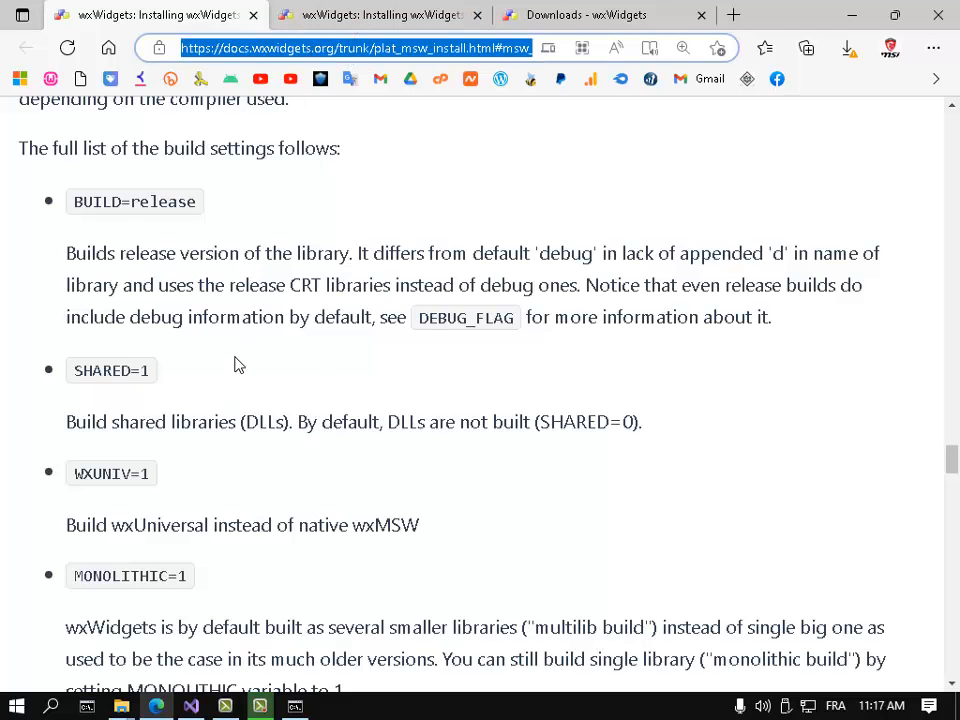
scroll("down", 3)
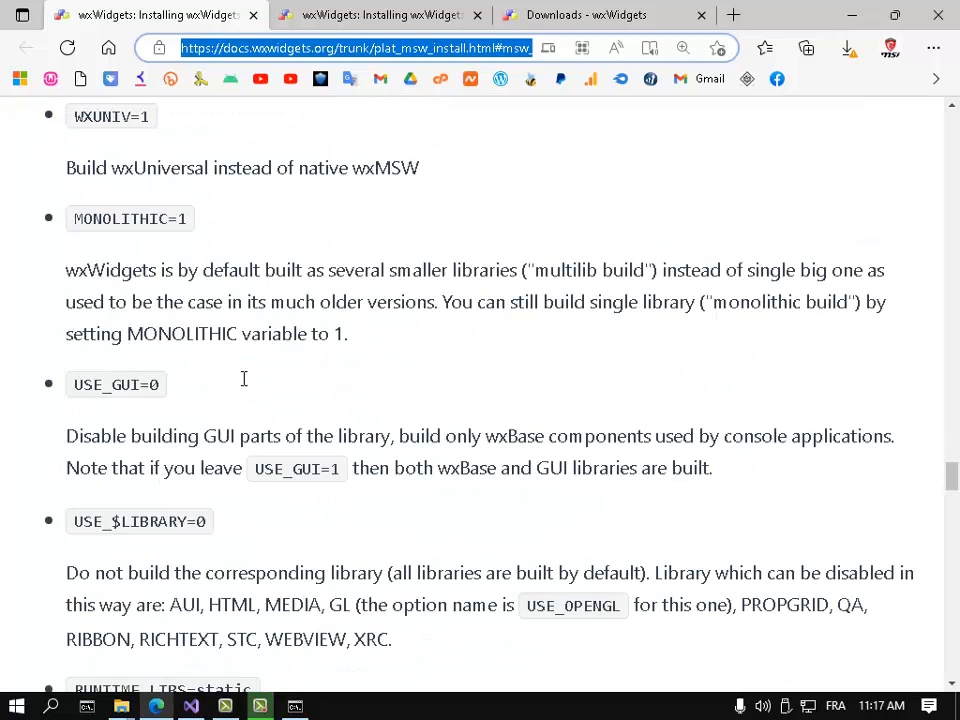
scroll("down", 3)
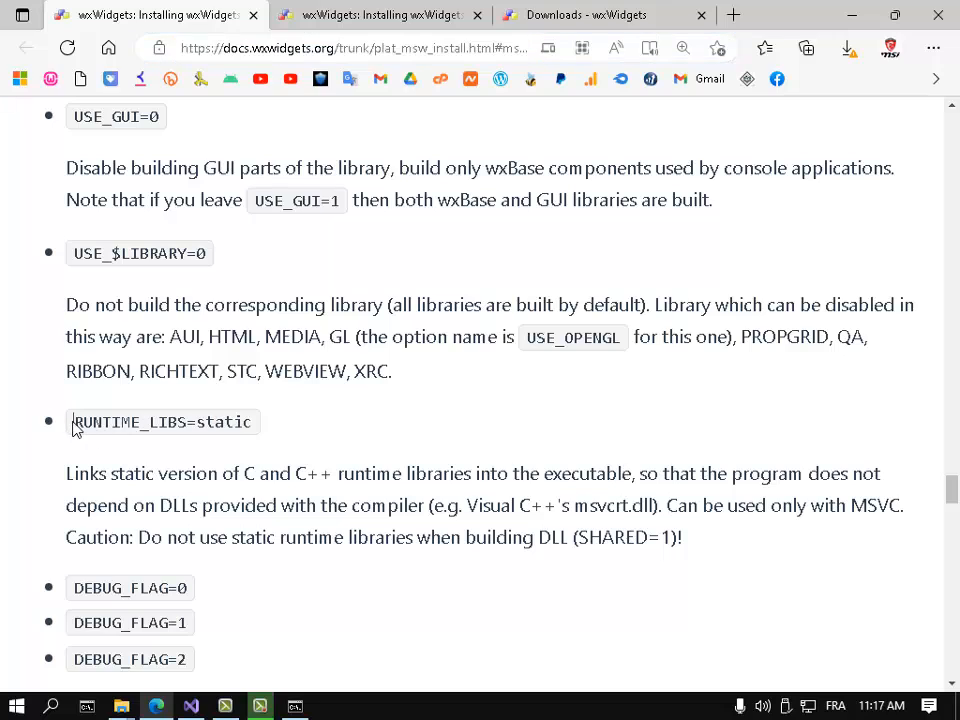
double_click(162, 420)
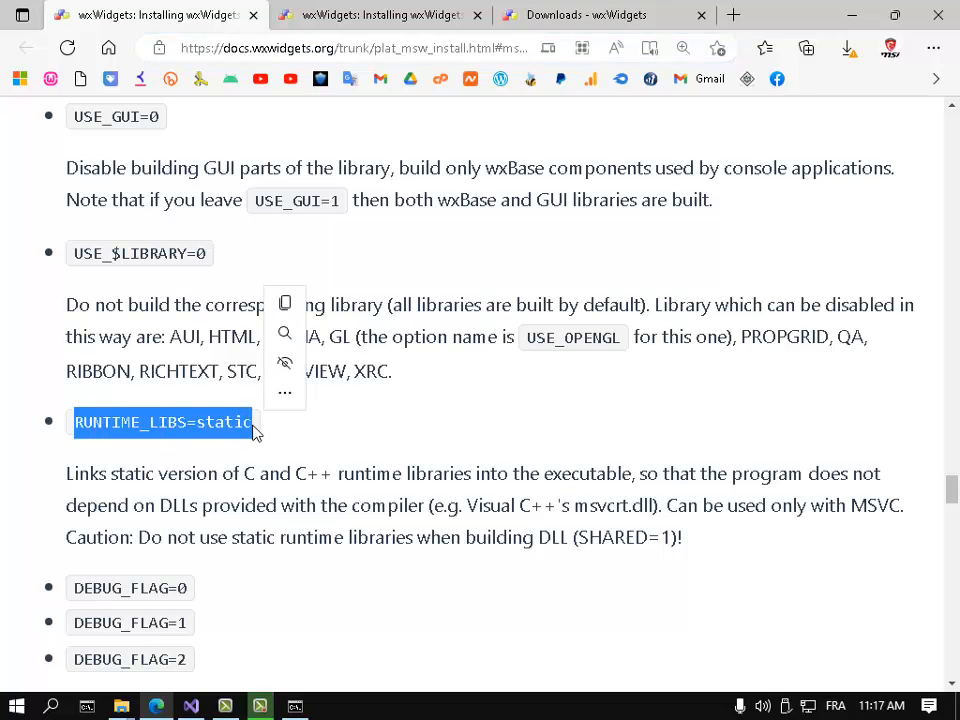
mouse_move(204, 488)
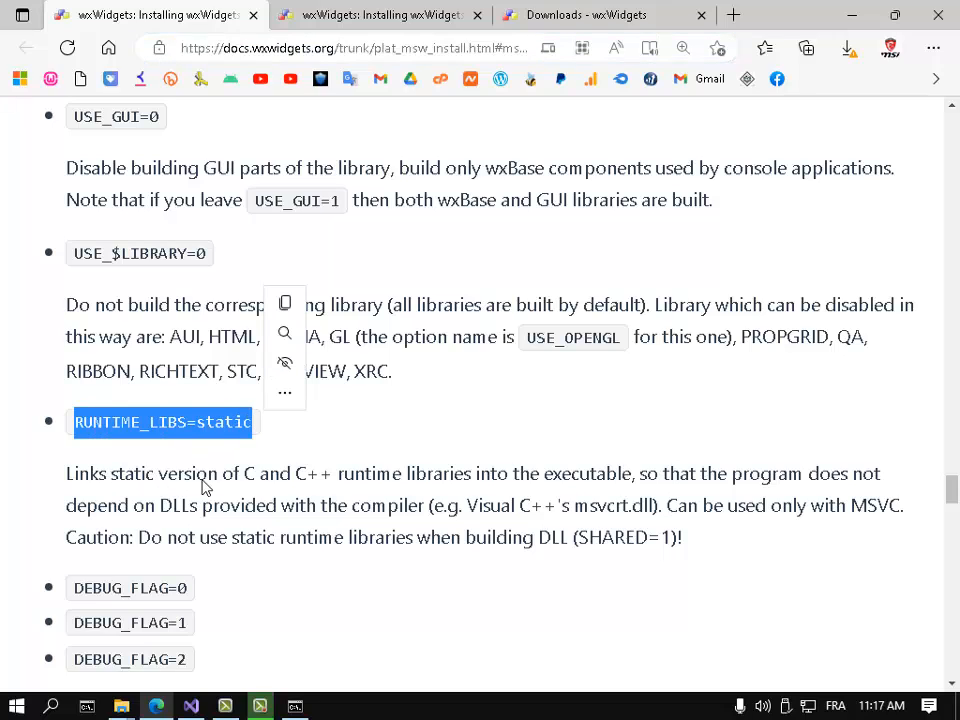
mouse_move(344, 482)
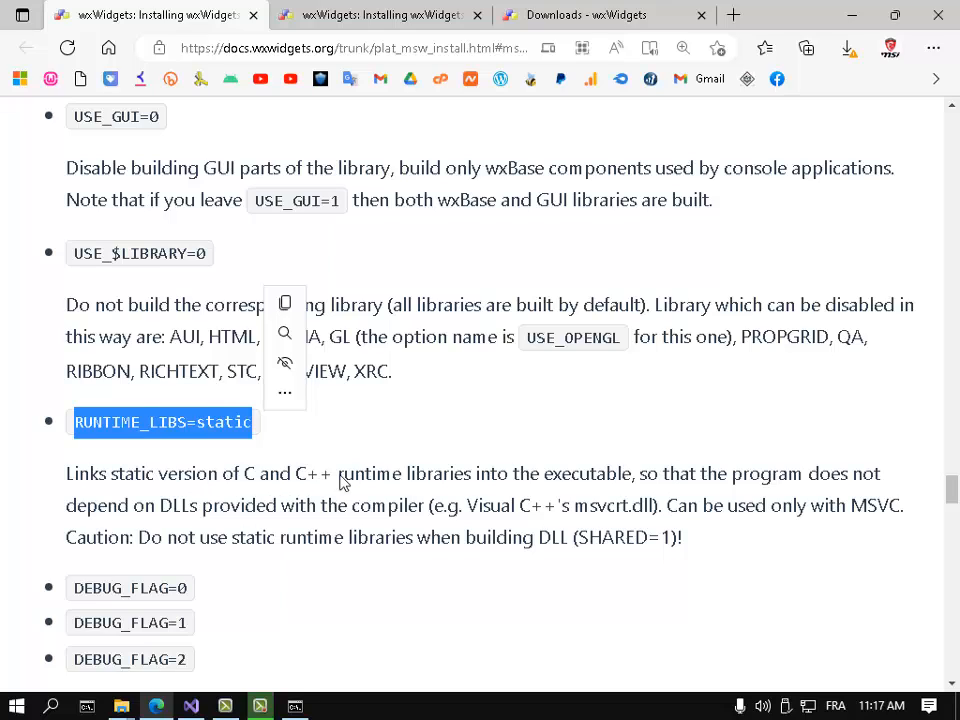
left_click(528, 486)
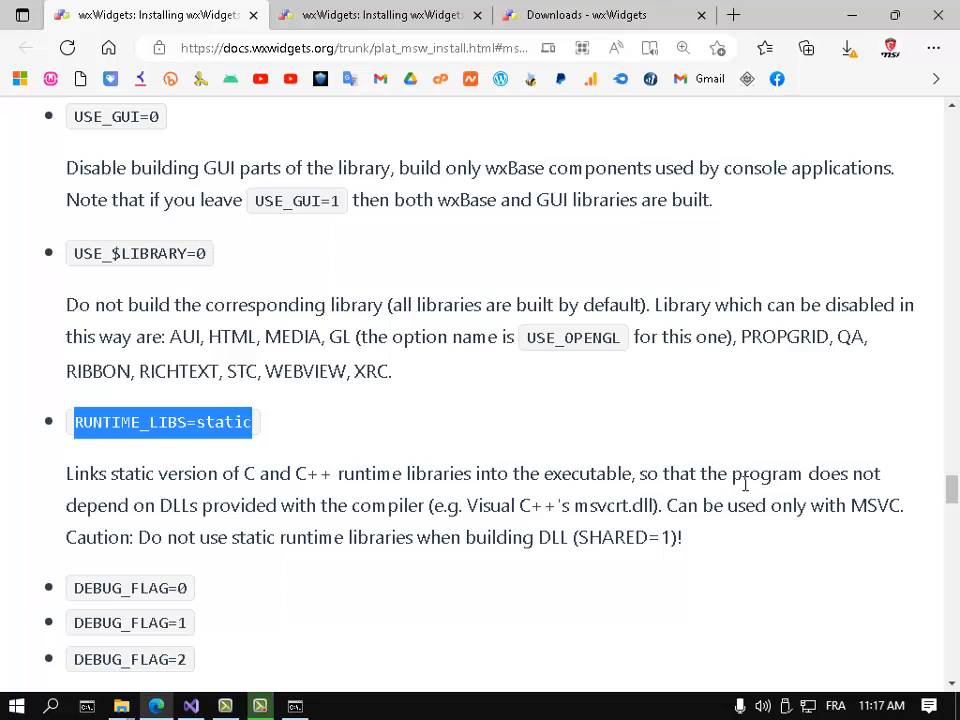
mouse_move(156, 510)
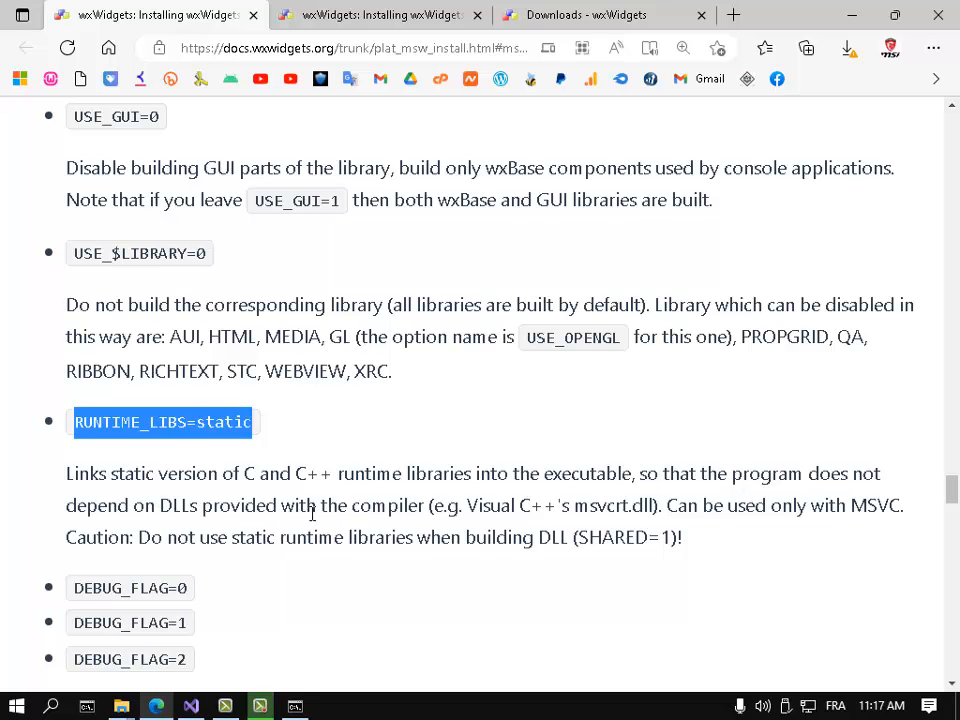
mouse_move(460, 514)
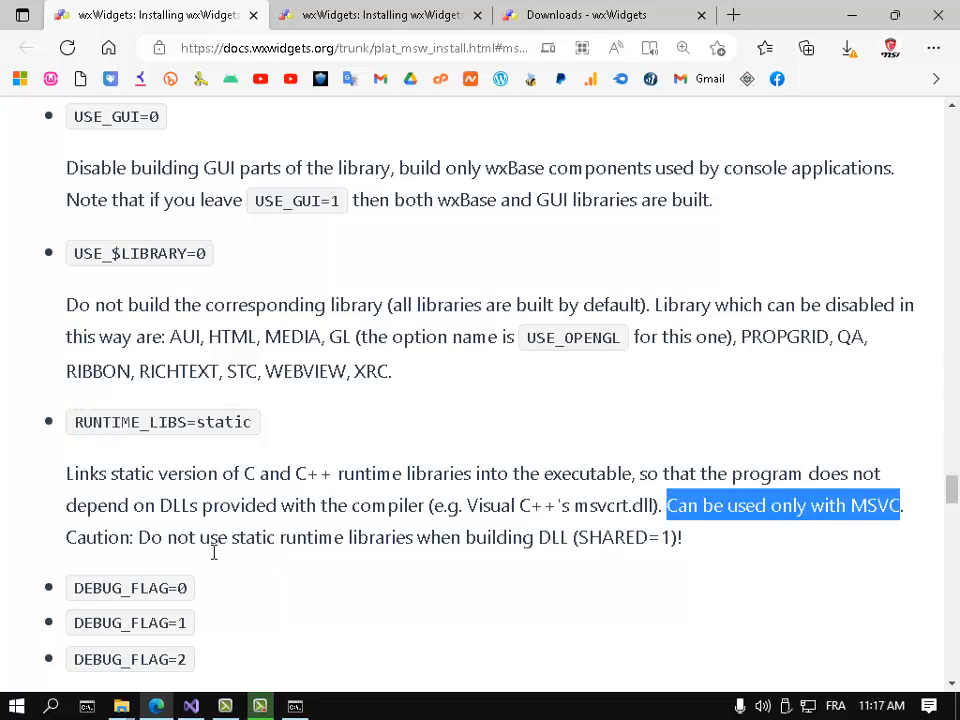
left_click(210, 540)
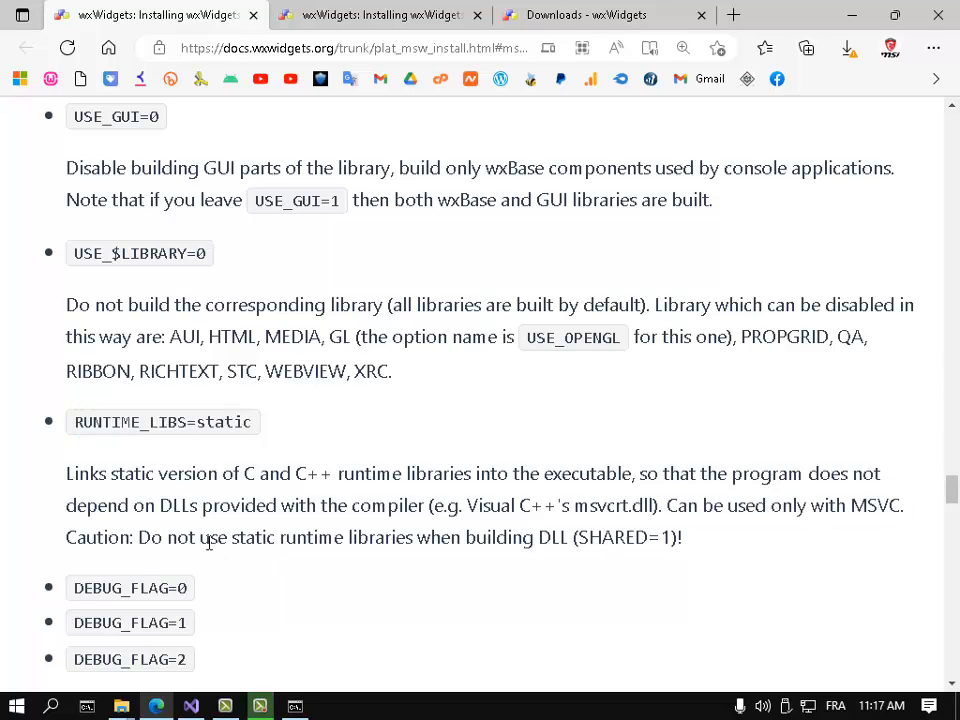
scroll("down", 3)
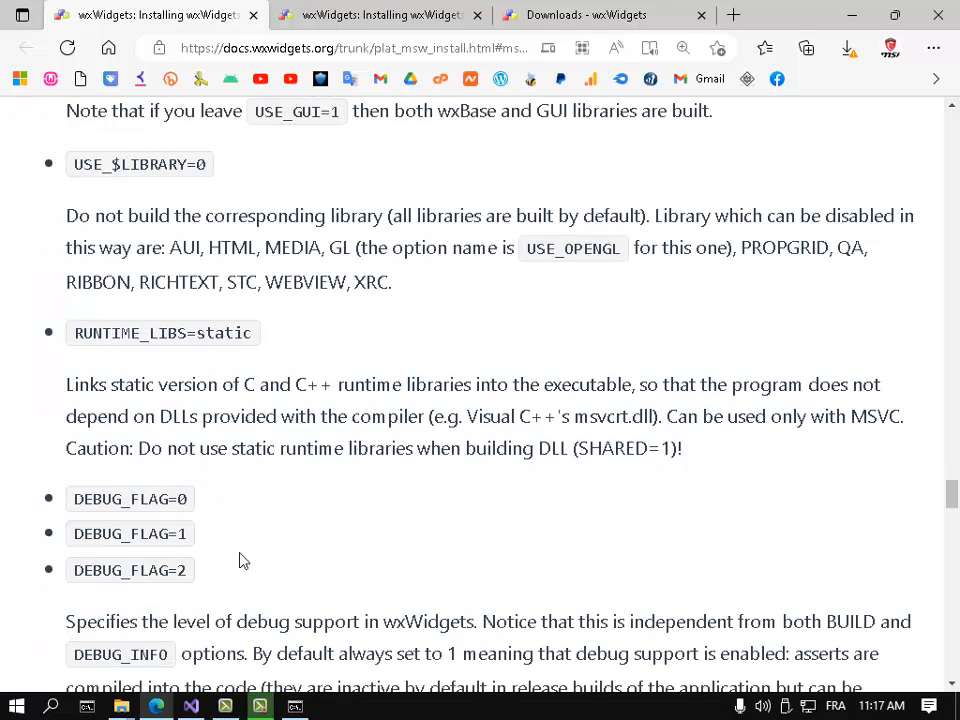
double_click(162, 332)
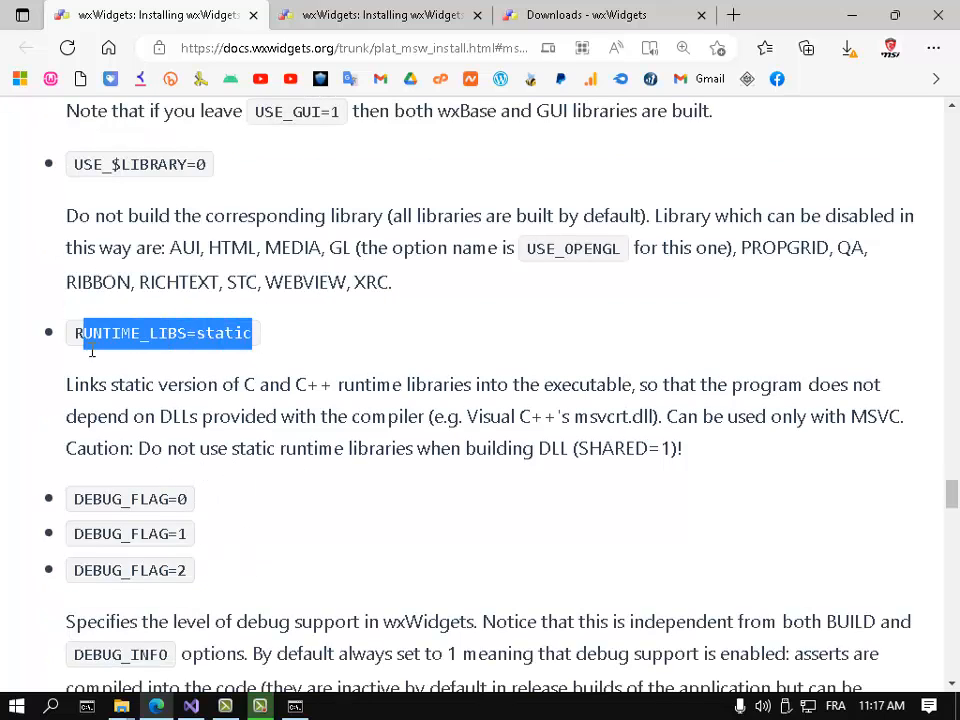
Append RUNTIME_LIBS=static to the nmake /f makefile.vc BUILD=release command line
right_click(160, 332)
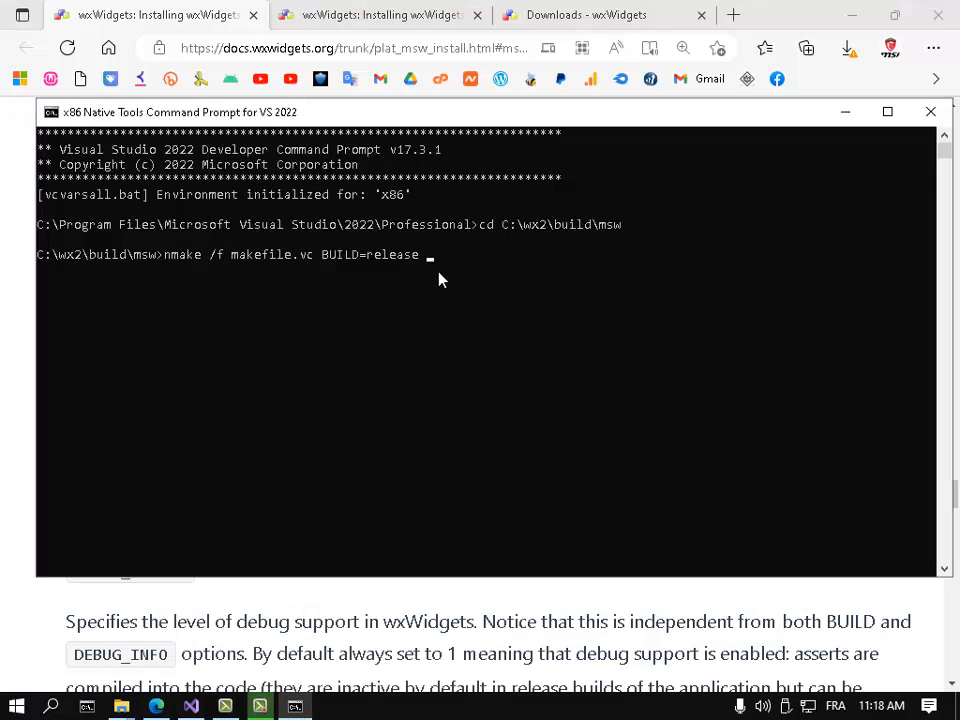
type("RUNTIME_LIBS=static")
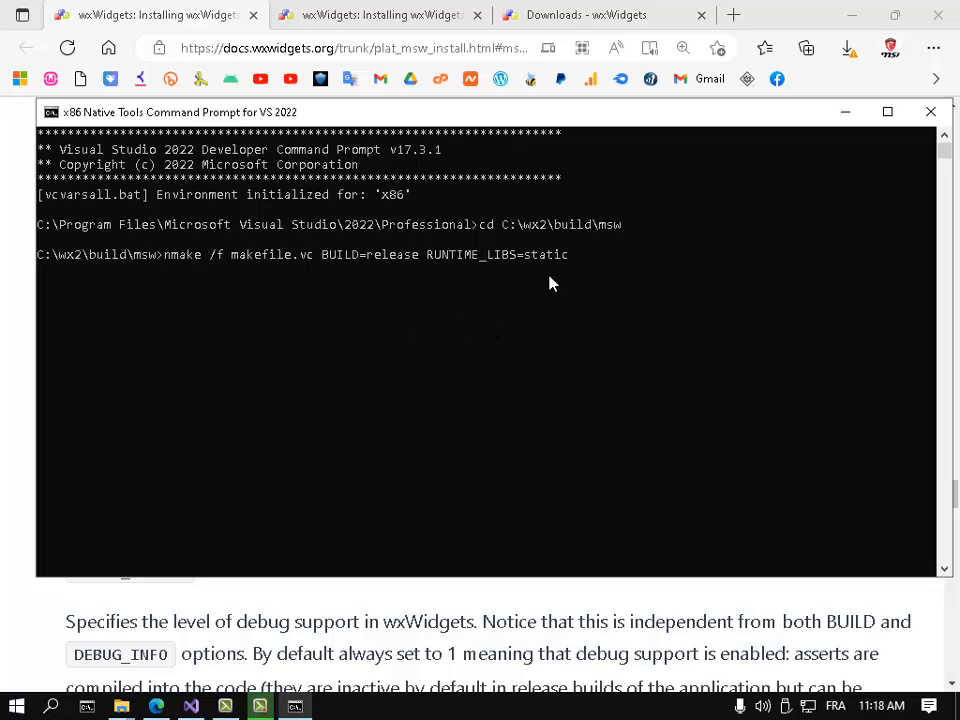
mouse_move(724, 264)
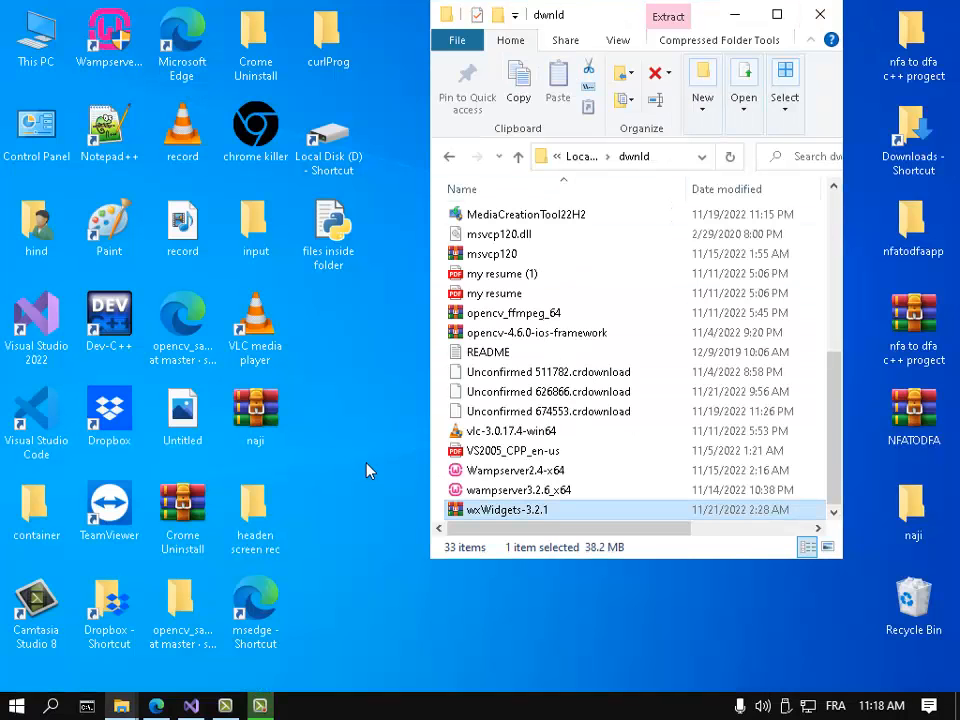
left_click(190, 706)
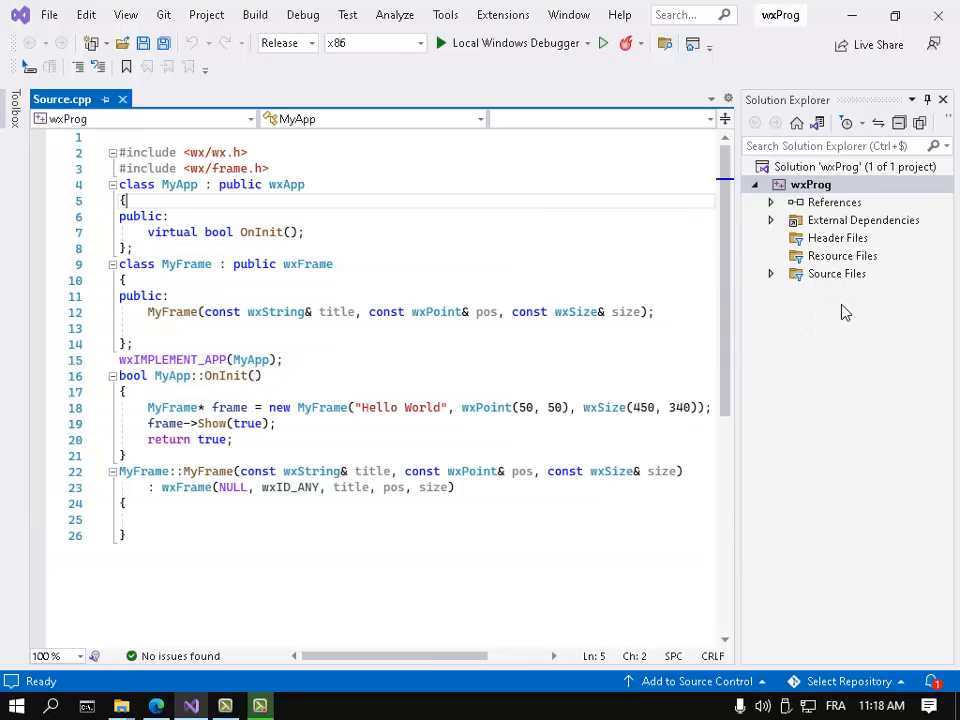
mouse_move(464, 328)
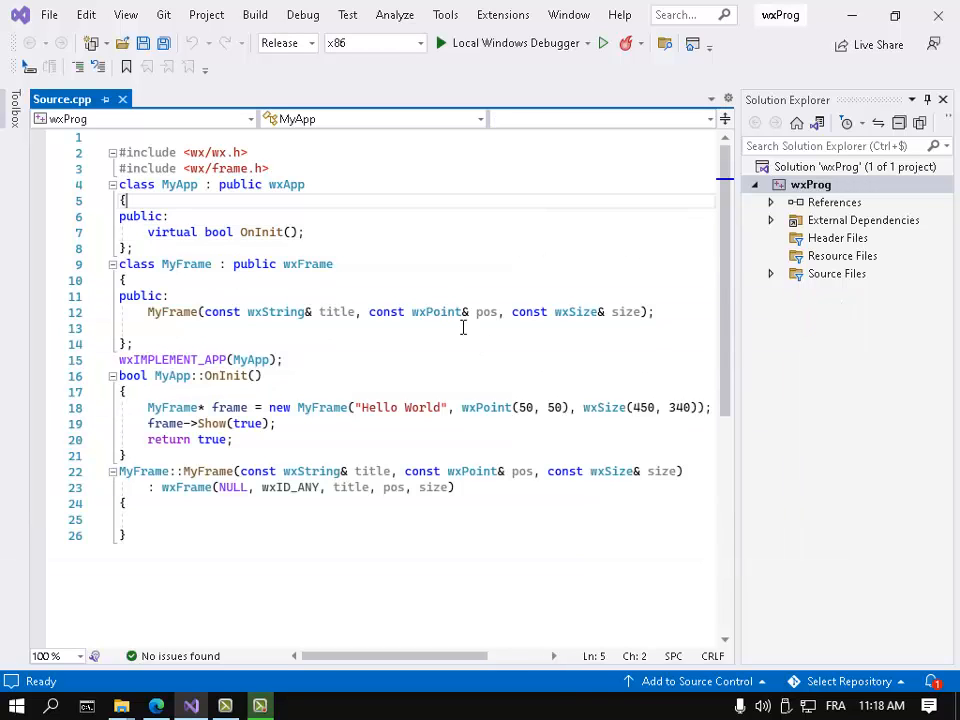
right_click(810, 184)
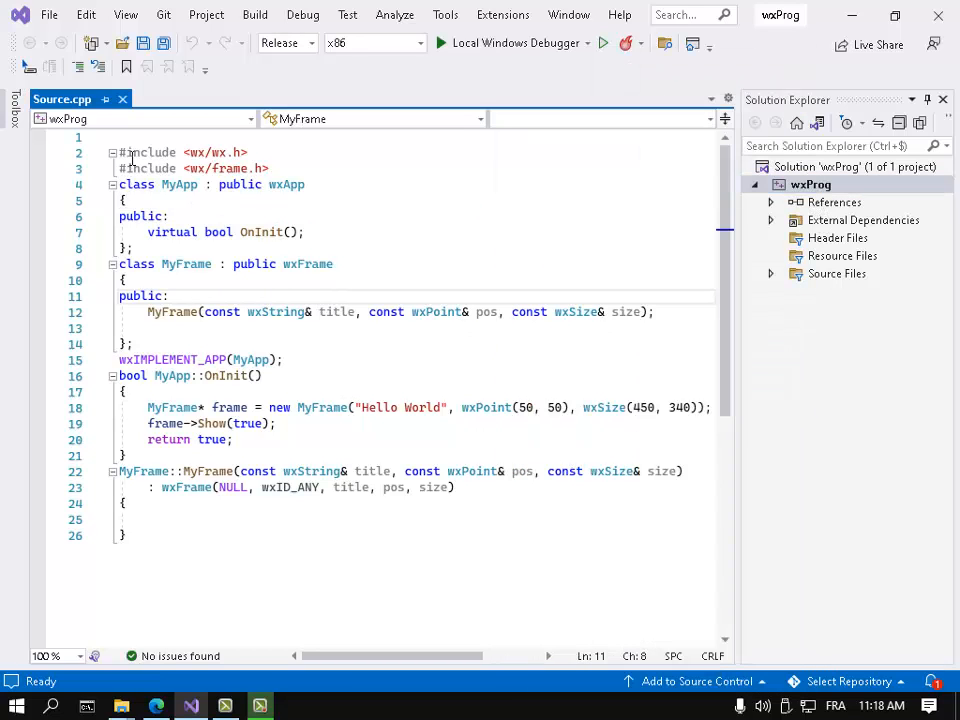
left_click(130, 152)
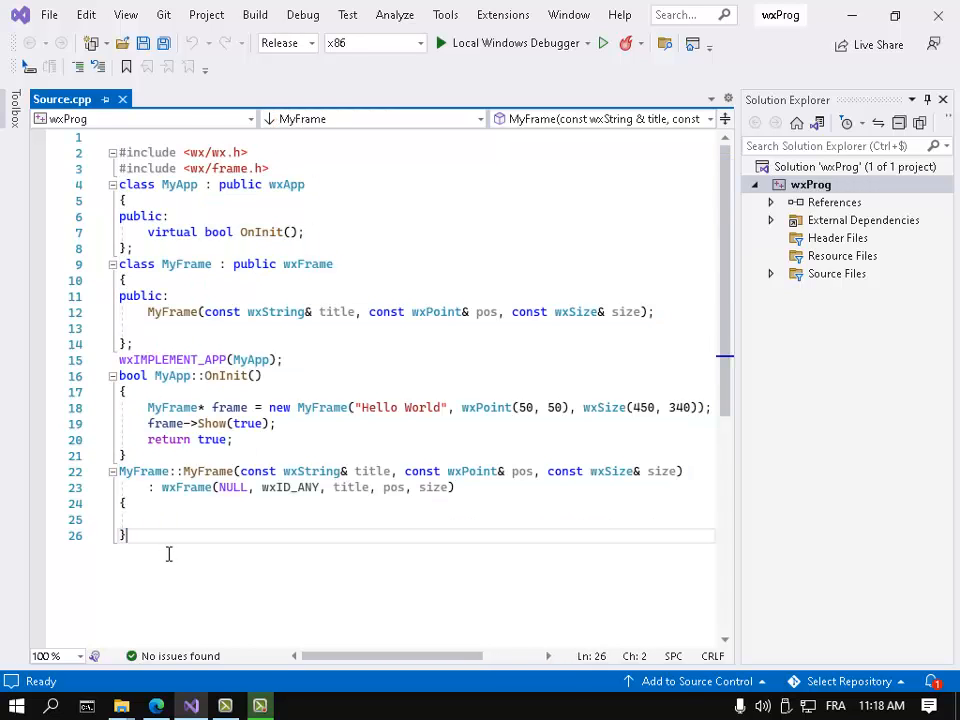
Clear the existing entries from the project's C/C++ Additional Include Directories
key("ctrl+a")
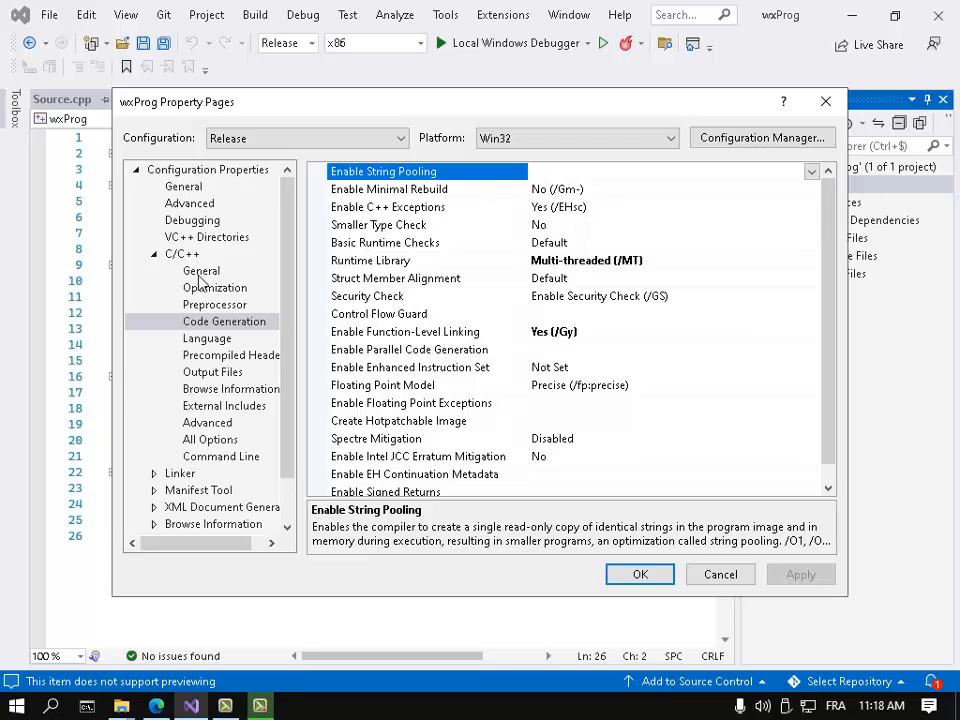
left_click(200, 272)
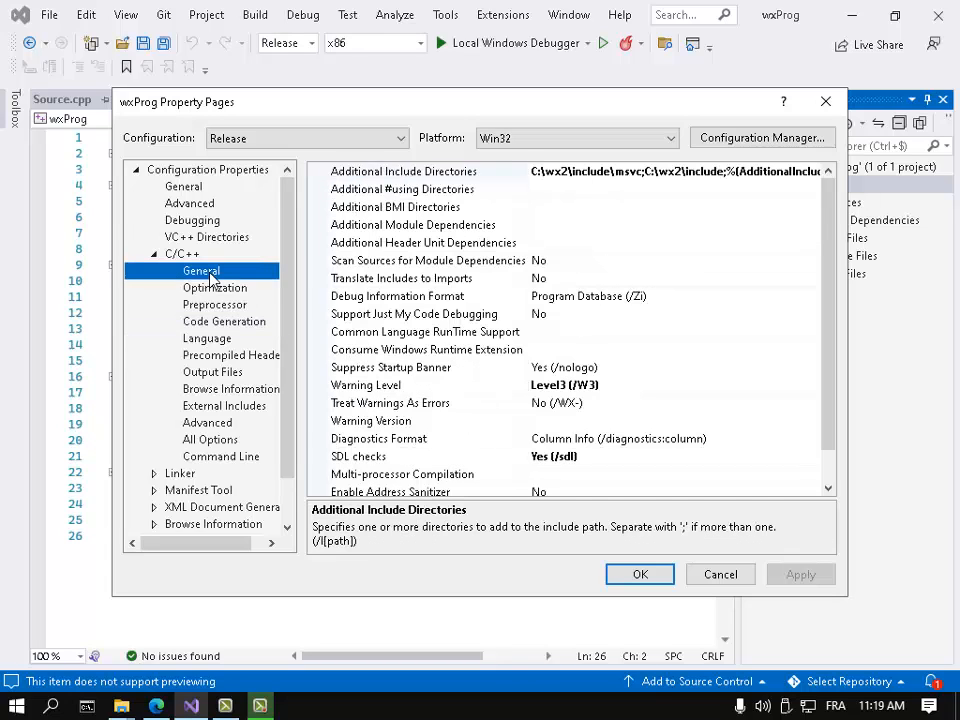
left_click(404, 172)
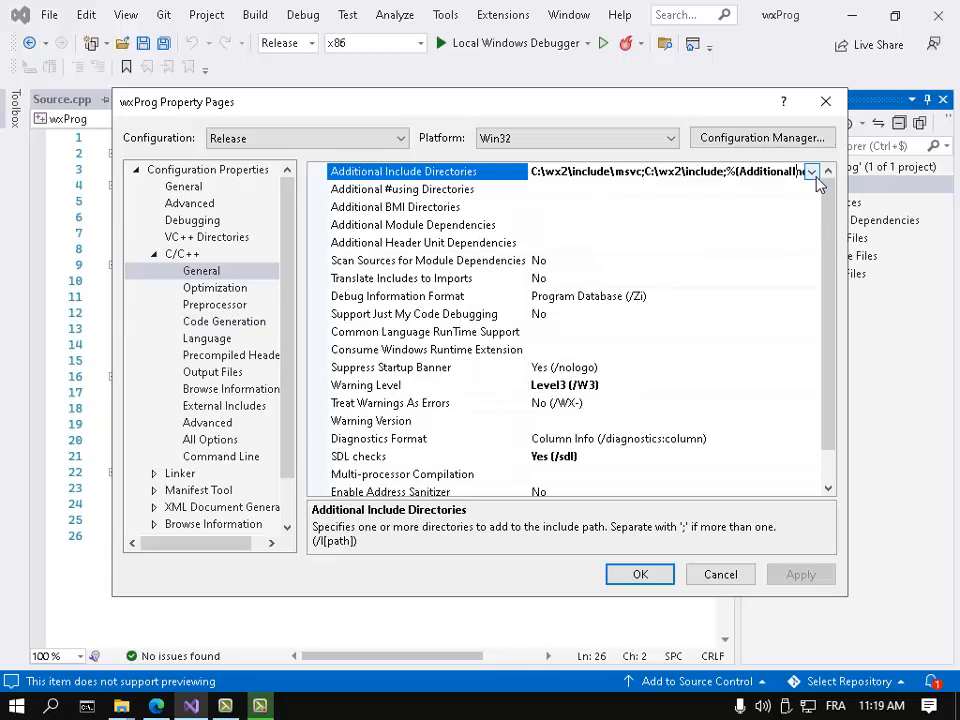
left_click(812, 172)
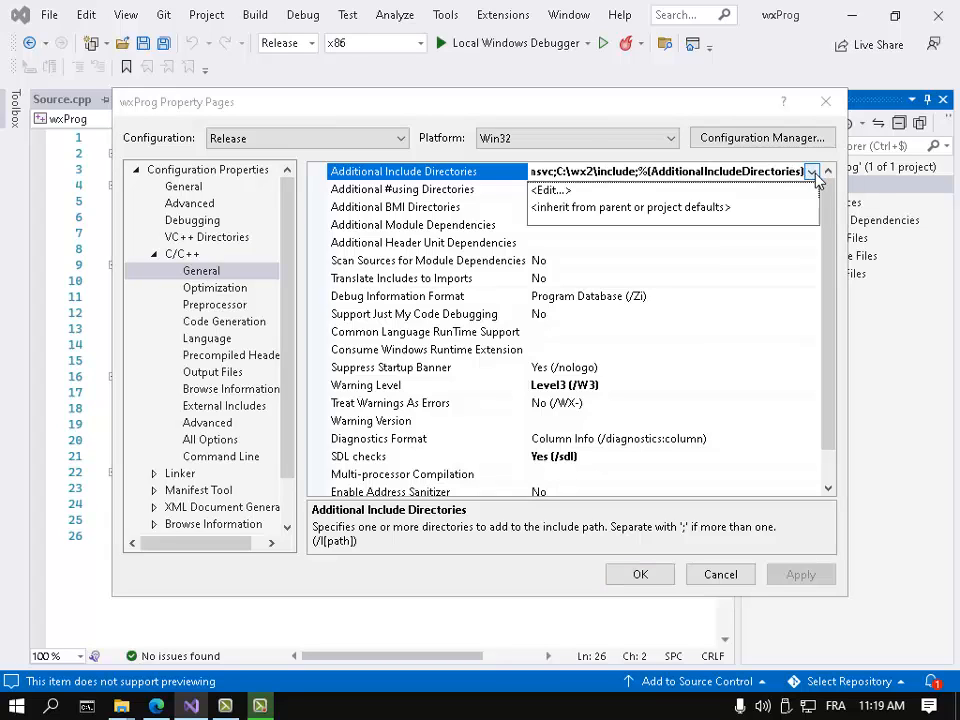
left_click(550, 190)
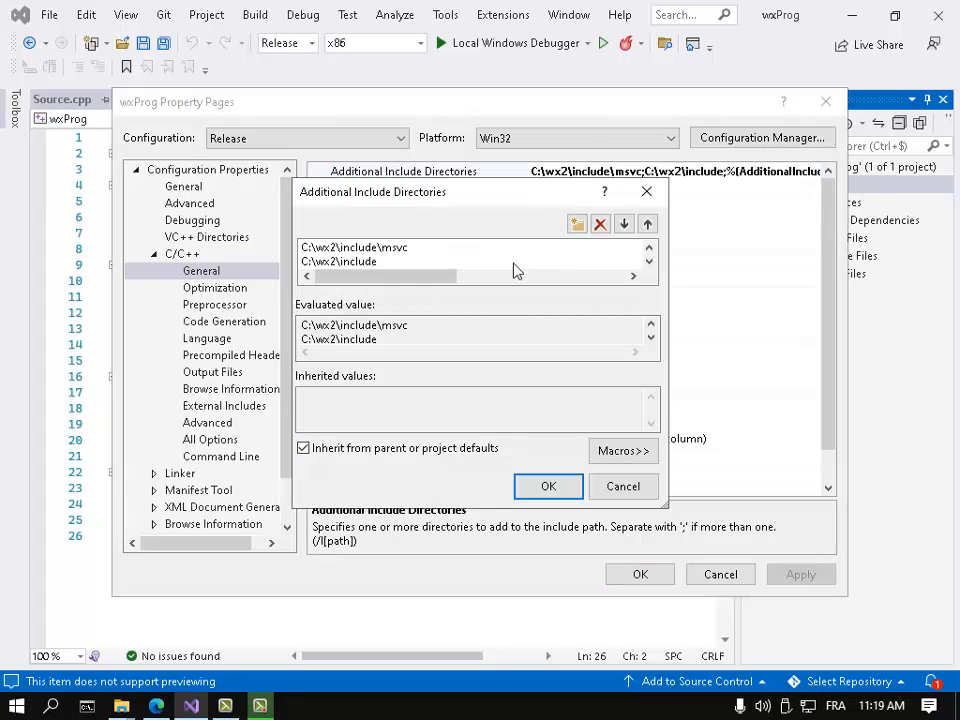
left_click(600, 224)
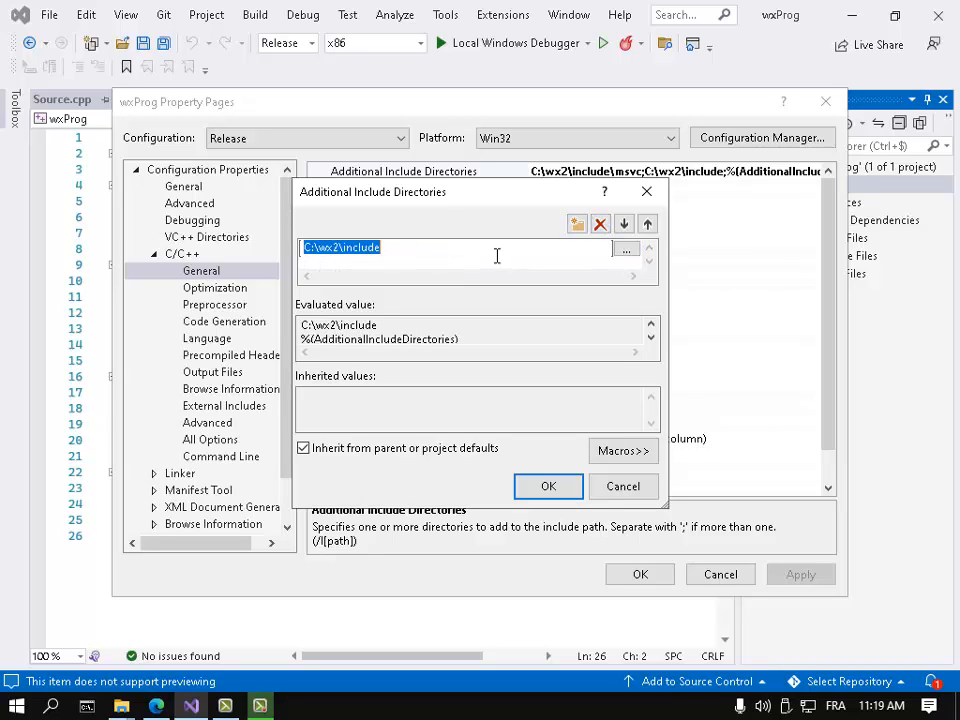
left_click(576, 224)
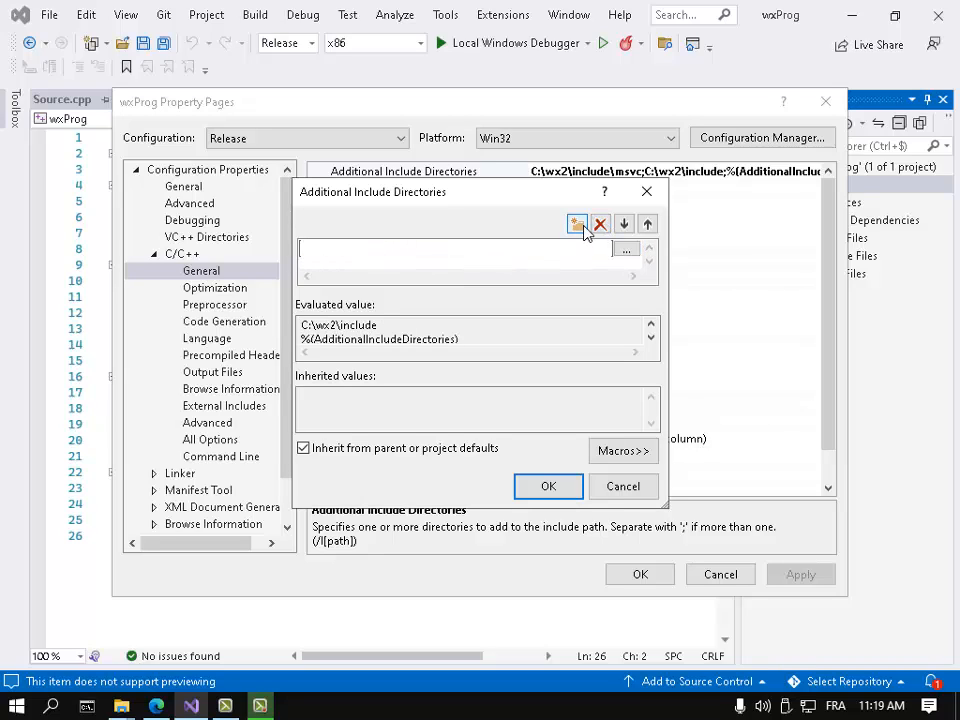
Add C:\wx2\include\msvc and C:\wx2\include as include directories and confirm the list
left_click(576, 224)
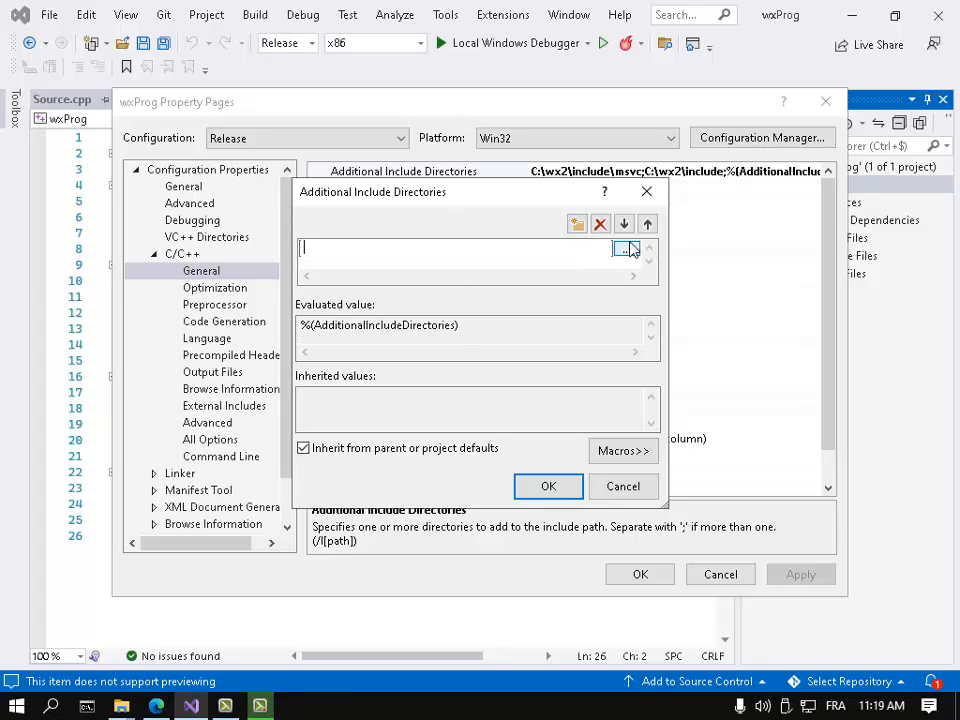
left_click(628, 248)
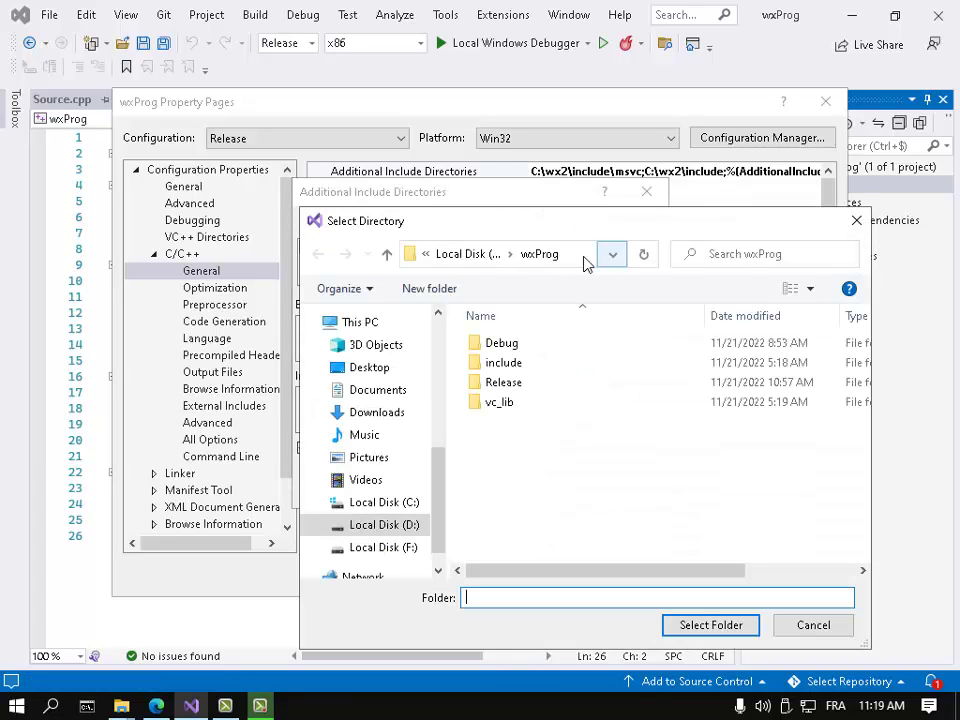
left_click(384, 502)
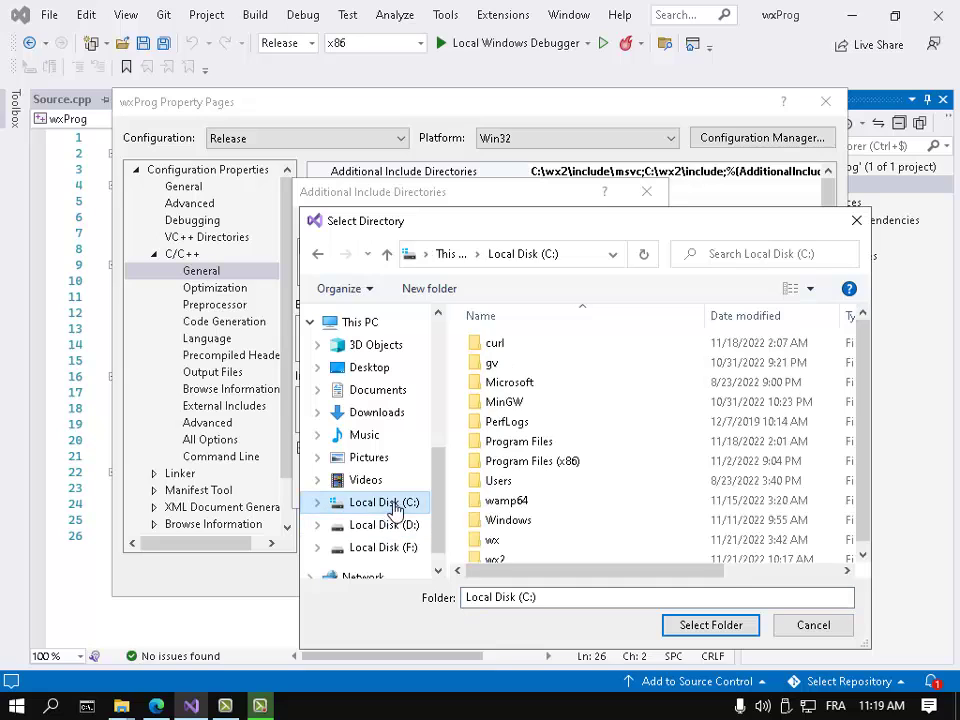
left_click(496, 552)
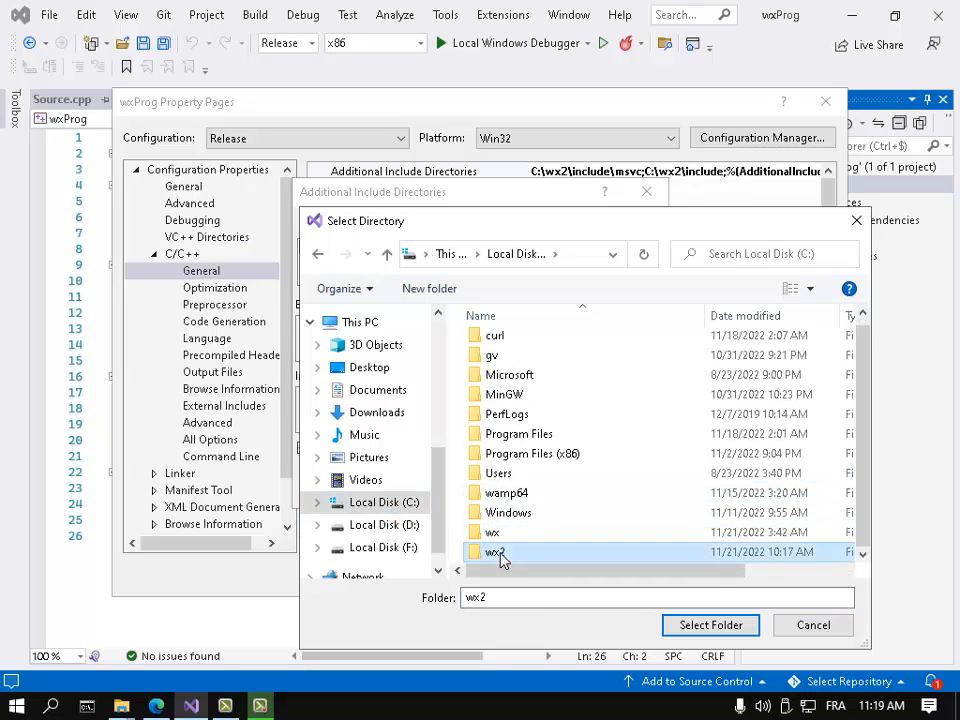
double_click(494, 552)
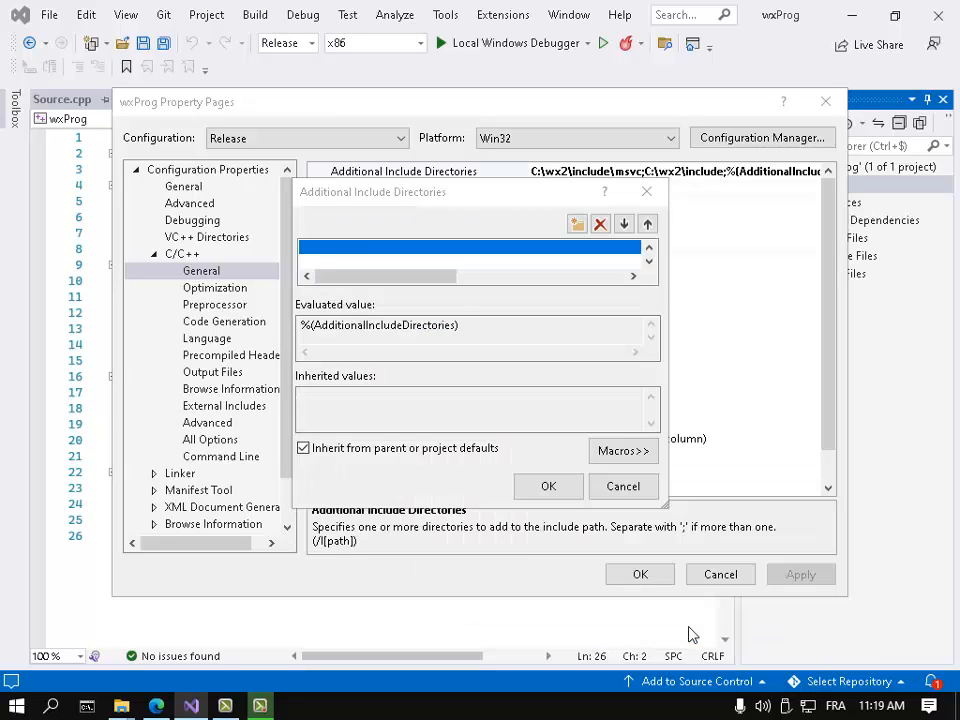
left_click(576, 224)
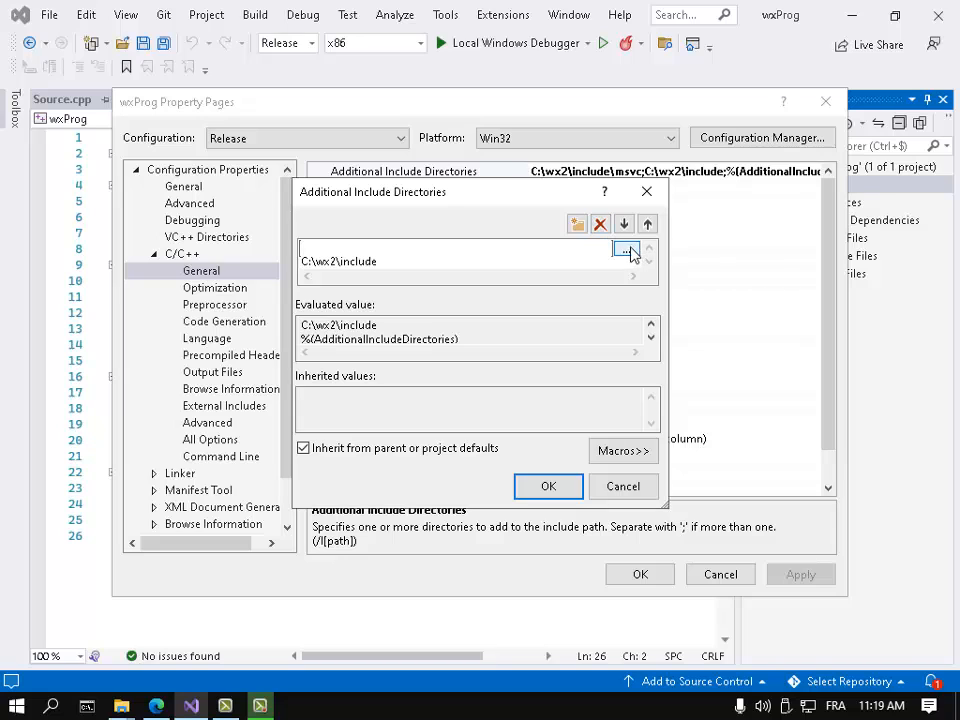
left_click(624, 248)
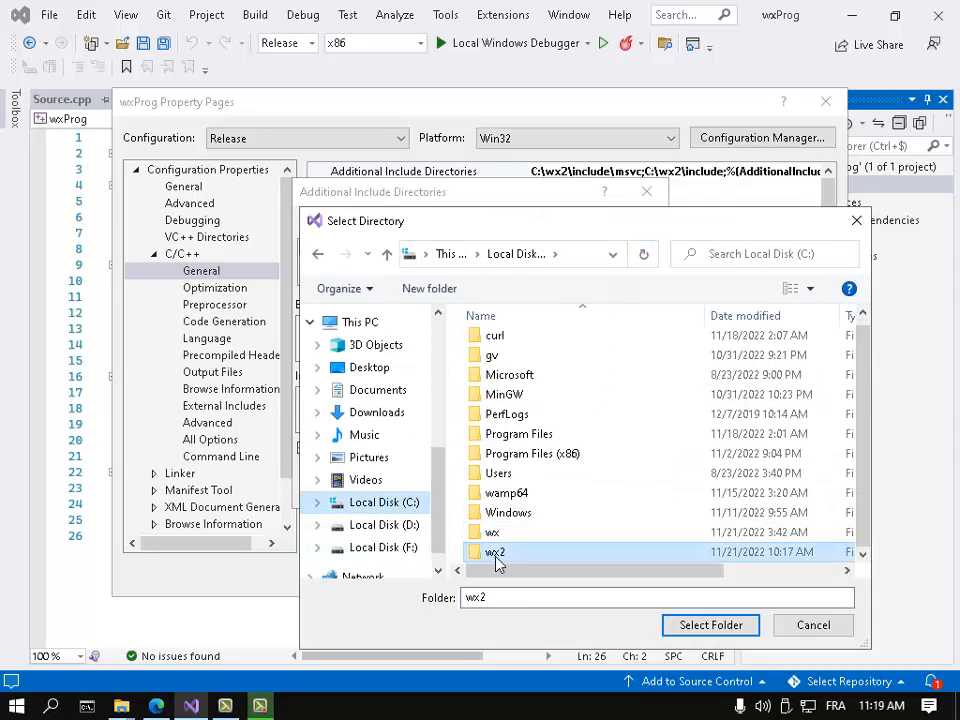
double_click(494, 552)
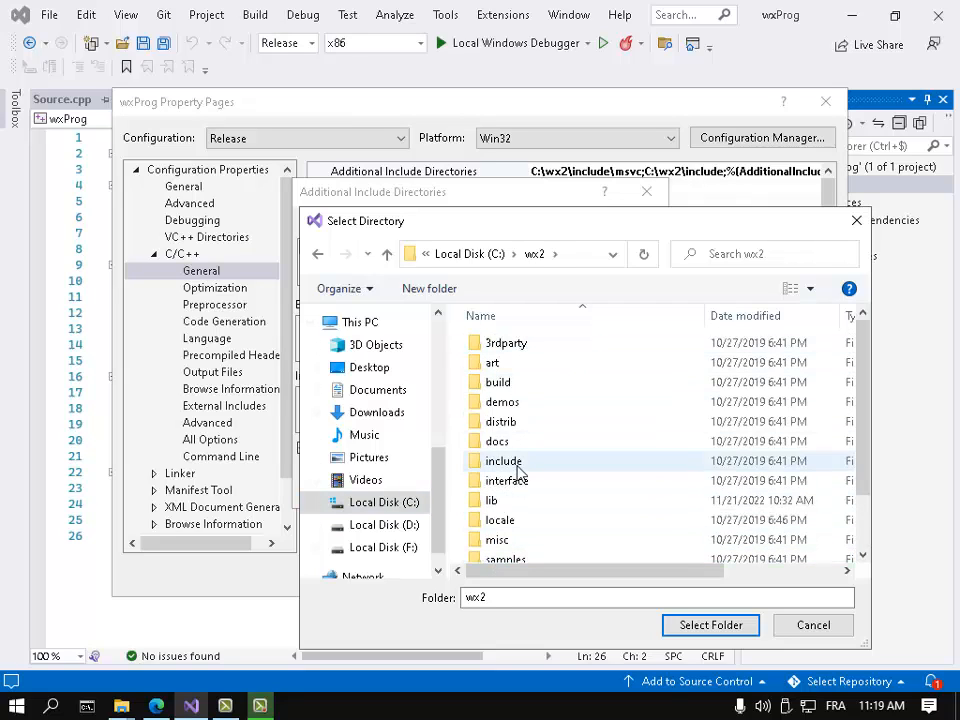
double_click(504, 460)
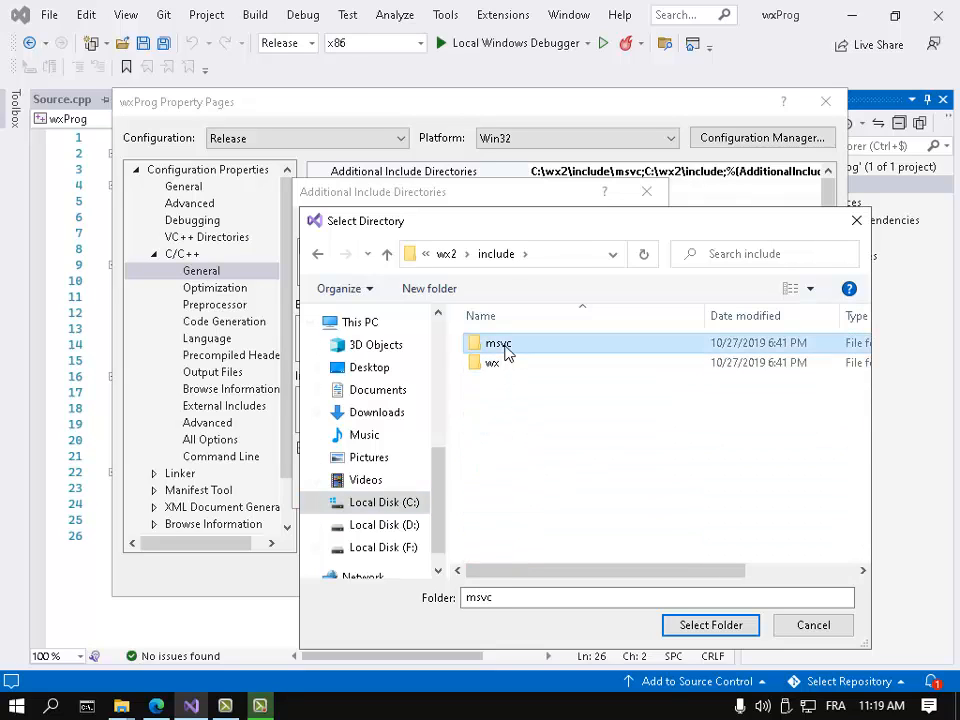
left_click(710, 624)
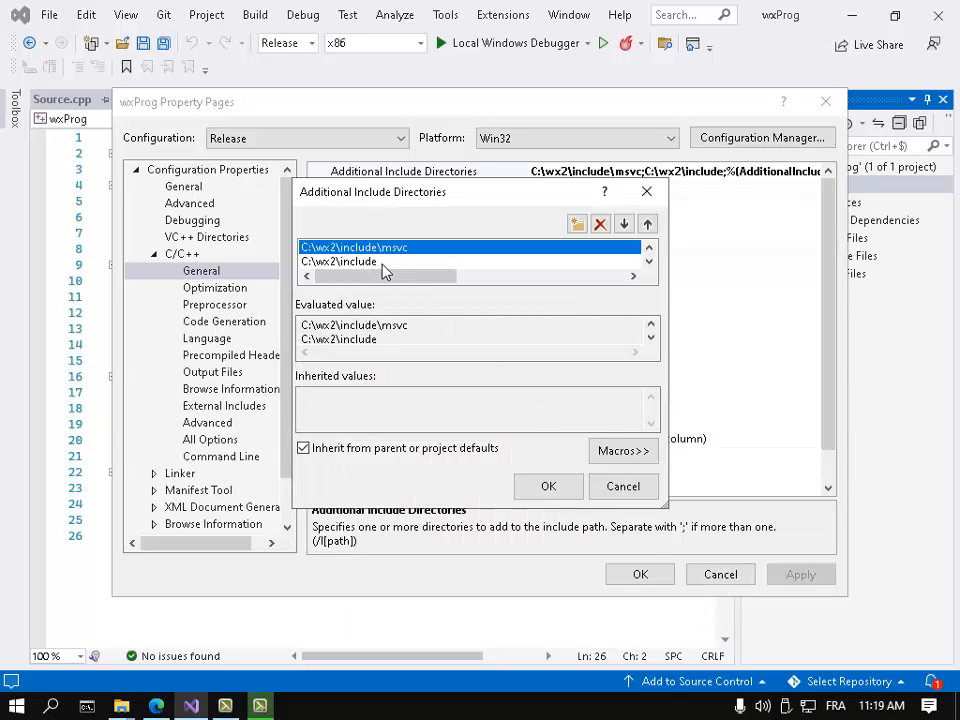
mouse_move(360, 276)
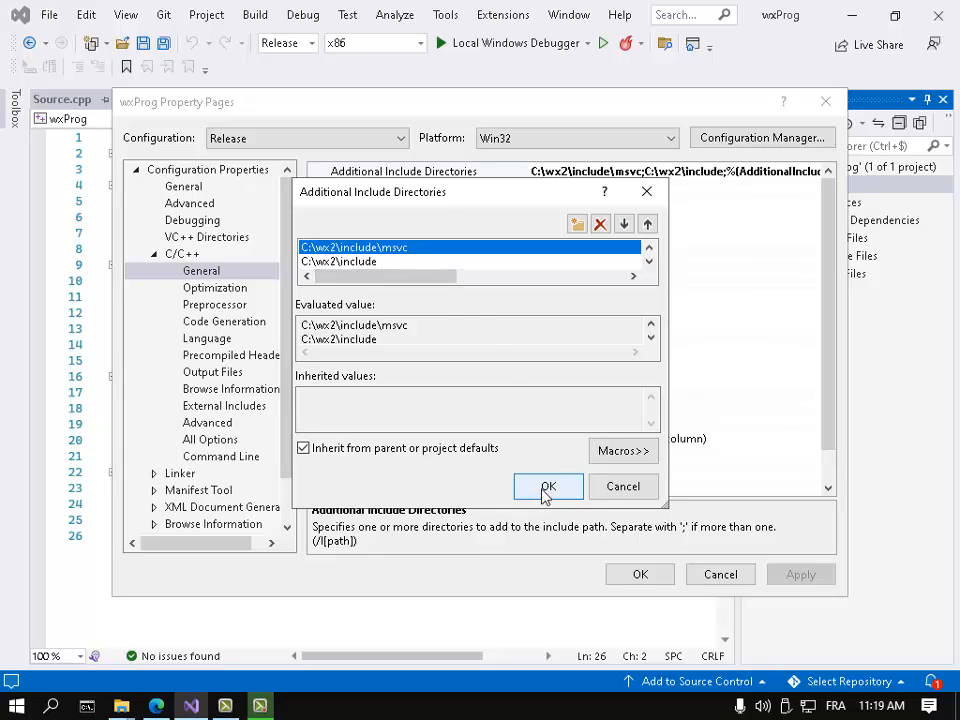
mouse_move(556, 490)
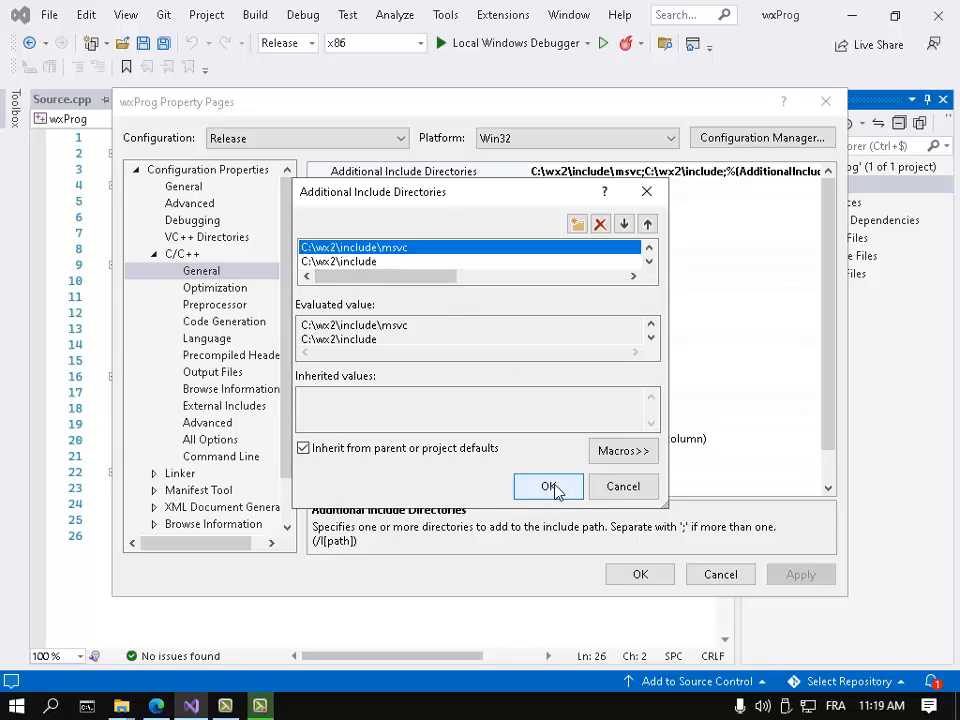
left_click(548, 486)
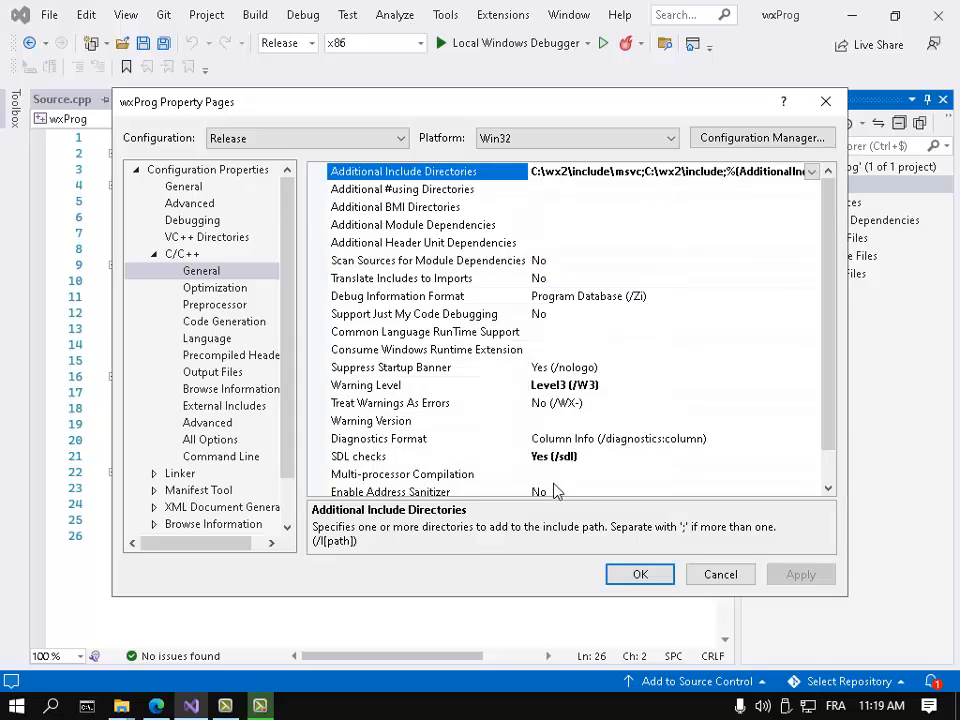
Set the Linker Additional Library Directories to C:\wx2\lib\vc_lib and confirm
left_click(154, 252)
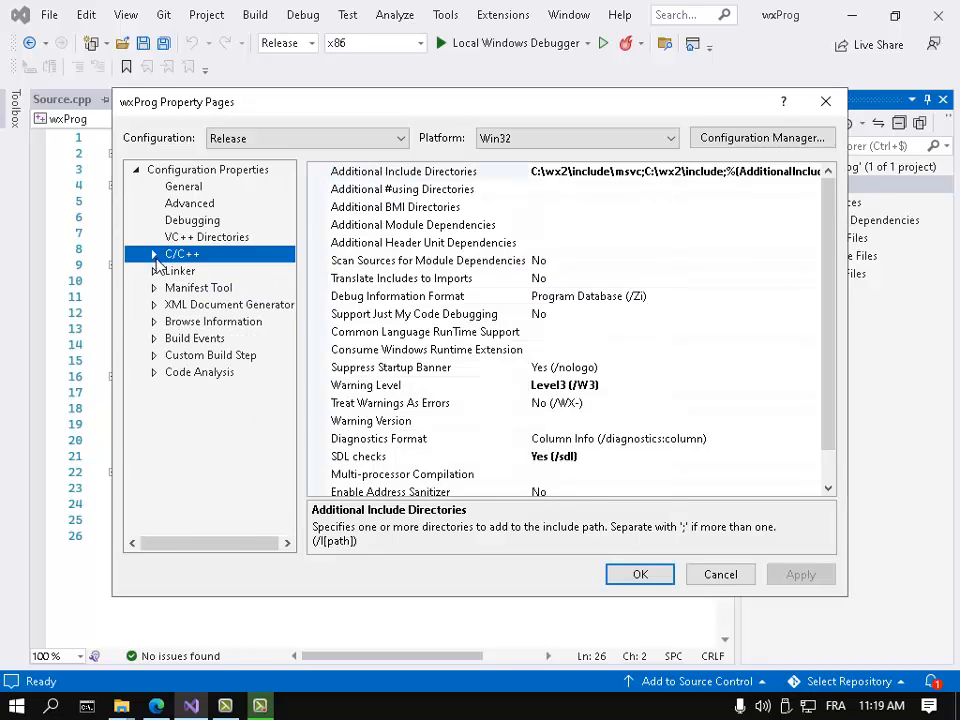
left_click(154, 270)
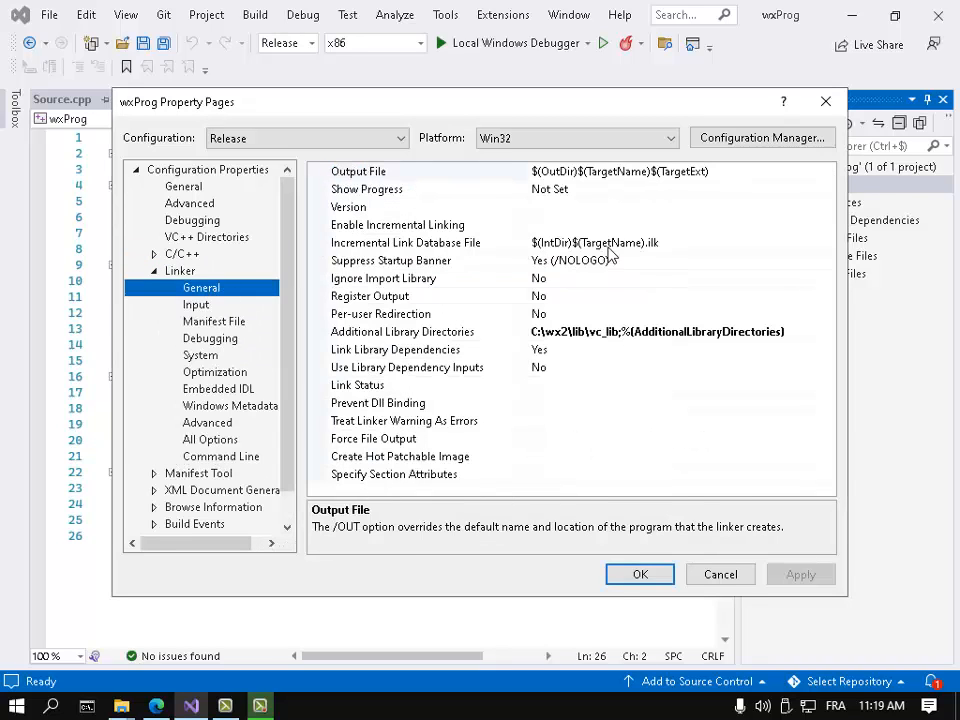
left_click(828, 332)
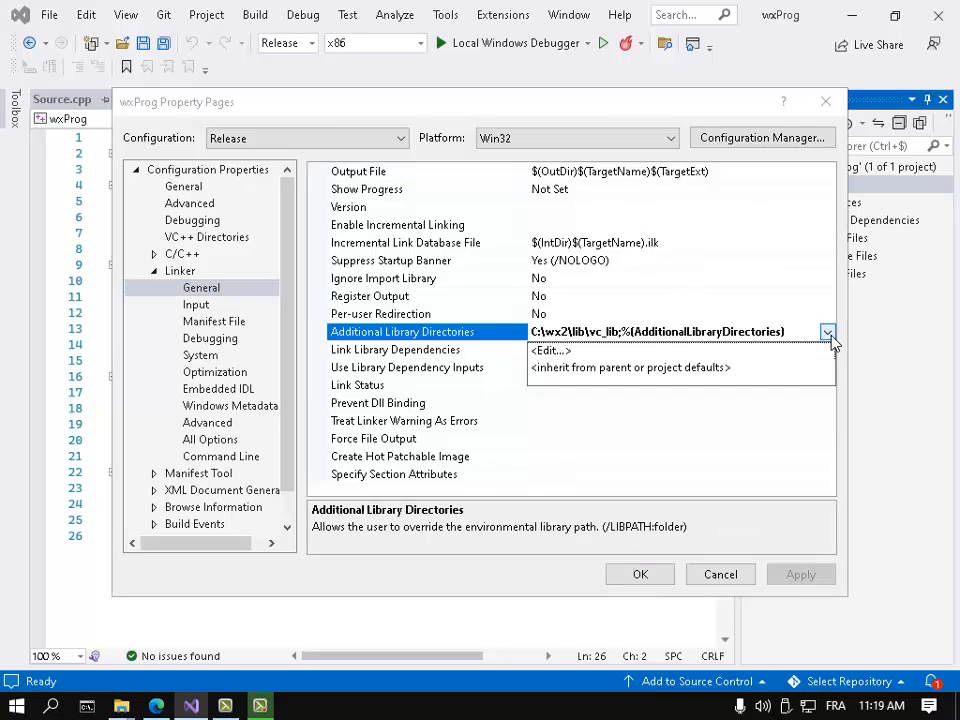
left_click(550, 350)
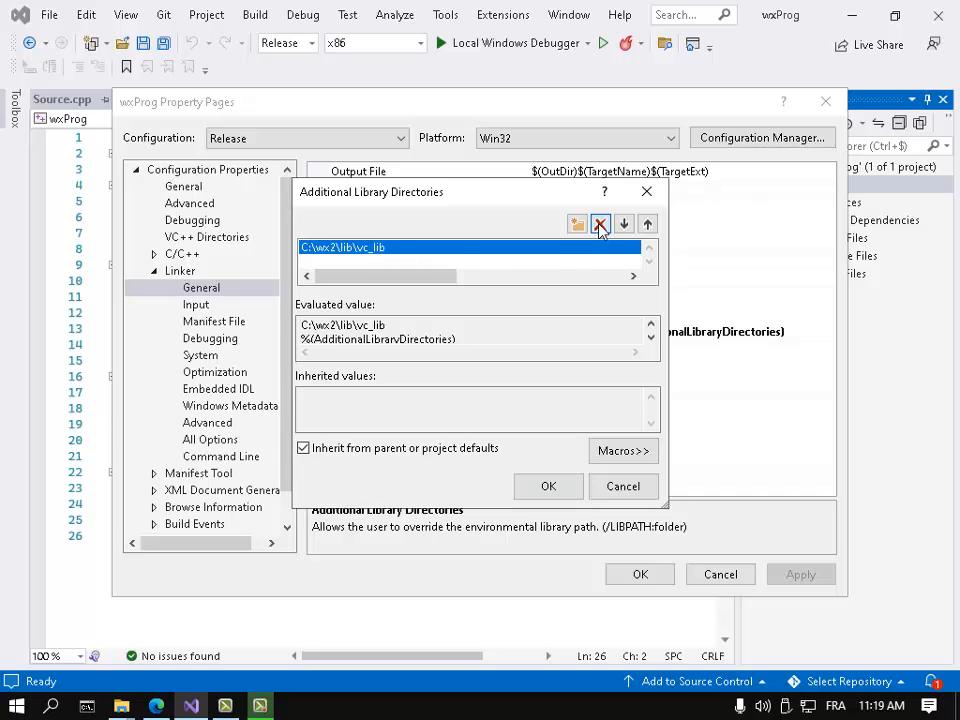
left_click(600, 224)
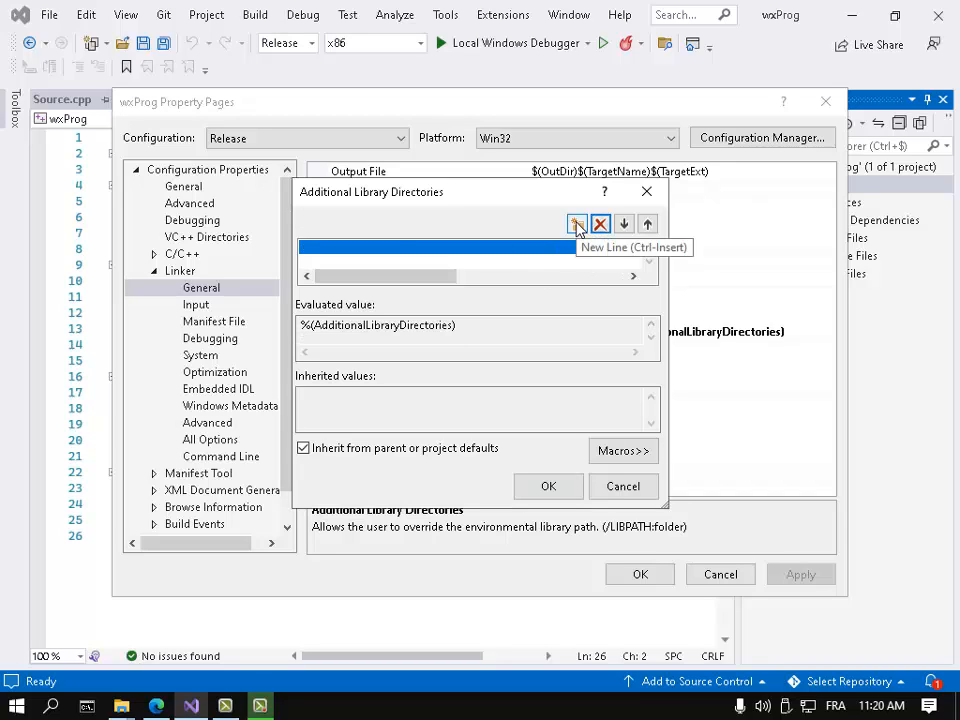
left_click(576, 224)
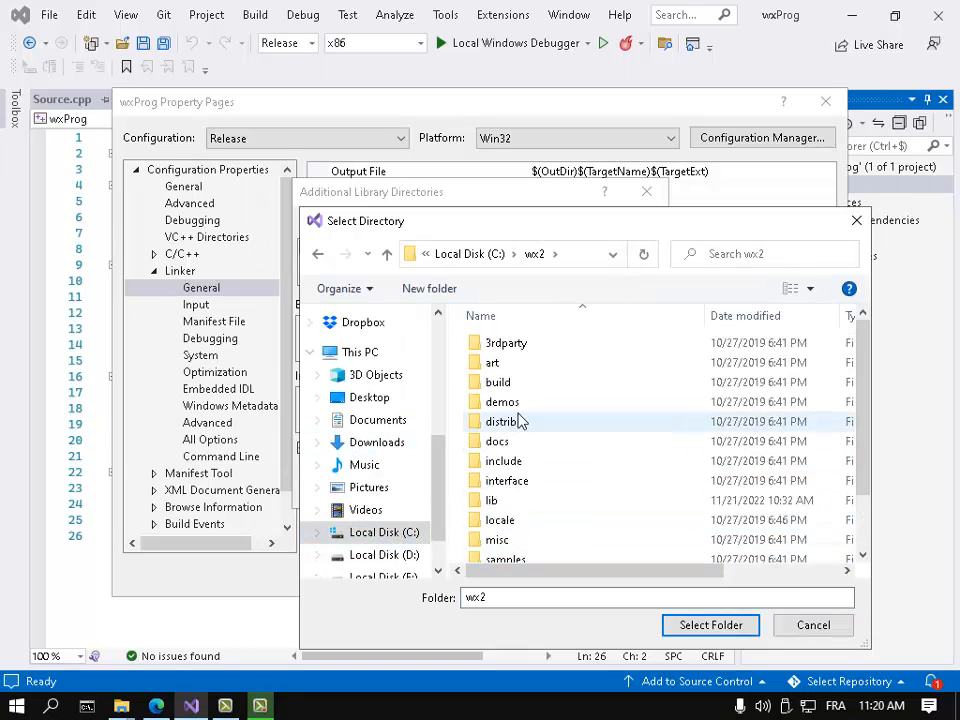
double_click(492, 500)
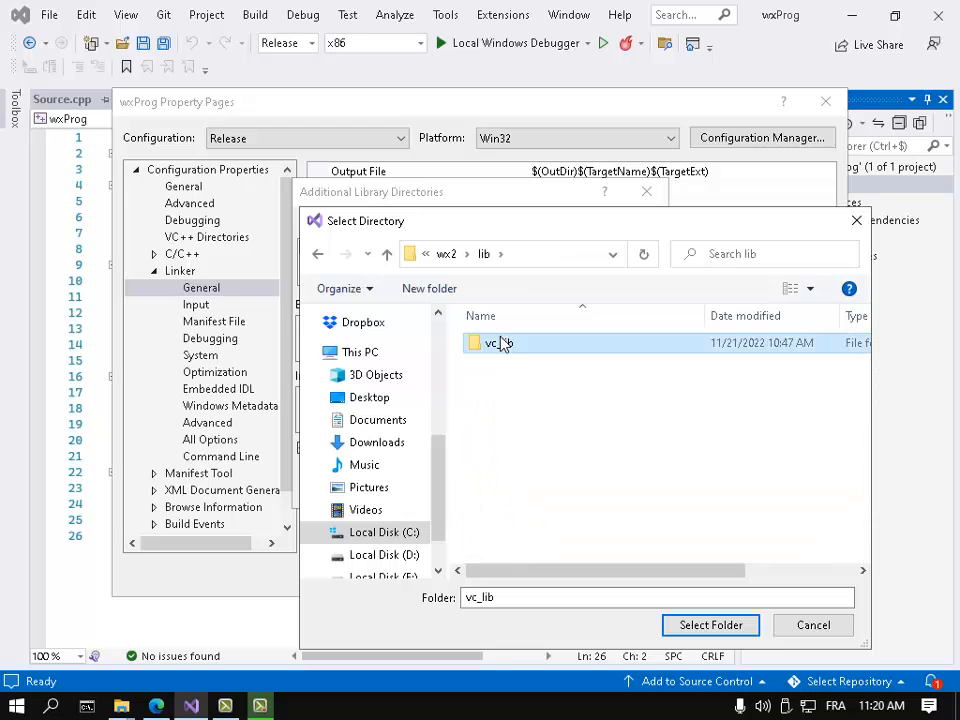
left_click(710, 624)
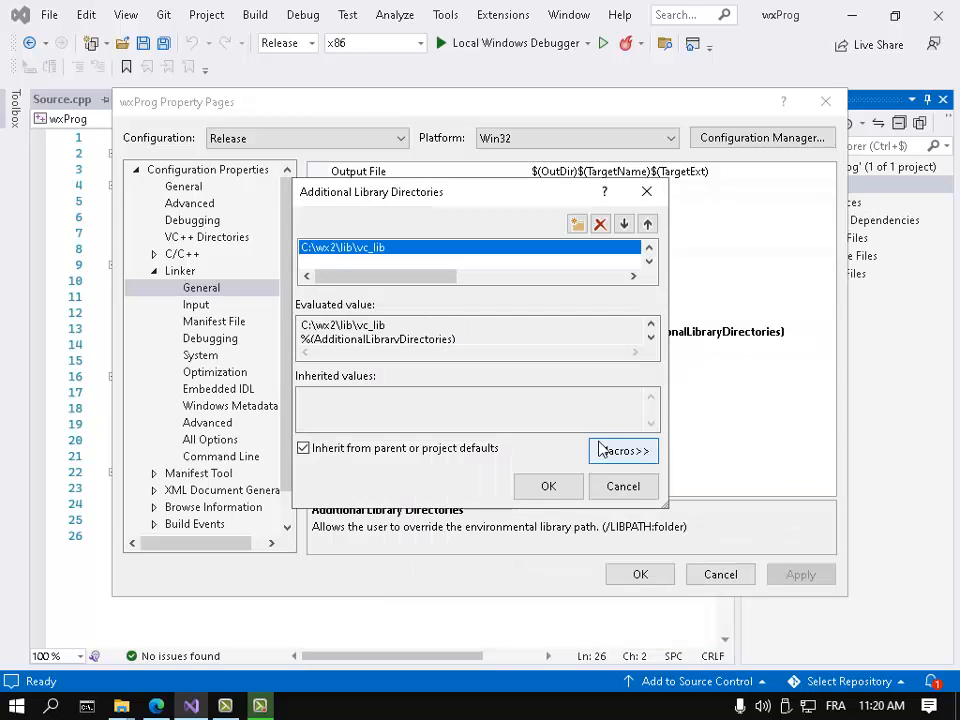
left_click(548, 486)
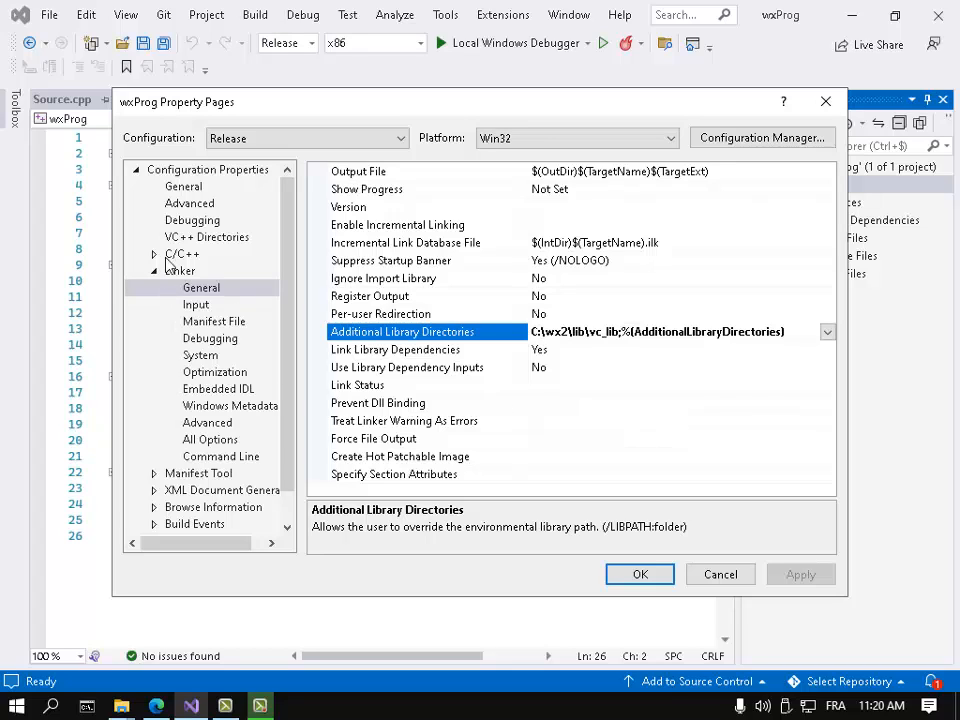
Set C/C++ Code Generation Runtime Library to Multi-threaded (/MT) and apply the project properties
left_click(154, 254)
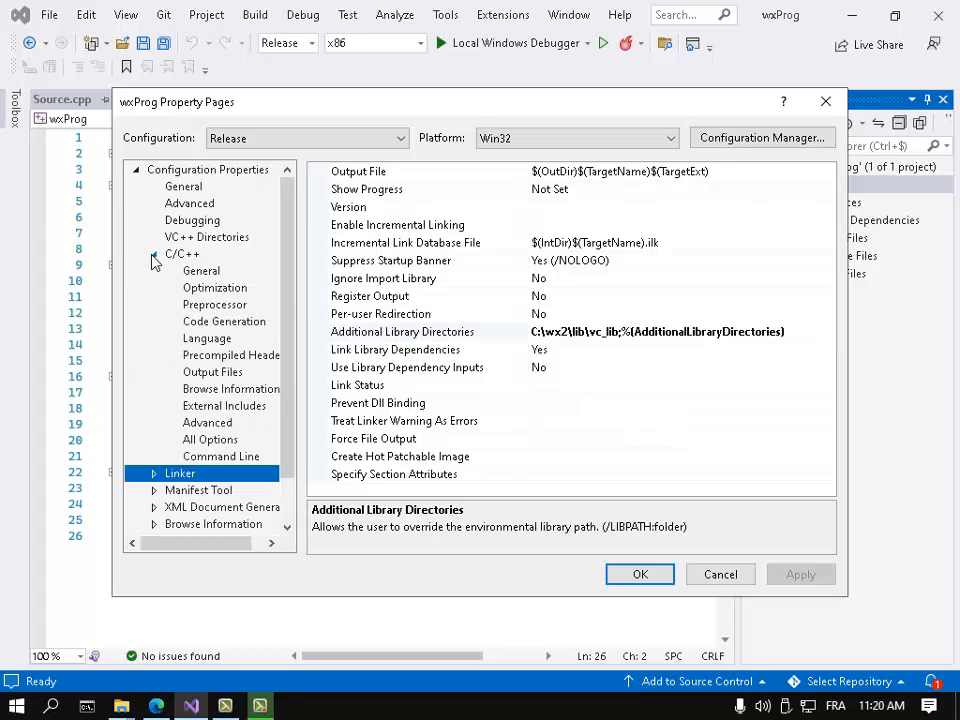
left_click(224, 320)
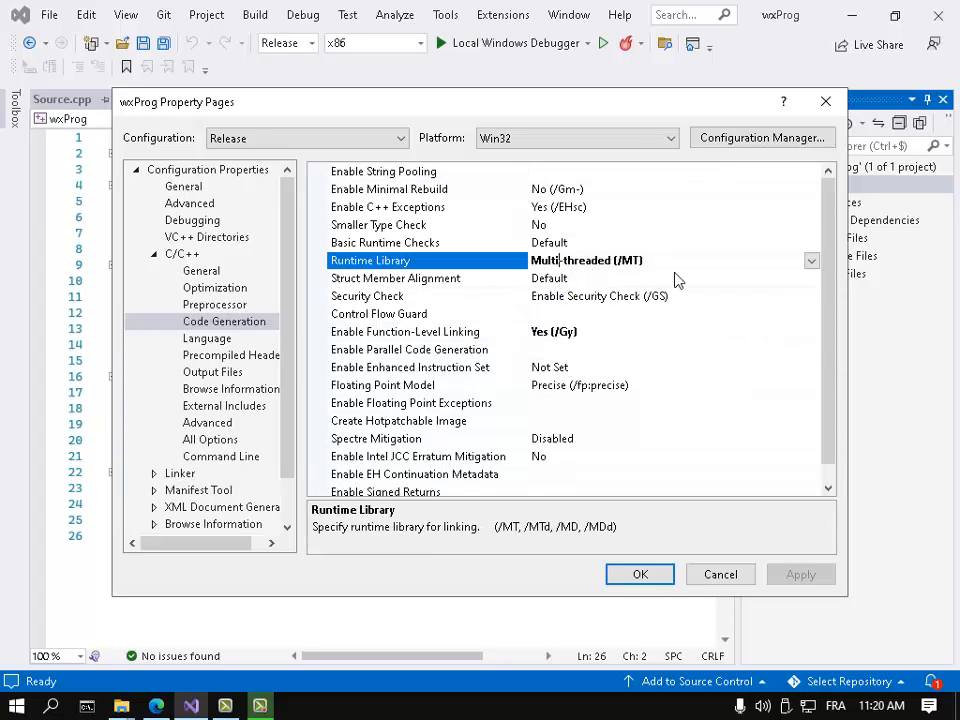
mouse_move(812, 260)
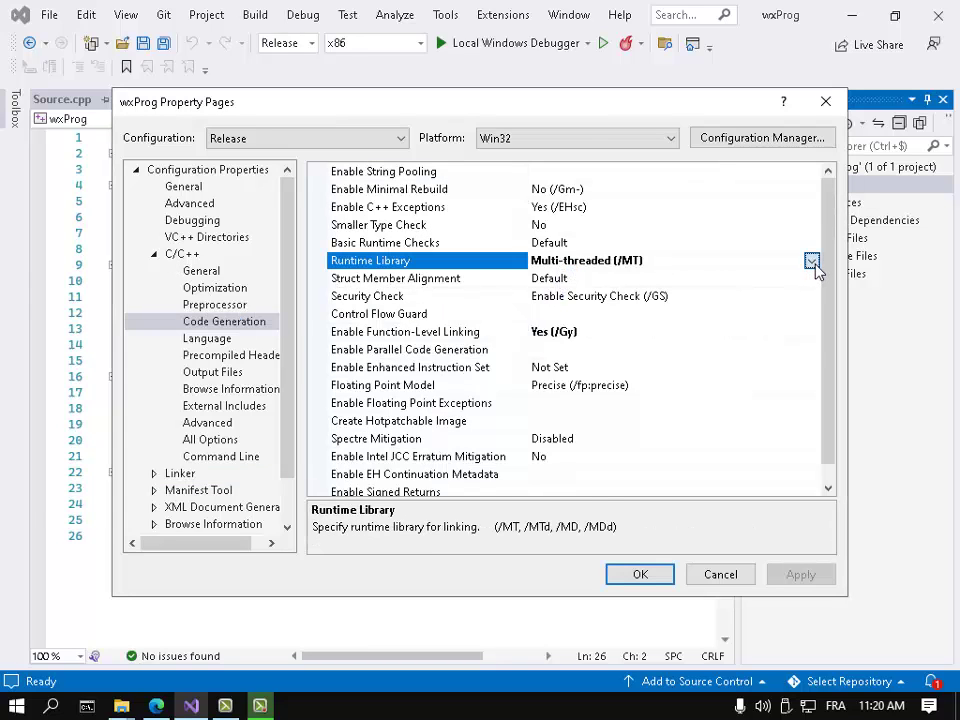
left_click(812, 260)
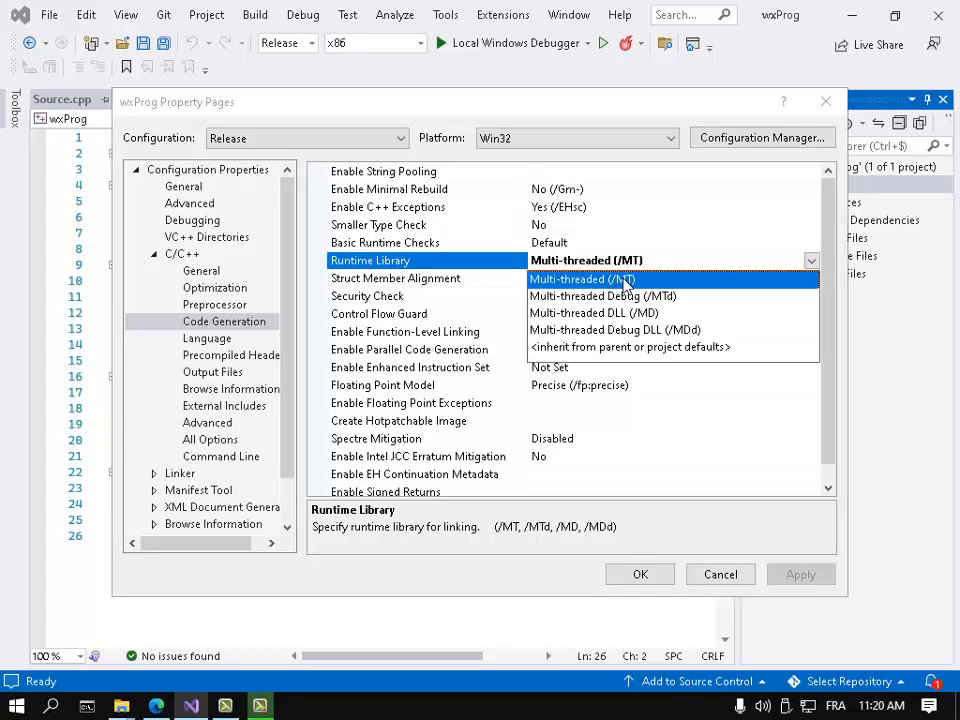
left_click(582, 280)
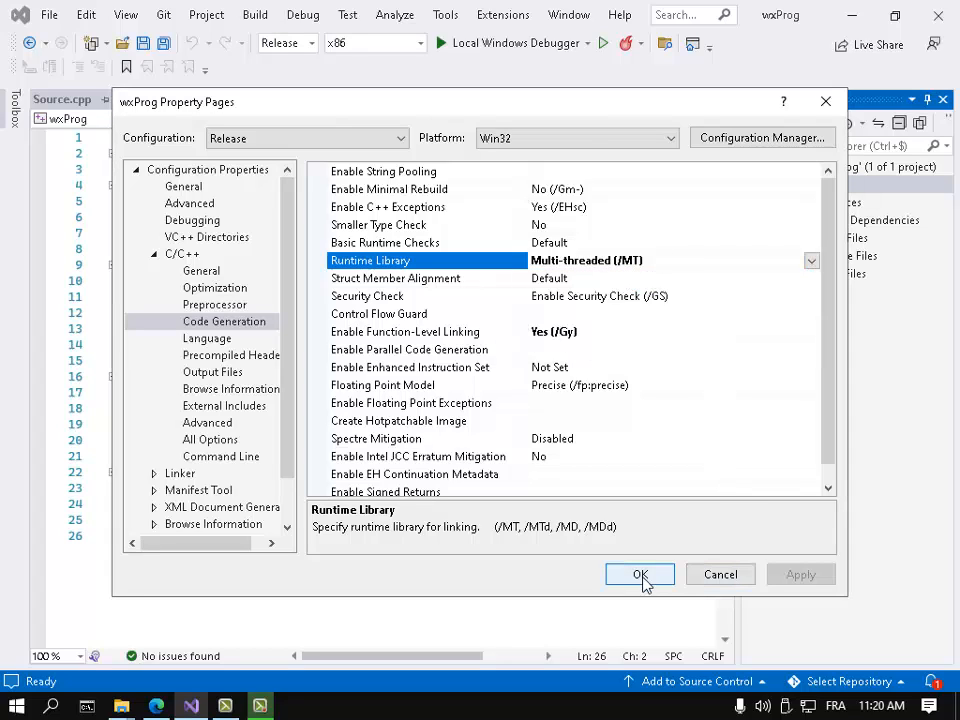
left_click(376, 438)
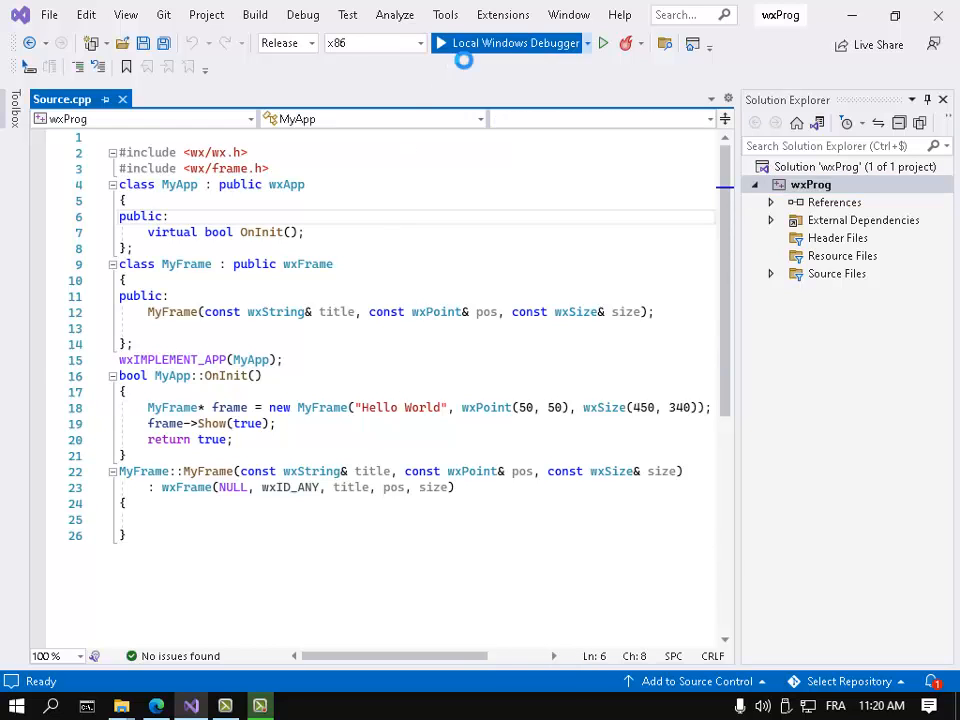
Build and run wxProg with the Local Windows Debugger and move its Hello World window up
left_click(508, 44)
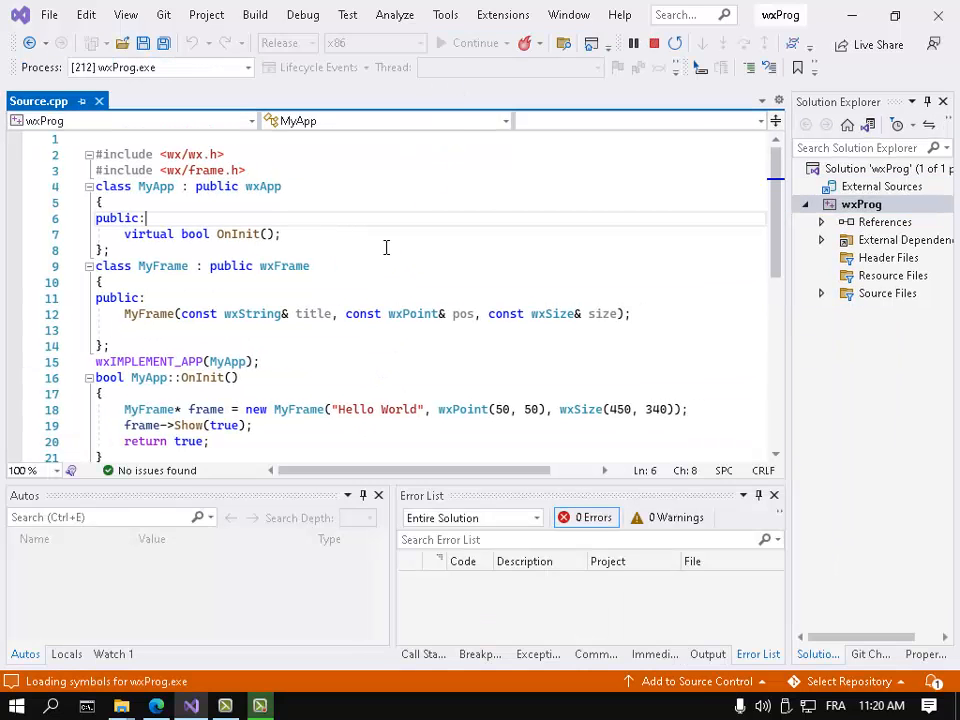
left_click(476, 42)
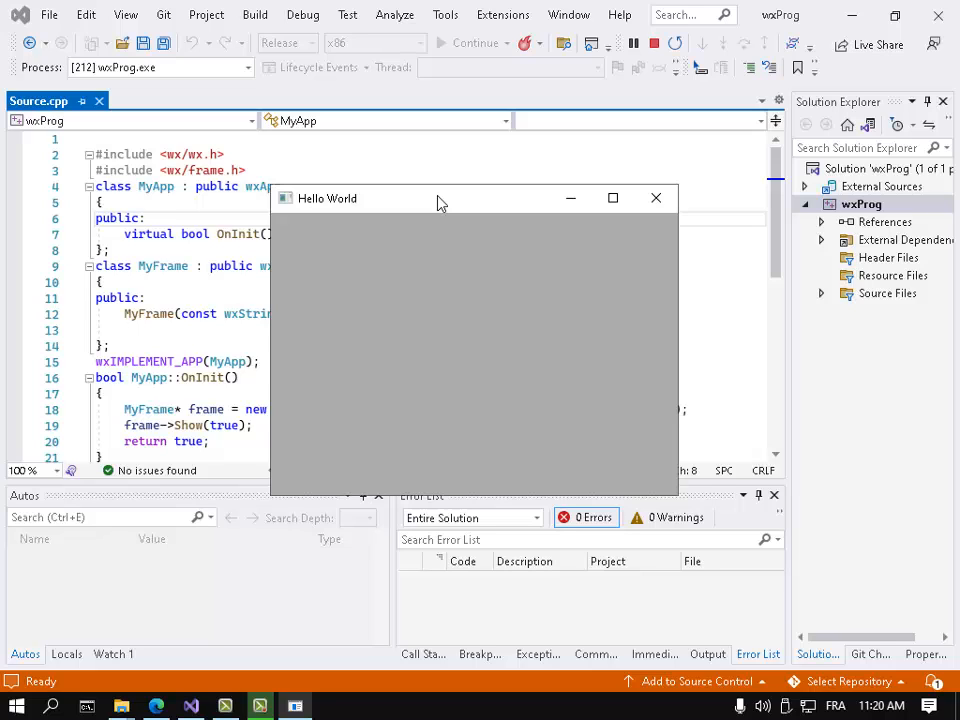
left_click_drag(440, 198, 440, 148)
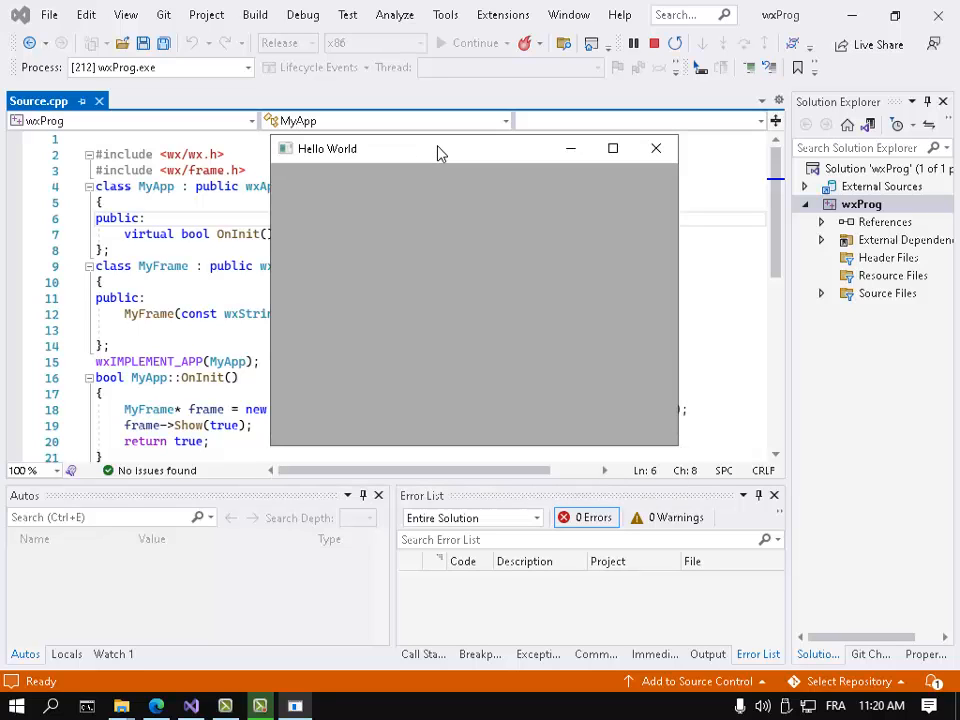
mouse_move(384, 268)
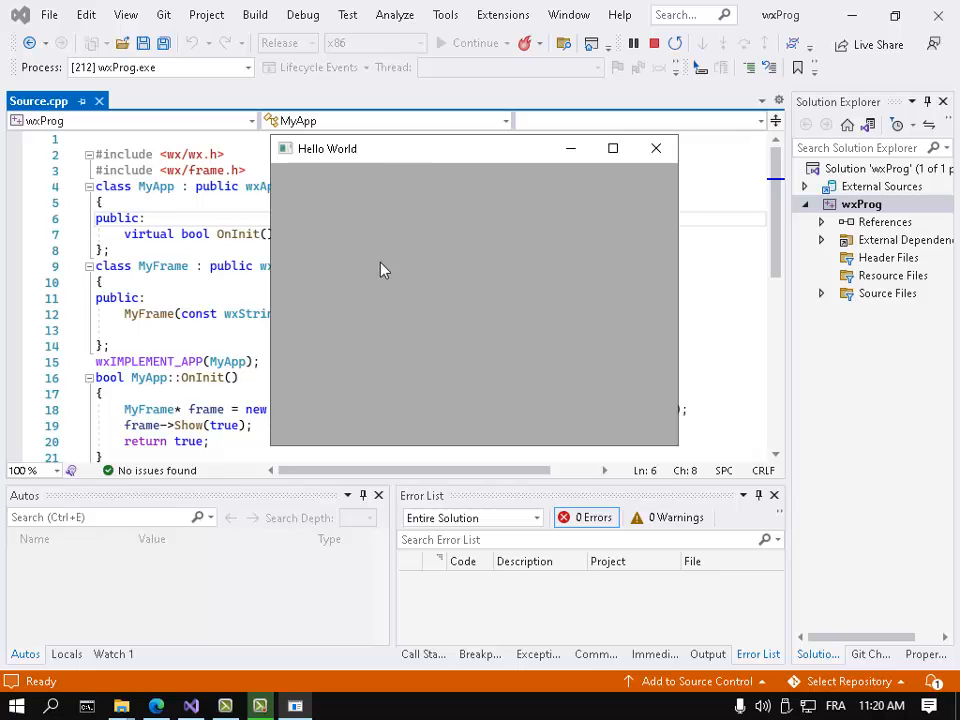
mouse_move(120, 706)
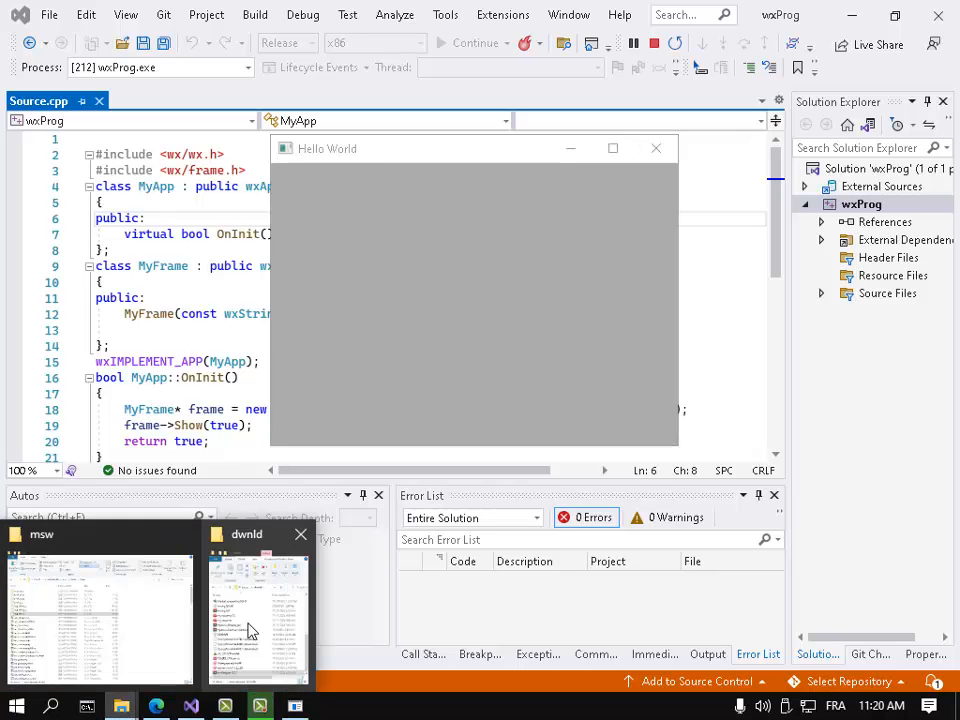
mouse_move(258, 610)
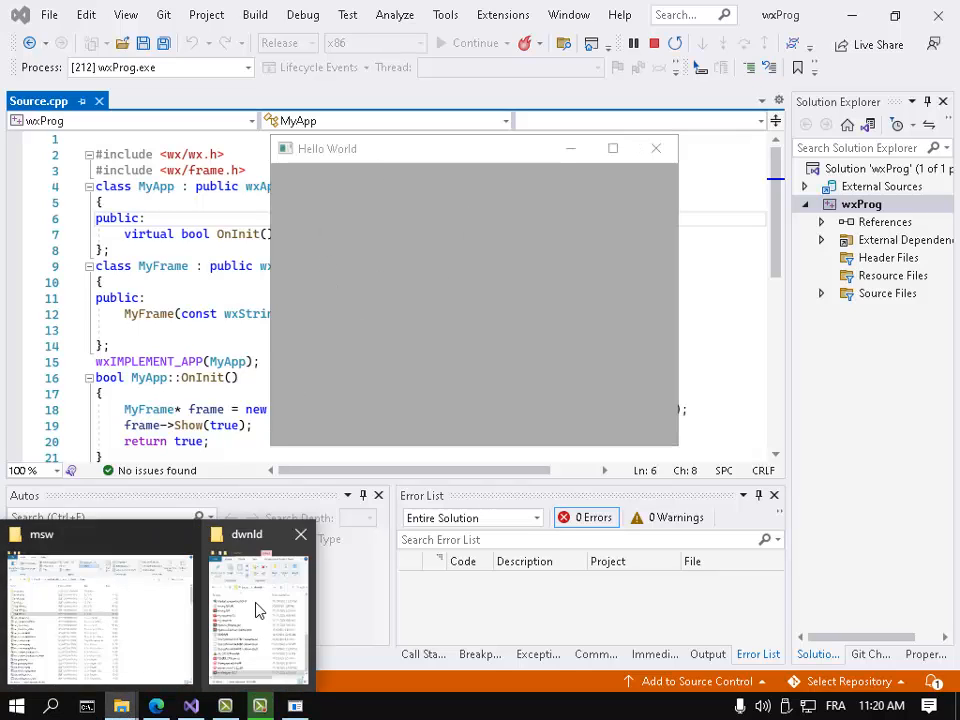
Navigate File Explorer to D:\wxProg\Release and maximize the window
left_click(256, 610)
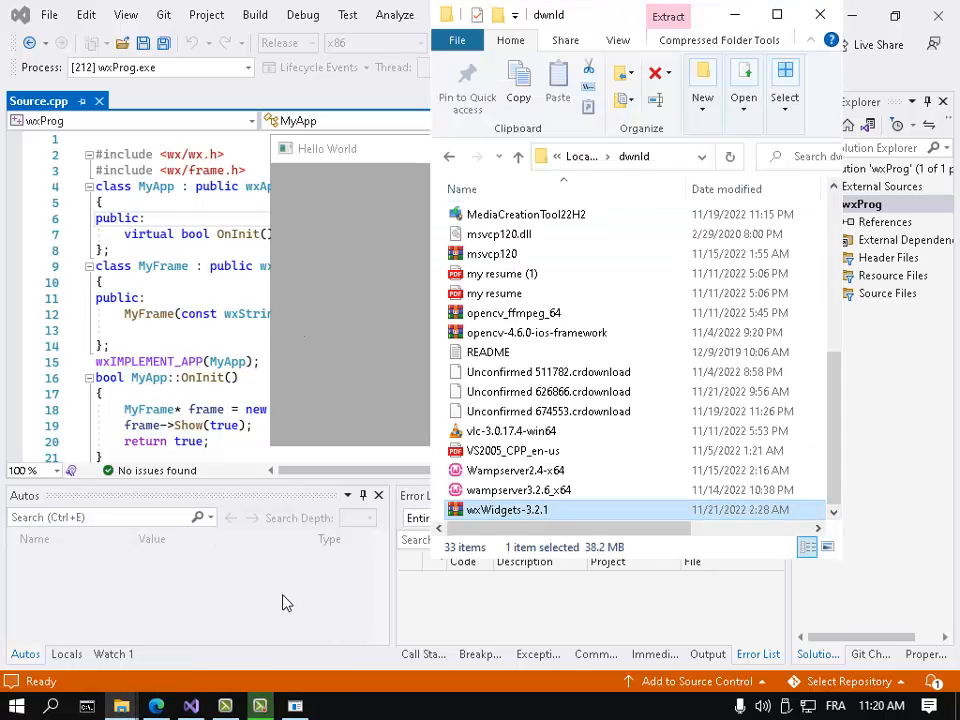
left_click(518, 156)
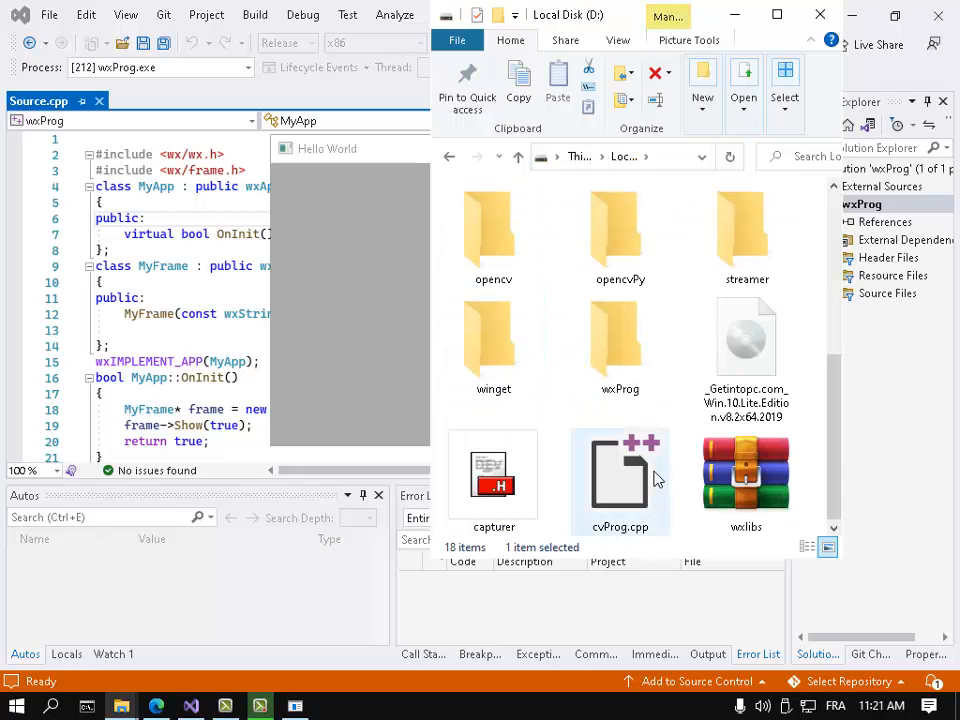
double_click(620, 336)
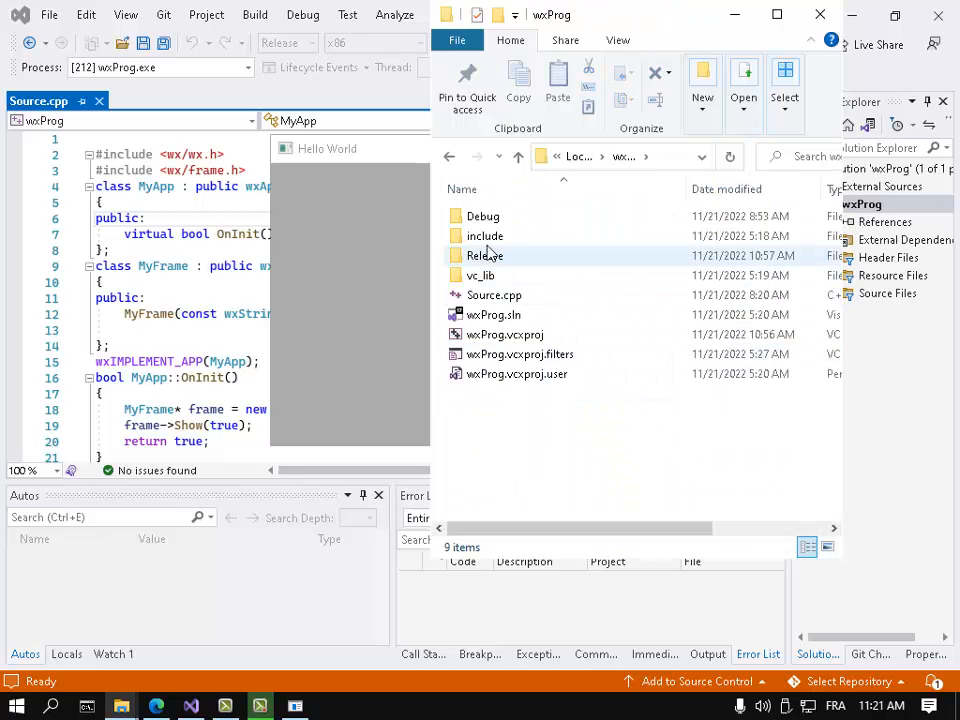
double_click(486, 256)
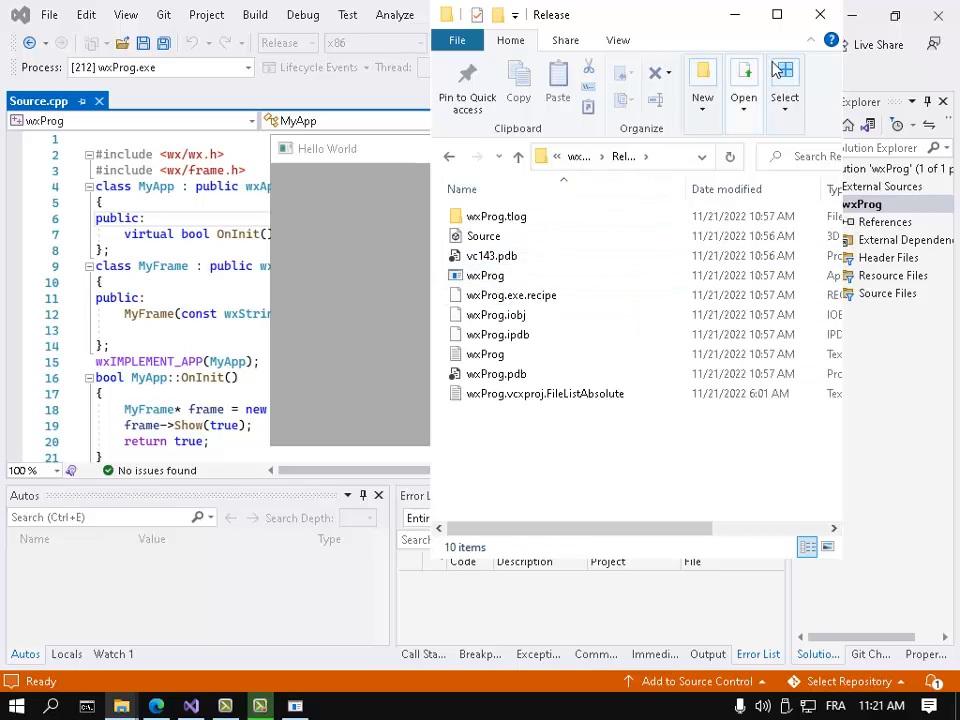
left_click(776, 14)
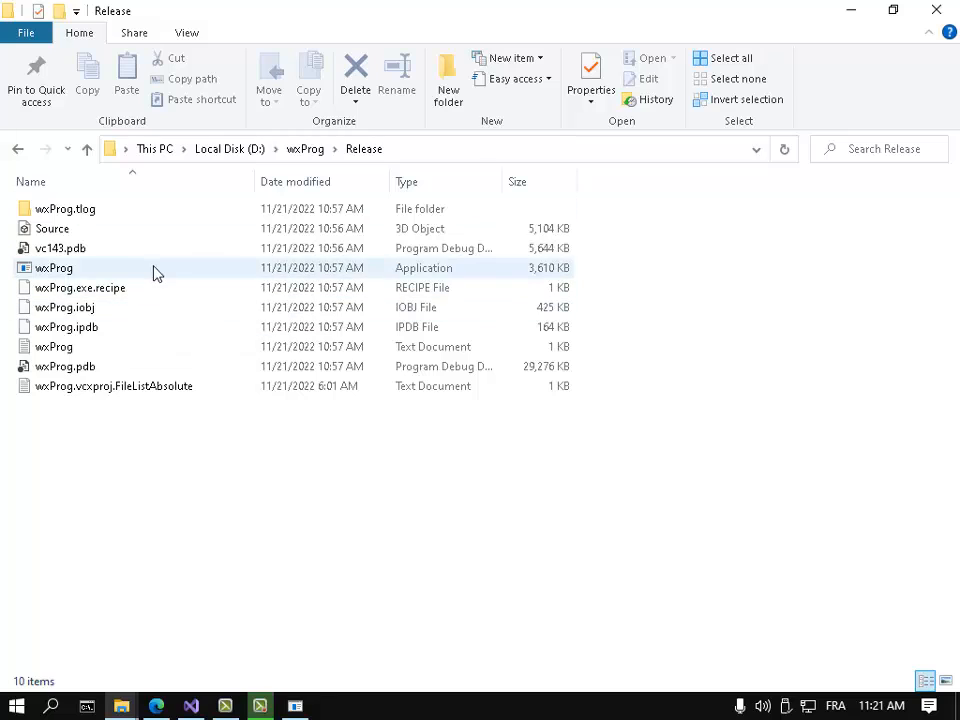
mouse_move(538, 278)
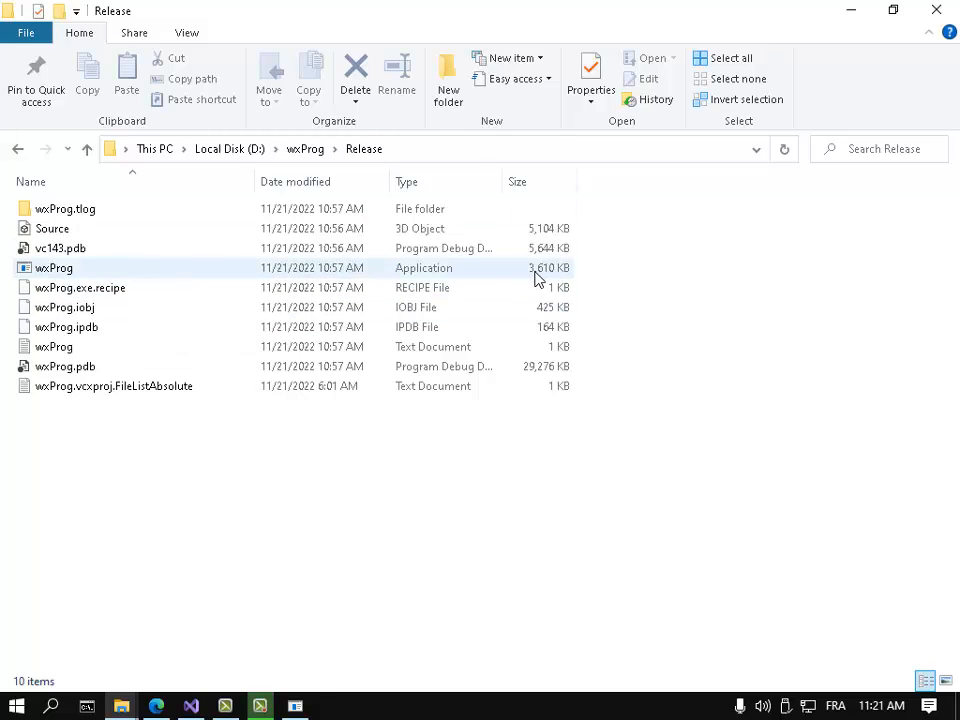
mouse_move(544, 278)
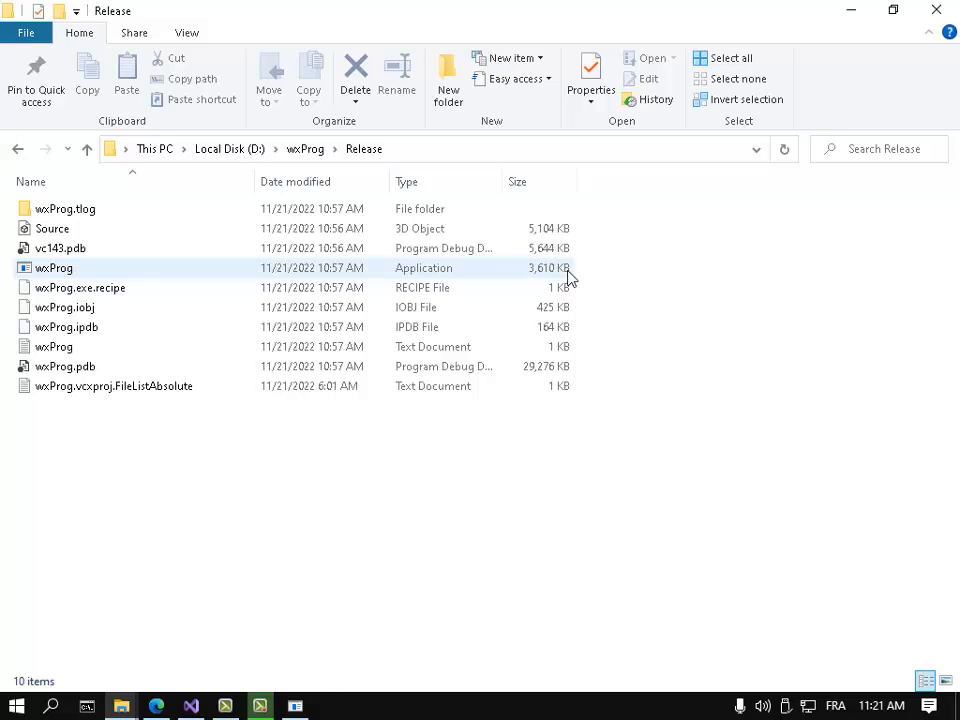
Launch the standalone wxProg.exe to bring up its Hello World window
left_click(54, 268)
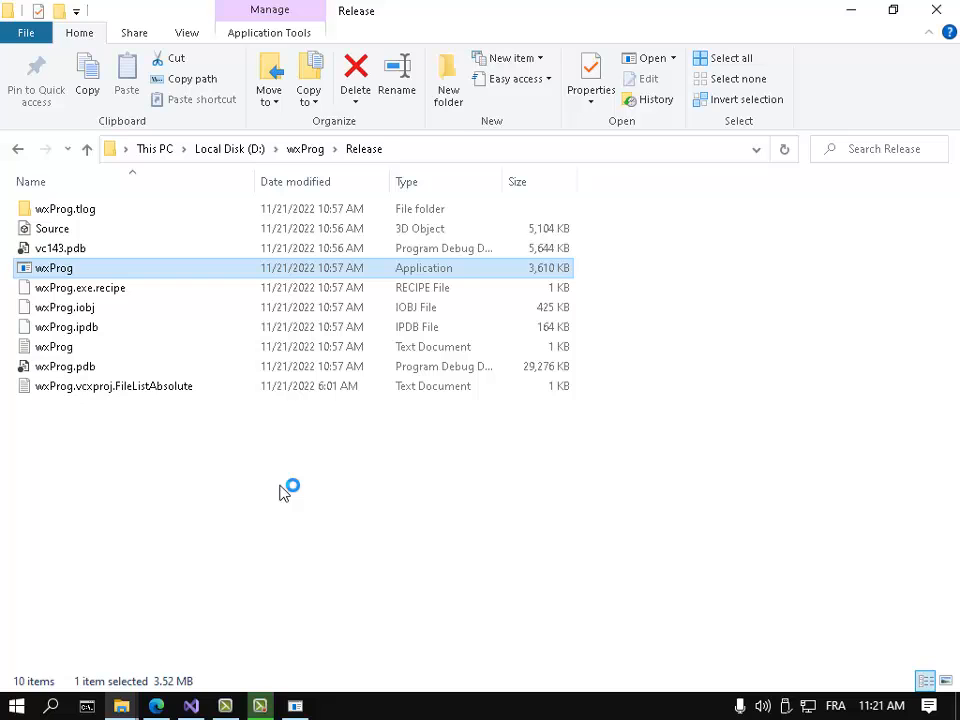
double_click(54, 268)
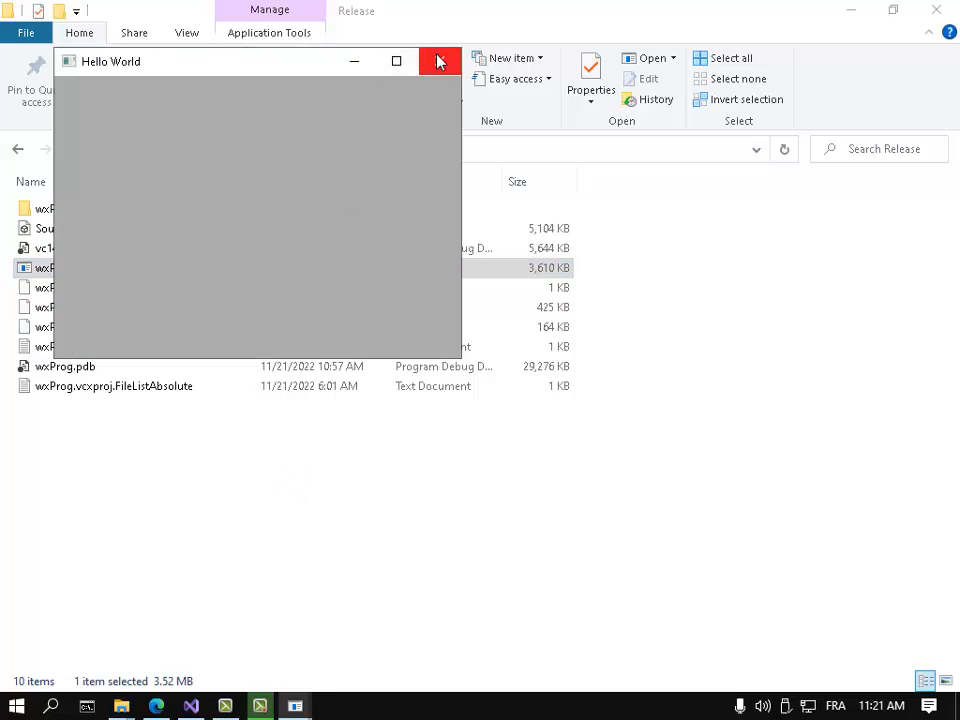